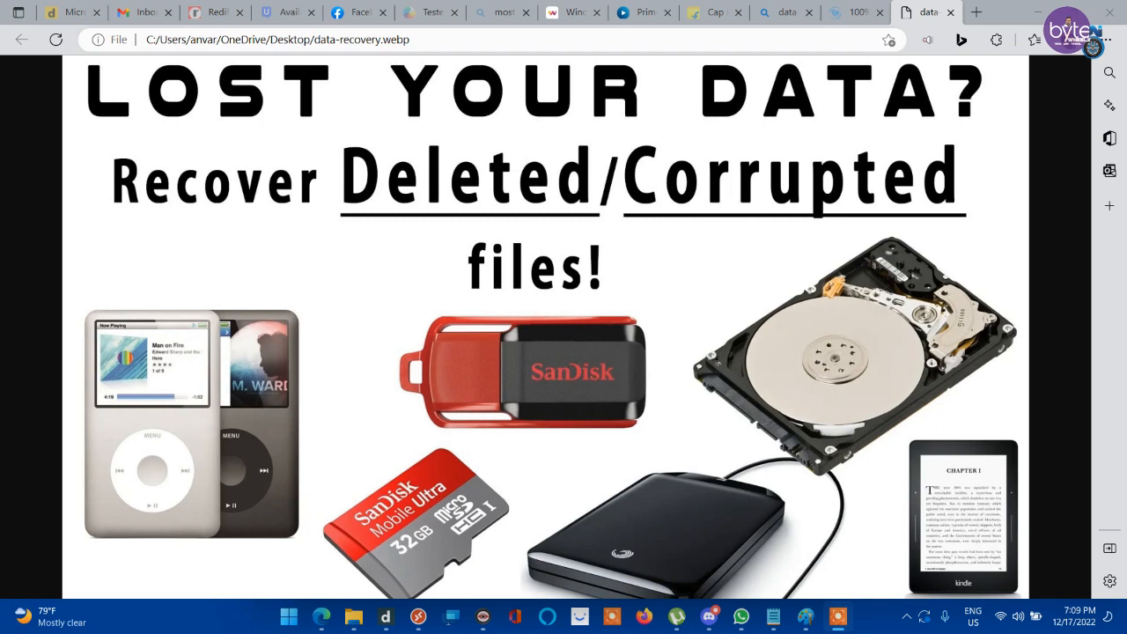
- Select the Edge address bar to show the list of recent searches
left_click(278, 39)
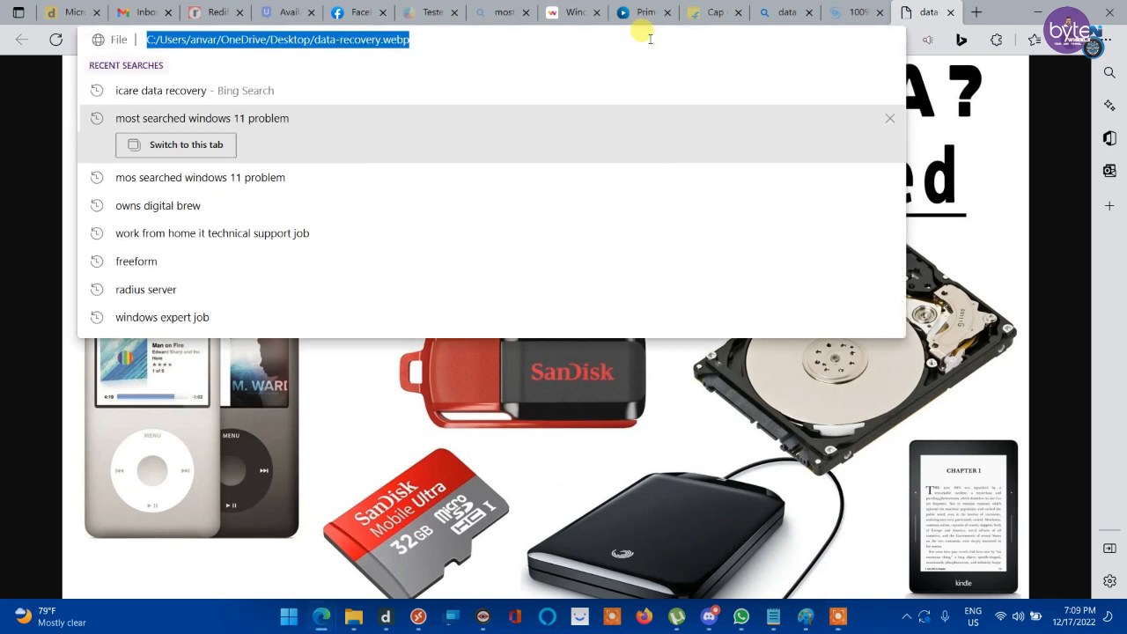
- Go to icare-recovery.com via the 'icare data recovery' suggestion and browse its free product cards
left_click(194, 90)
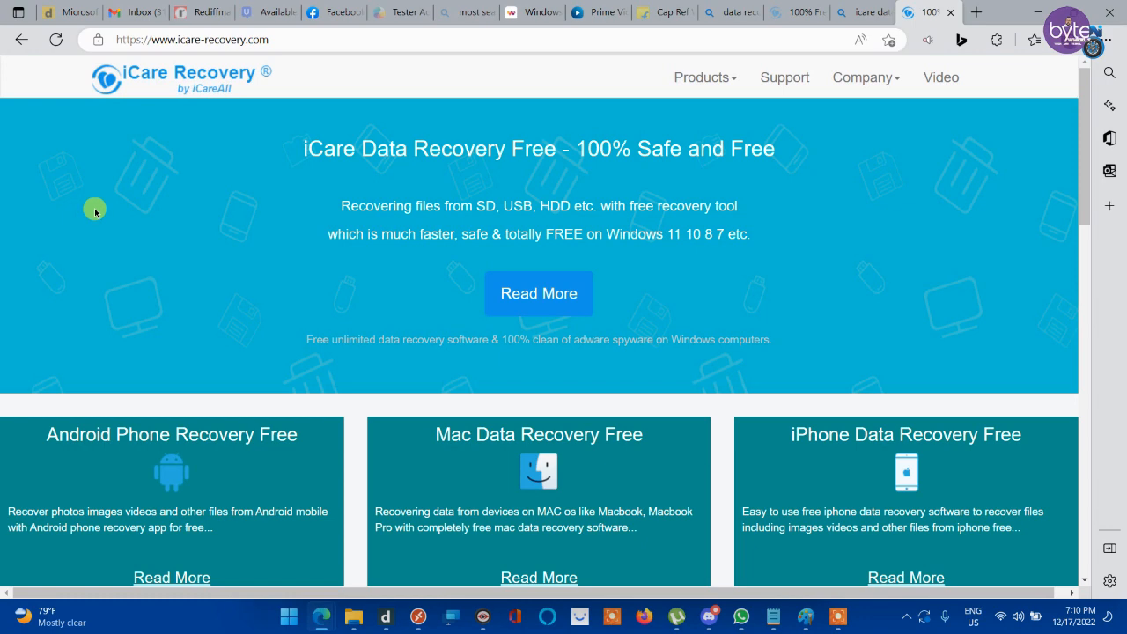
mouse_move(282, 239)
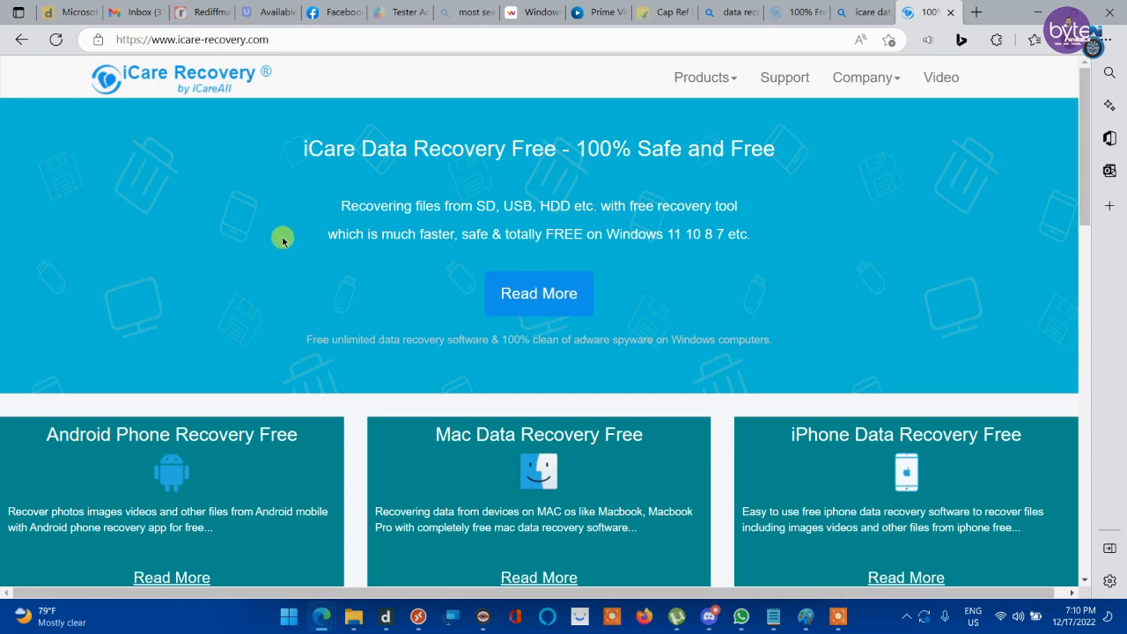
mouse_move(678, 231)
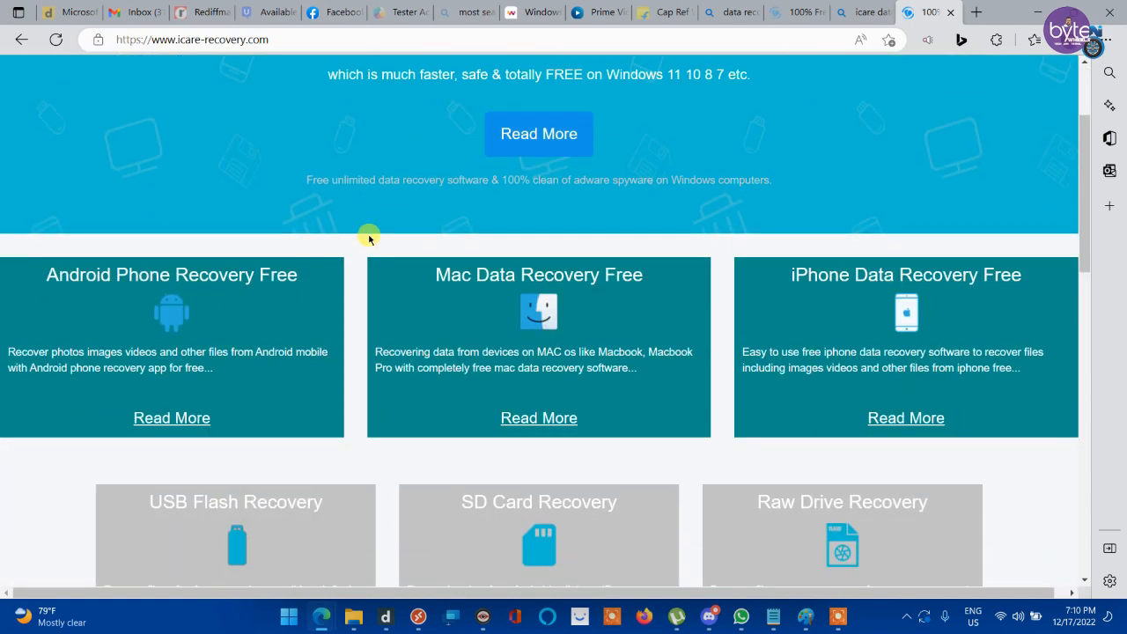
mouse_move(99, 261)
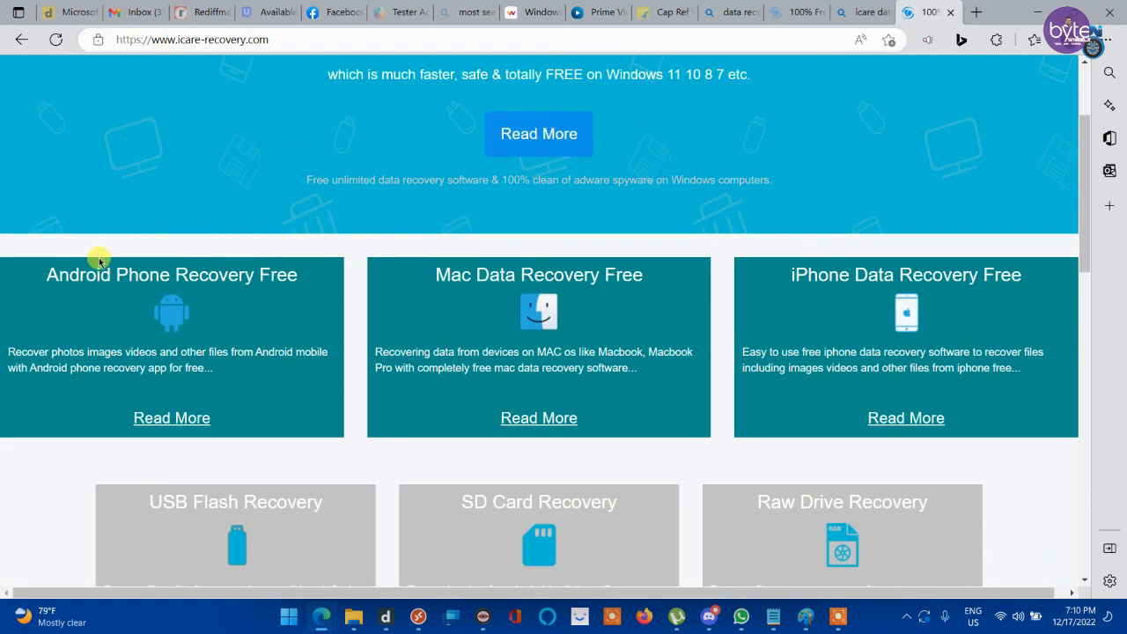
mouse_move(597, 291)
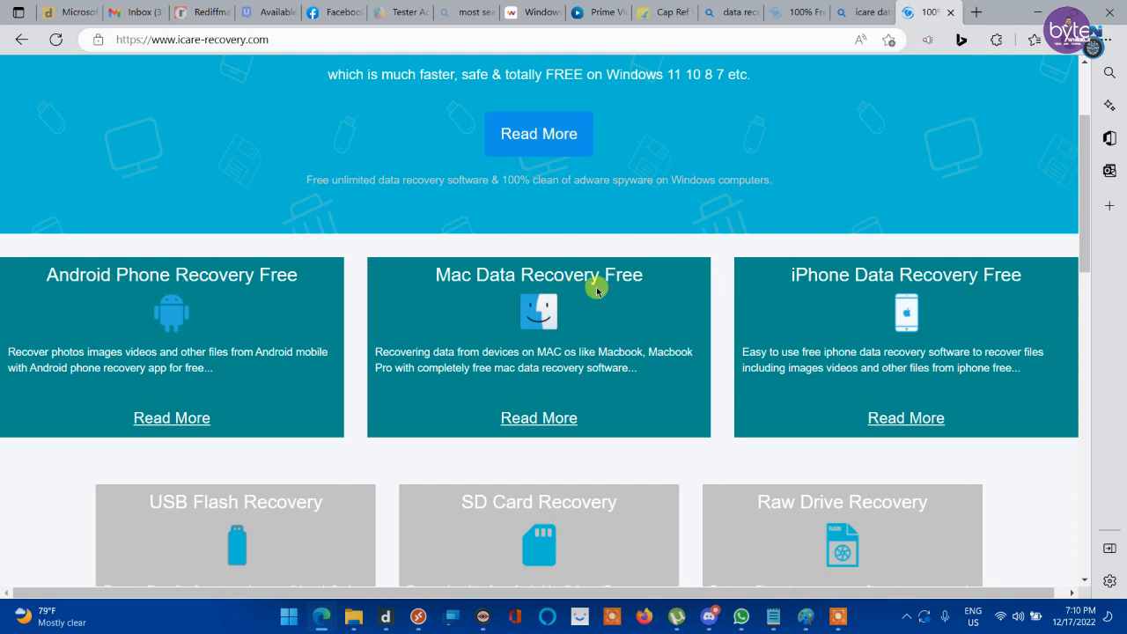
scroll("down", 3)
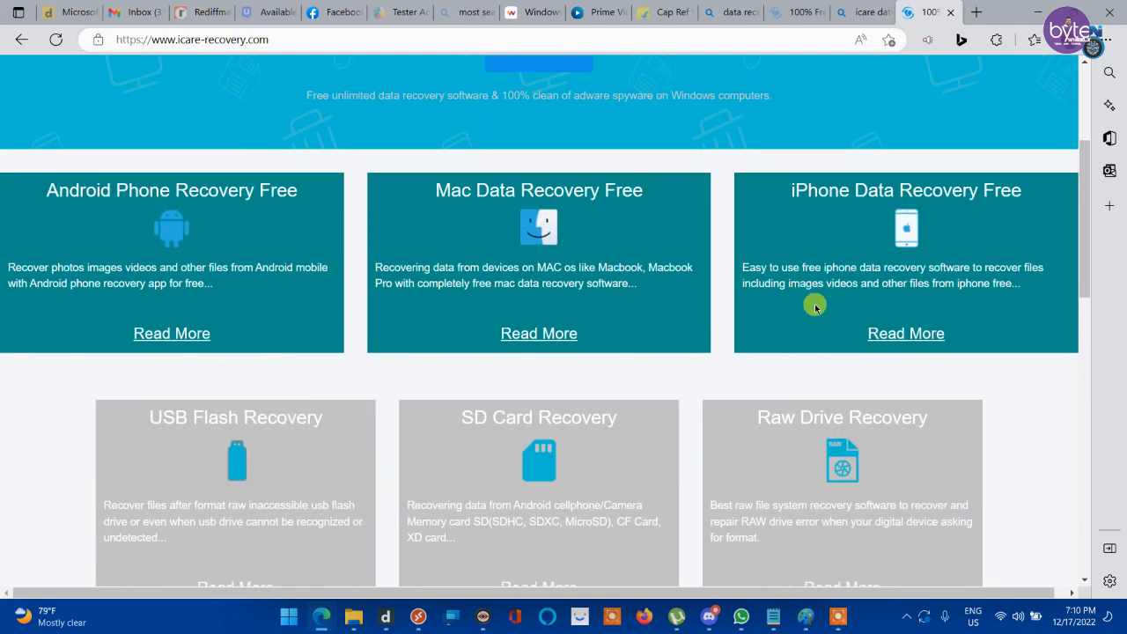
scroll("down", 3)
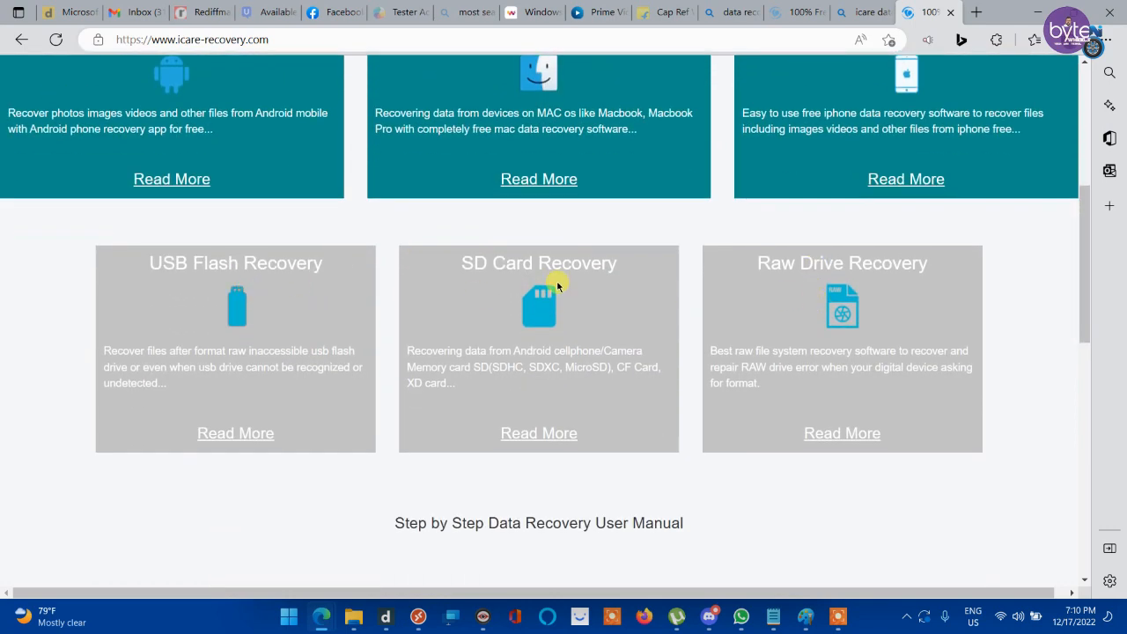
mouse_move(867, 290)
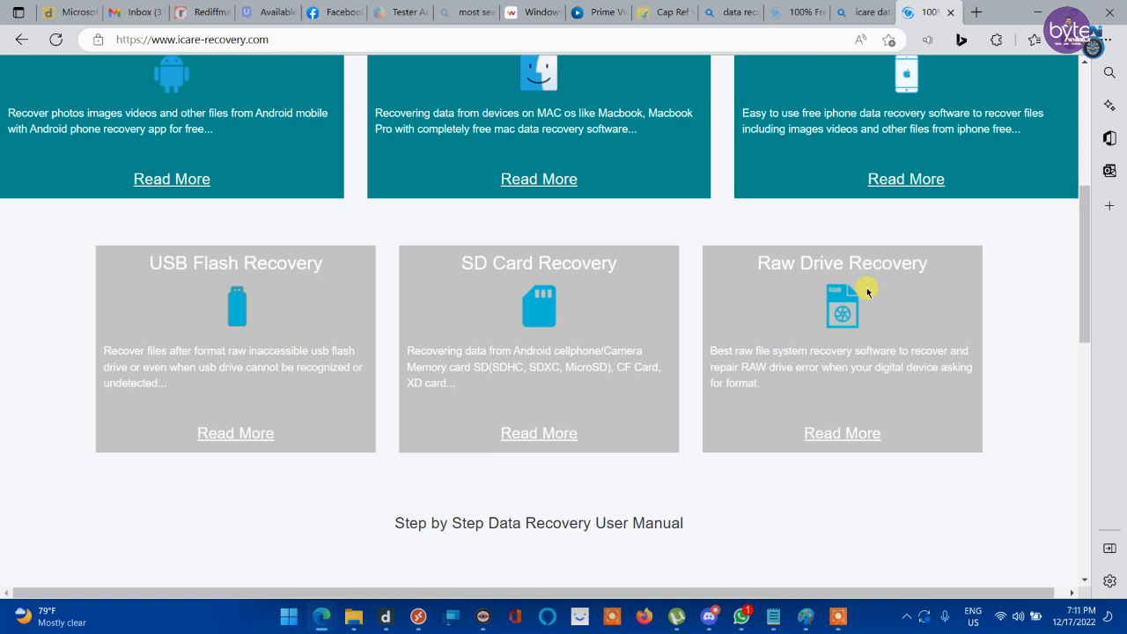
scroll("down", 3)
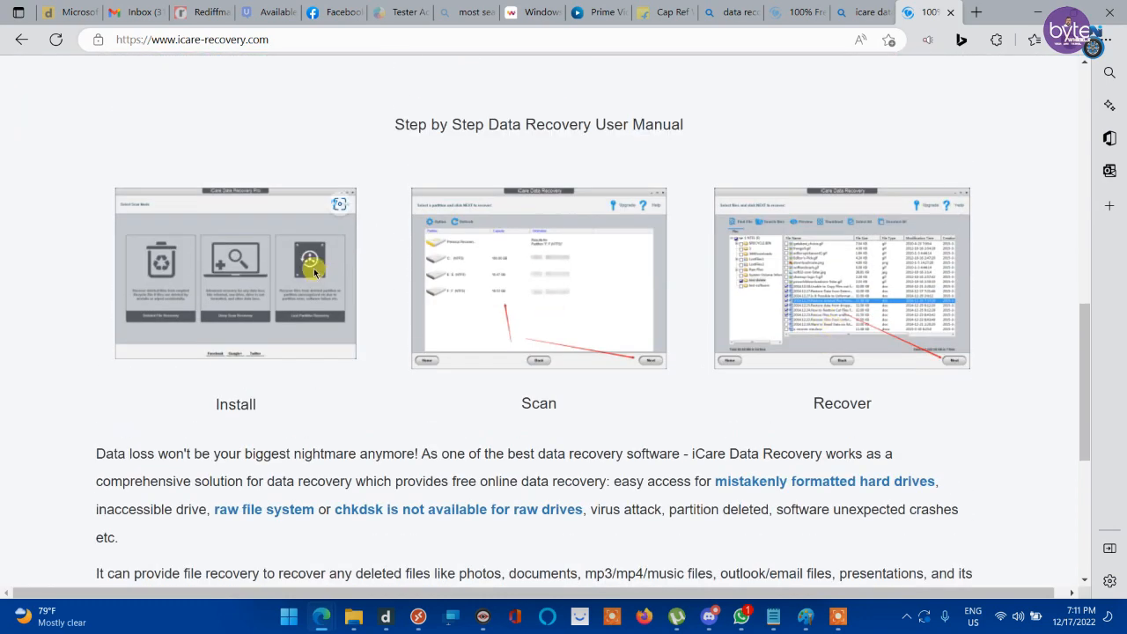
scroll("down", 3)
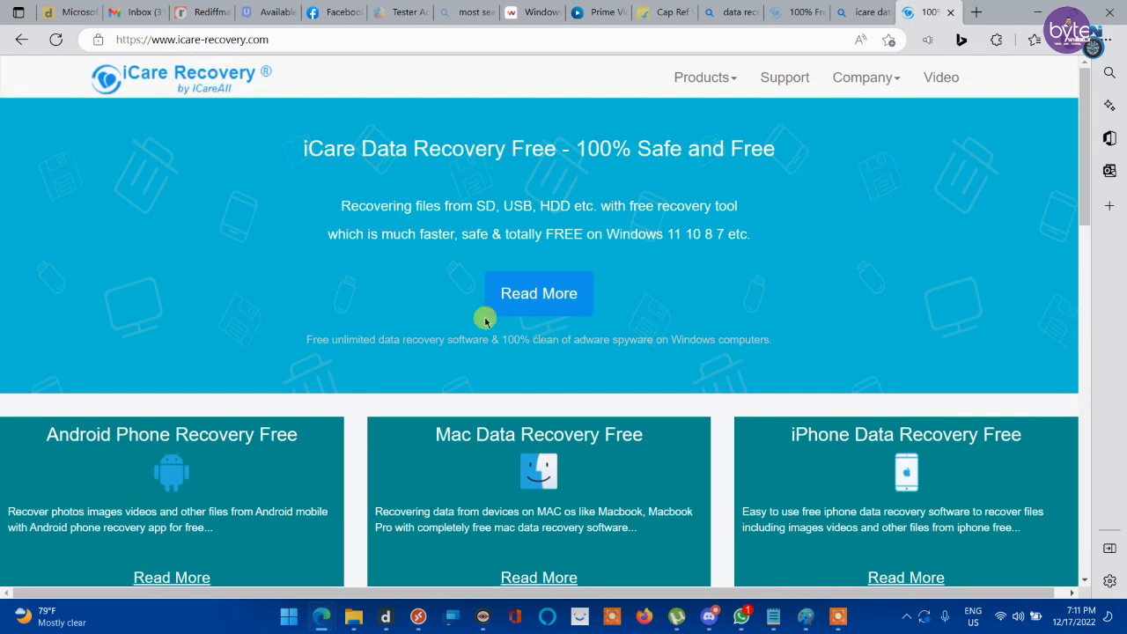
- Go to the iCare Data Recovery Free page via Read More and move down toward its comparison table
left_click(539, 292)
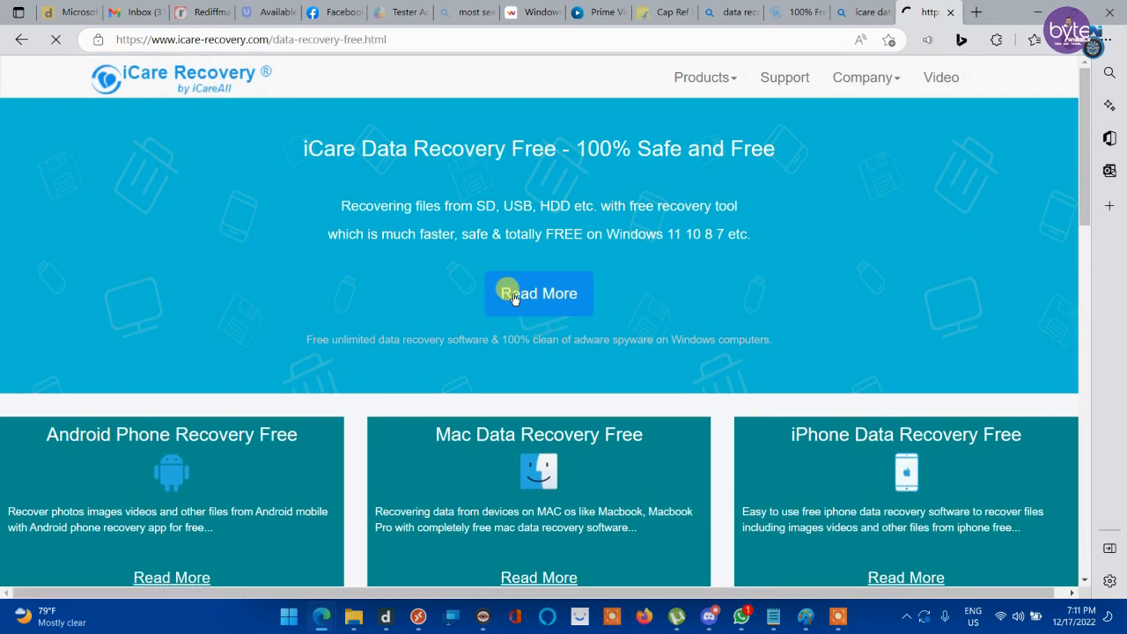
left_click(539, 292)
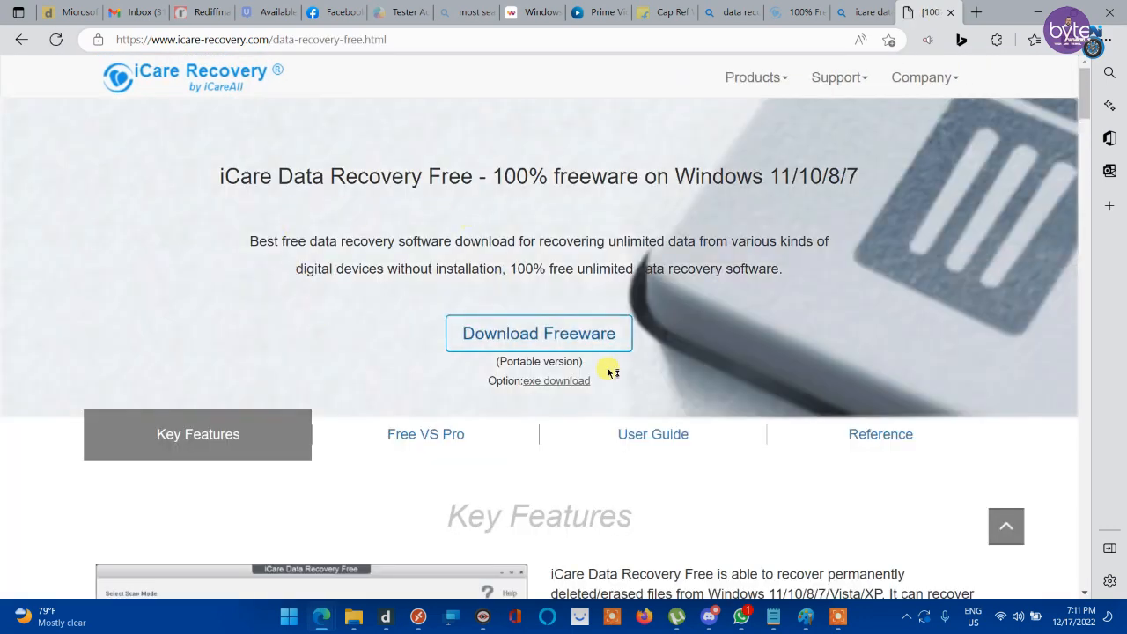
mouse_move(643, 384)
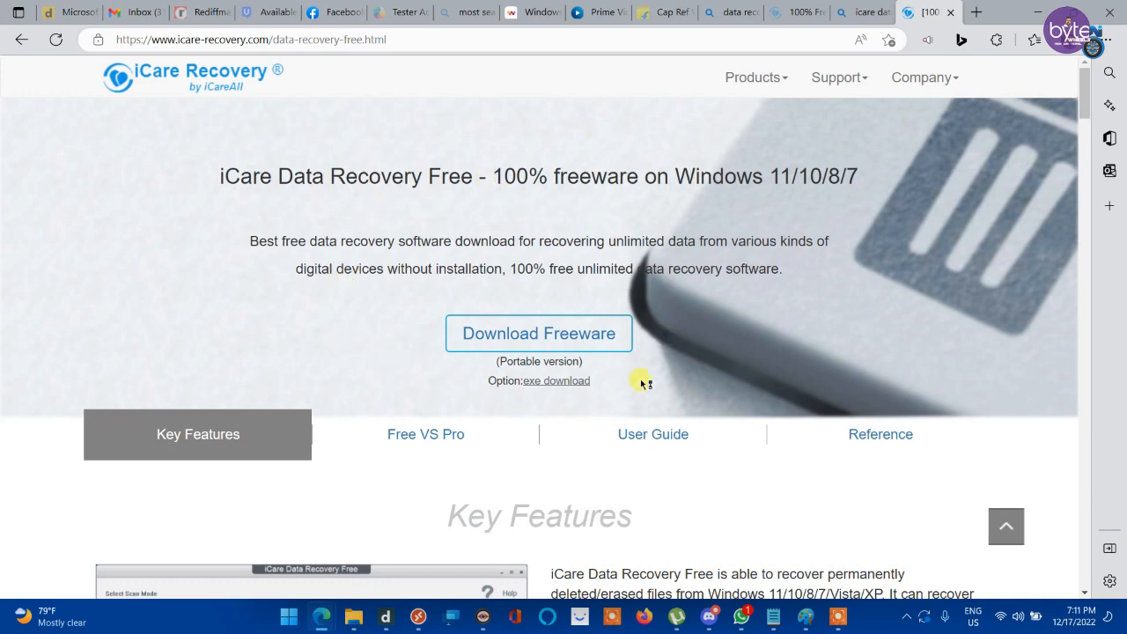
mouse_move(207, 175)
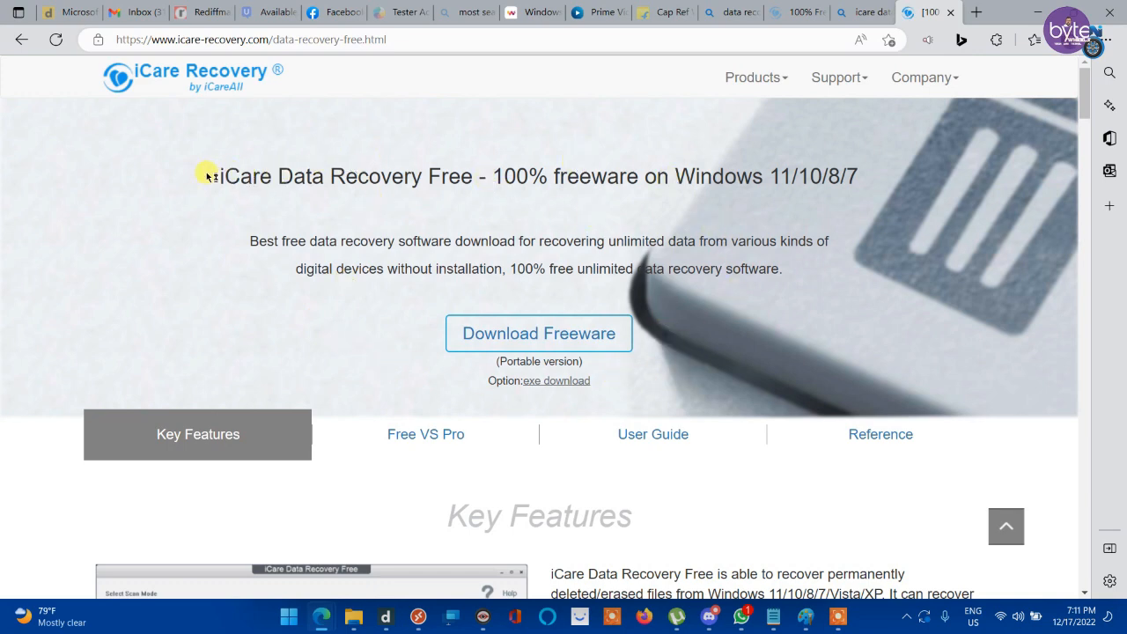
mouse_move(539, 333)
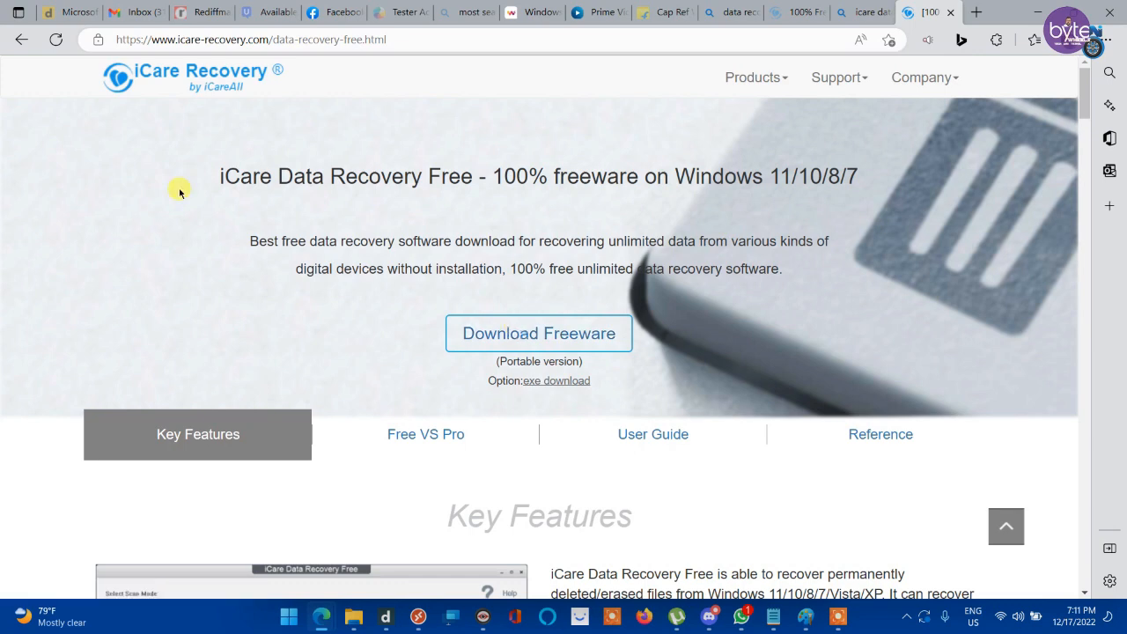
mouse_move(197, 191)
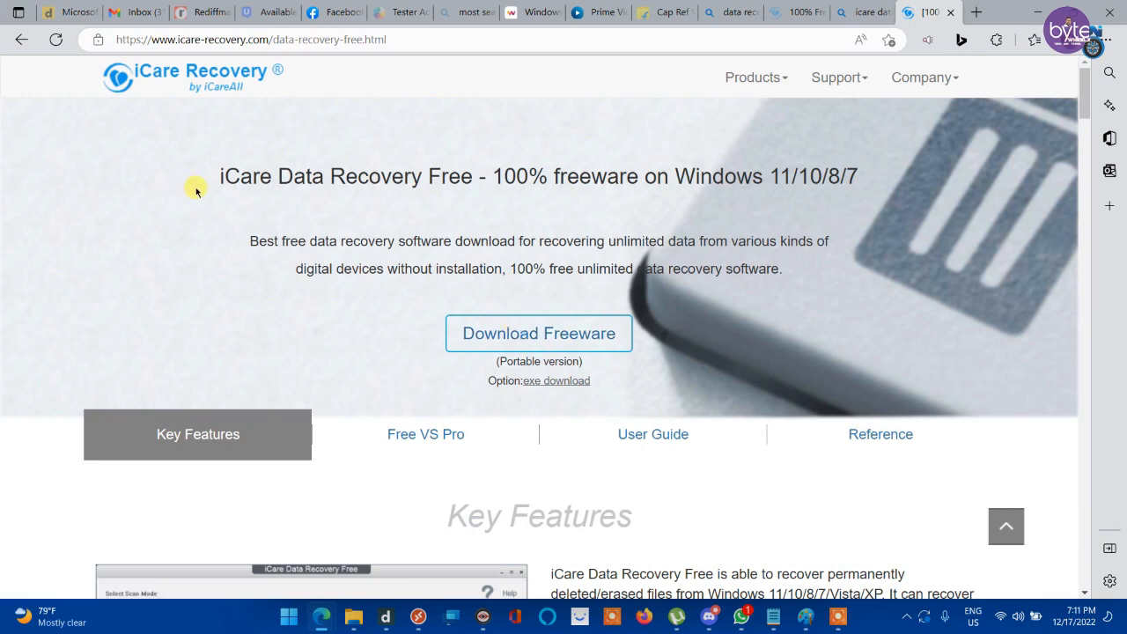
scroll("down", 3)
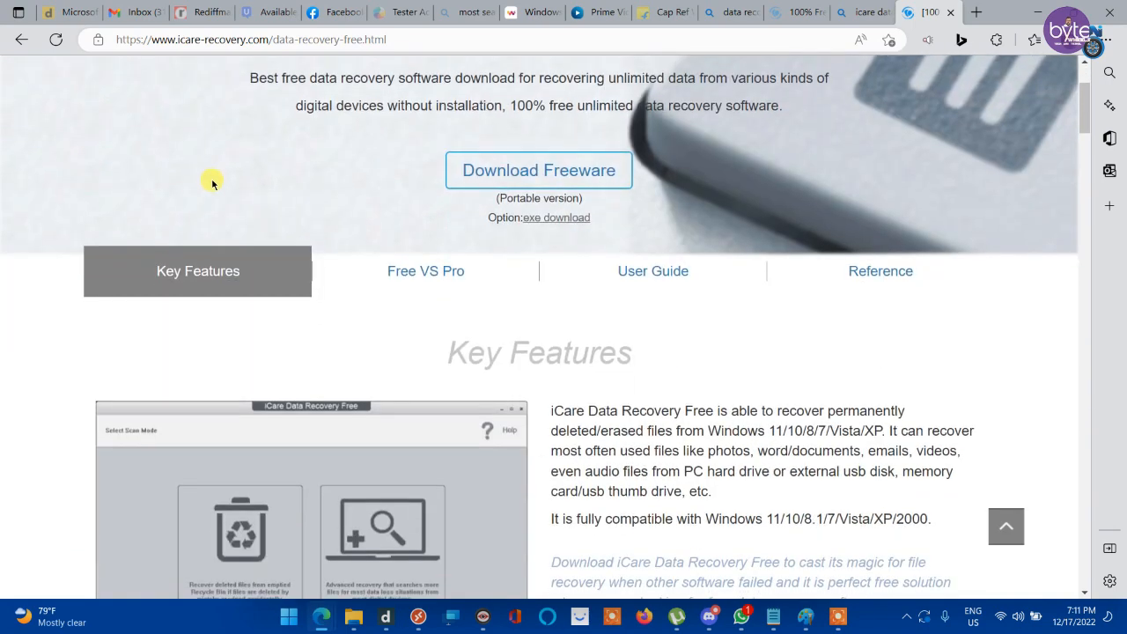
scroll("down", 3)
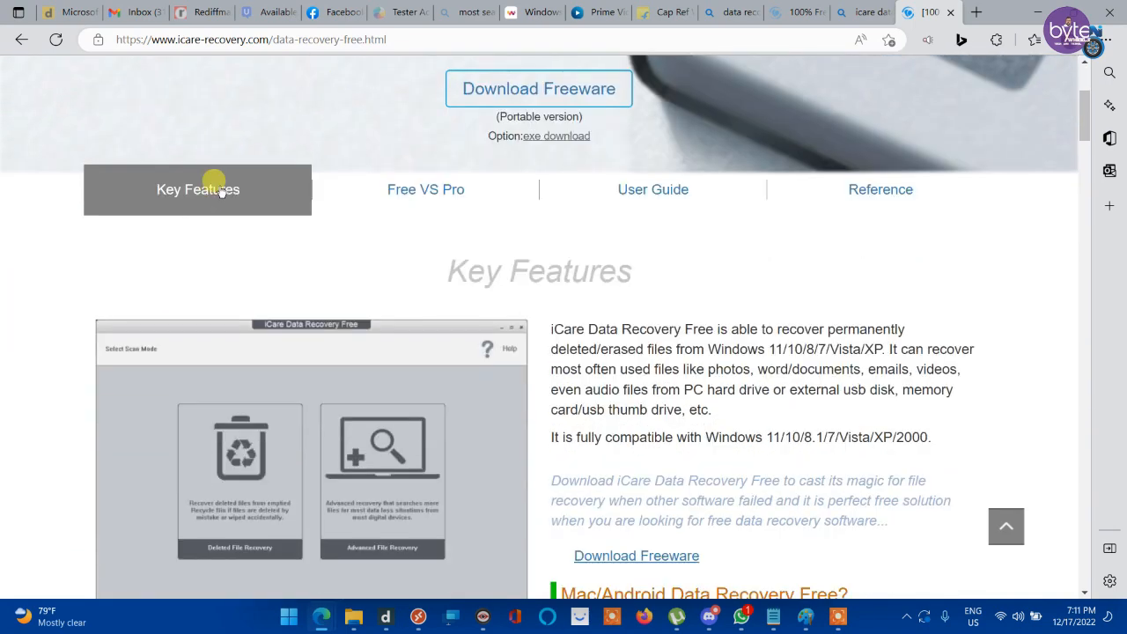
mouse_move(398, 254)
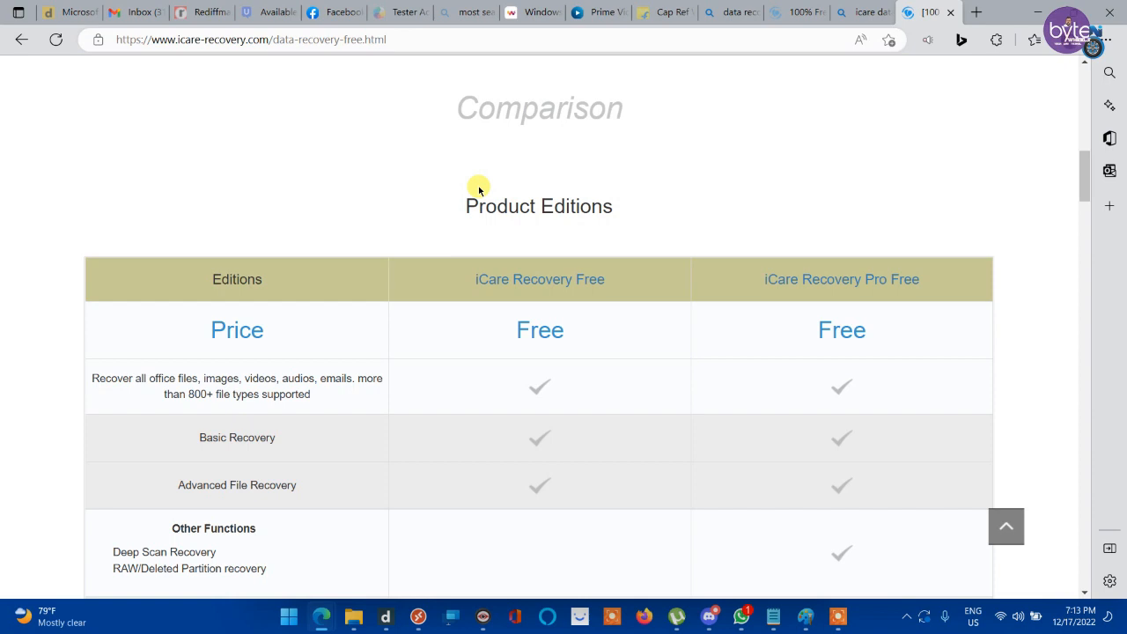
mouse_move(482, 194)
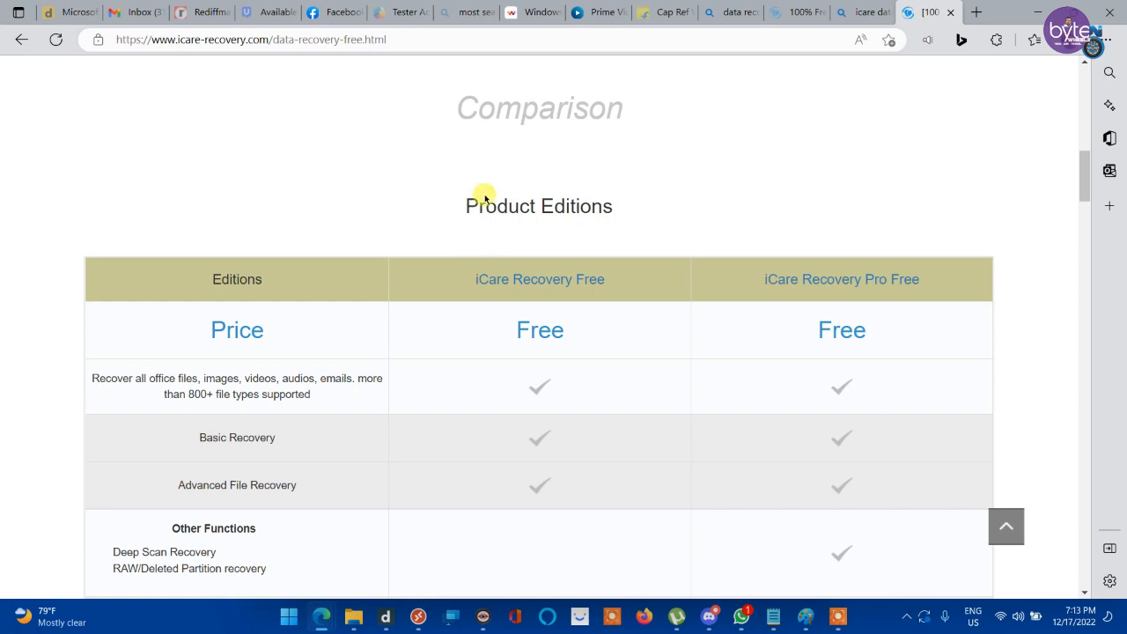
- Read through the Free versus Pro editions comparison rows down to the download buttons
scroll("down", 3)
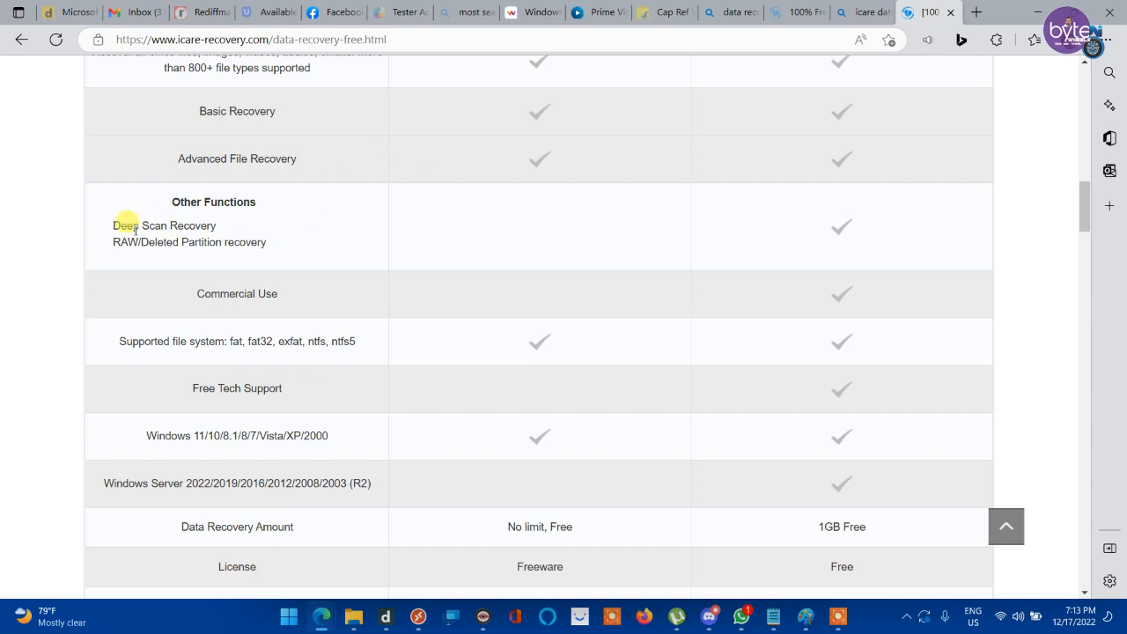
mouse_move(324, 216)
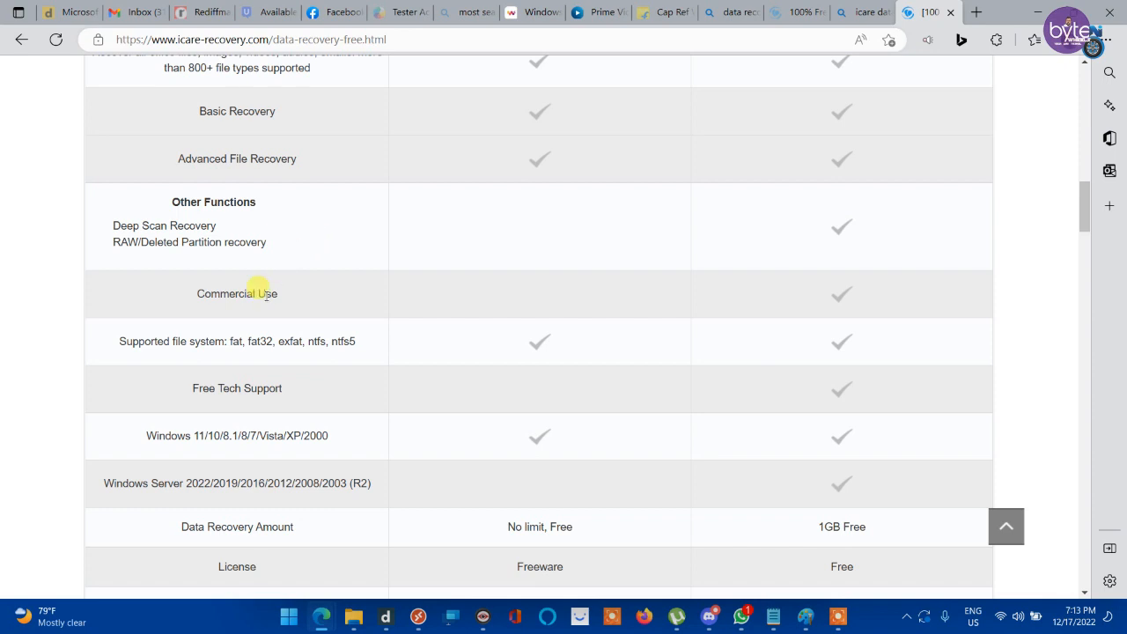
mouse_move(589, 296)
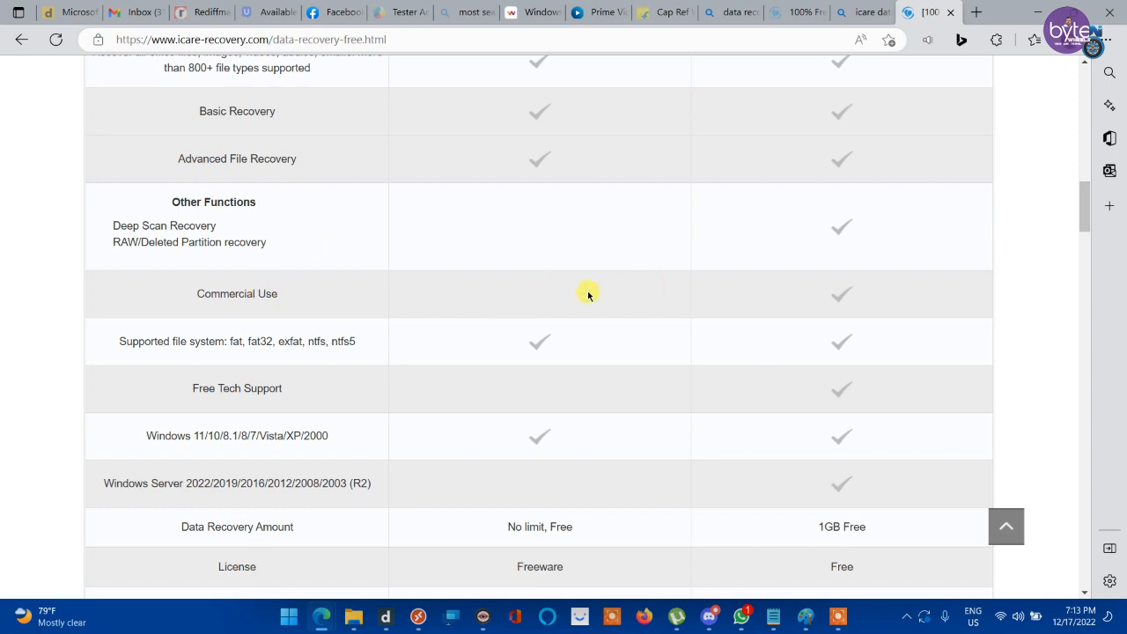
mouse_move(861, 292)
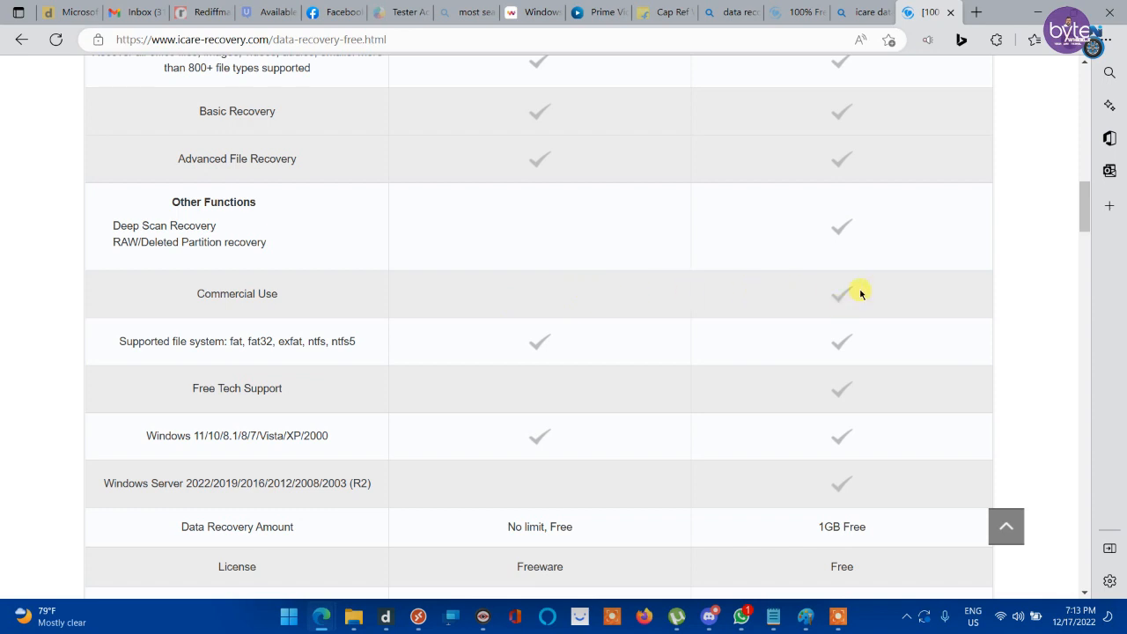
mouse_move(226, 282)
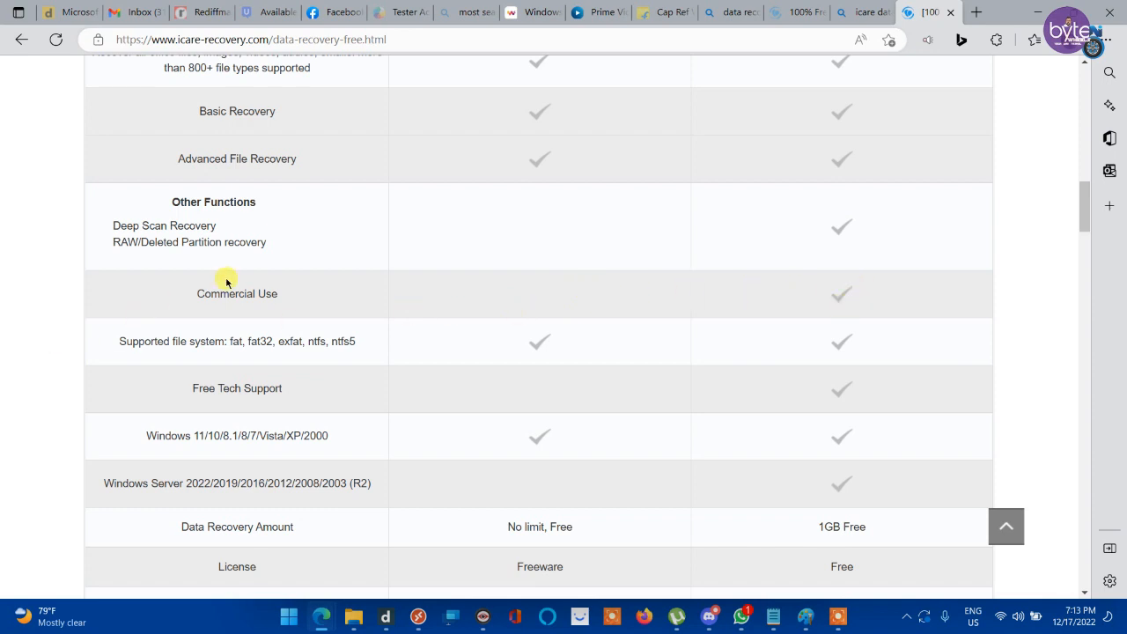
scroll("down", 3)
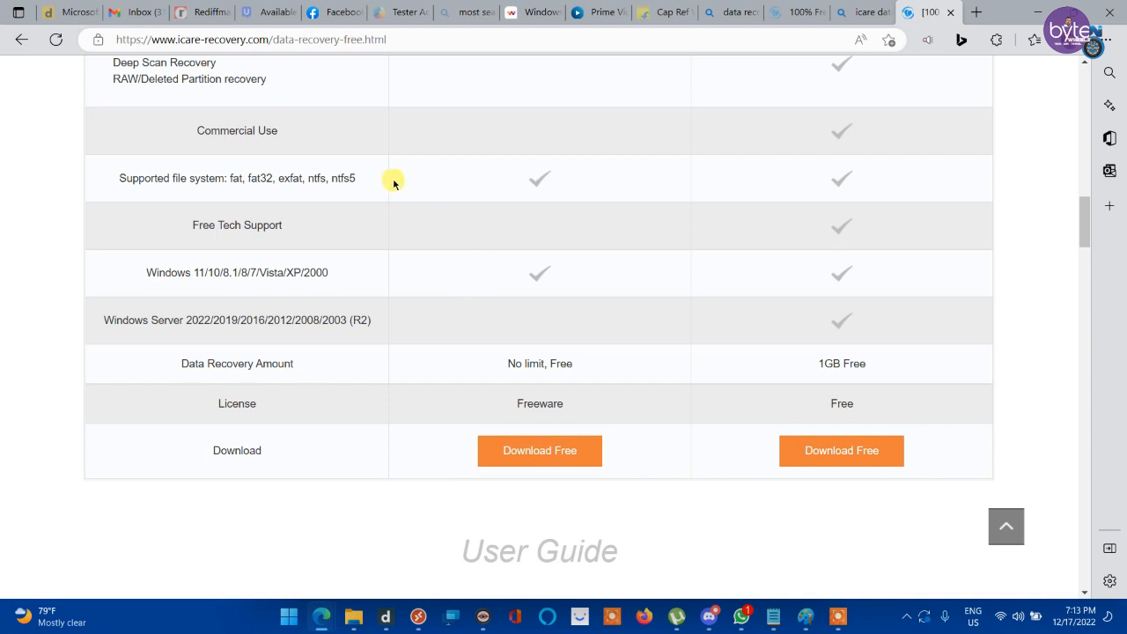
mouse_move(180, 229)
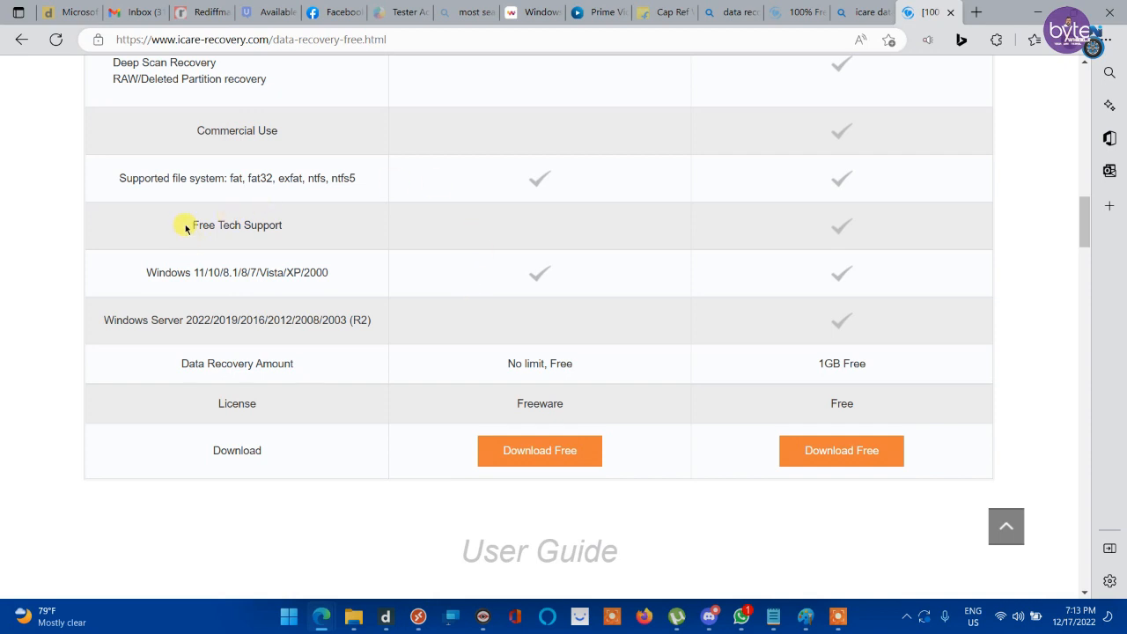
mouse_move(810, 233)
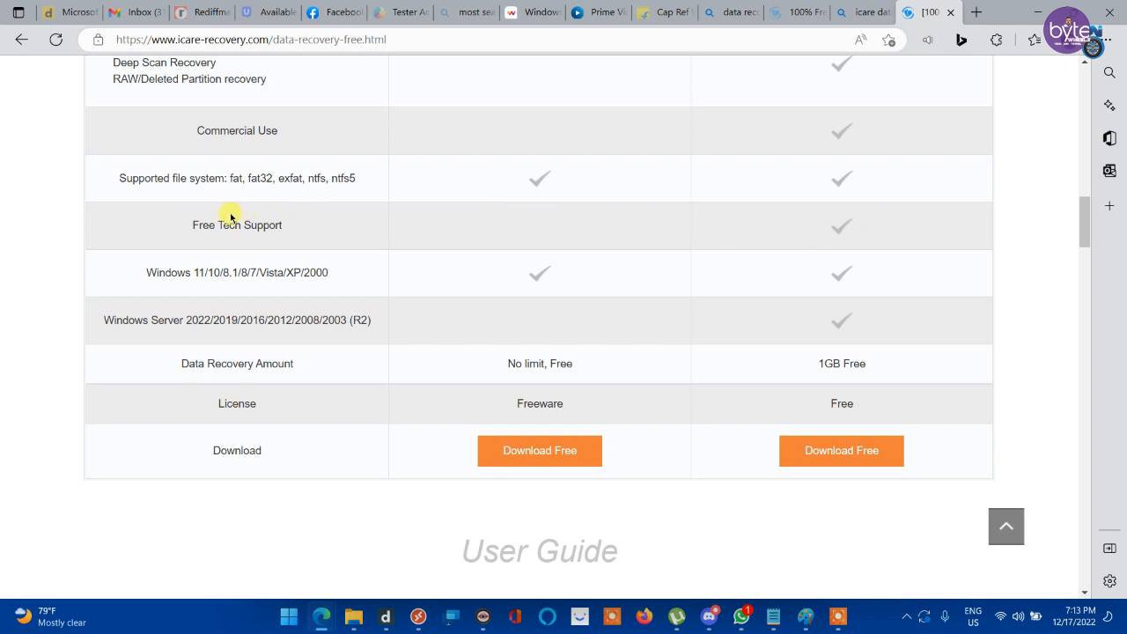
mouse_move(175, 225)
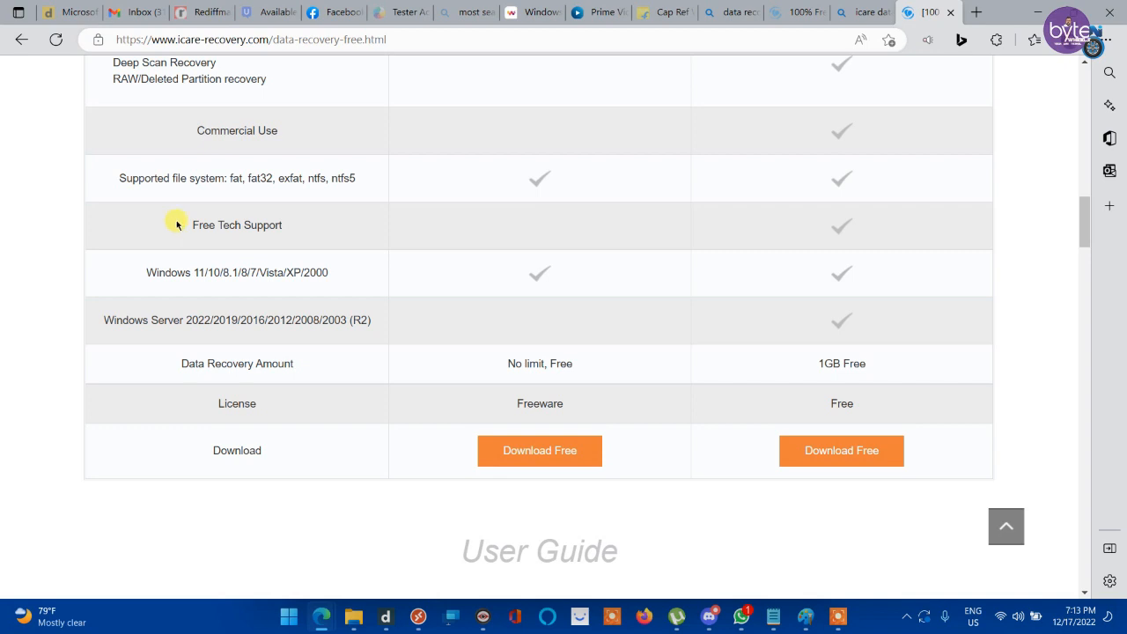
mouse_move(430, 285)
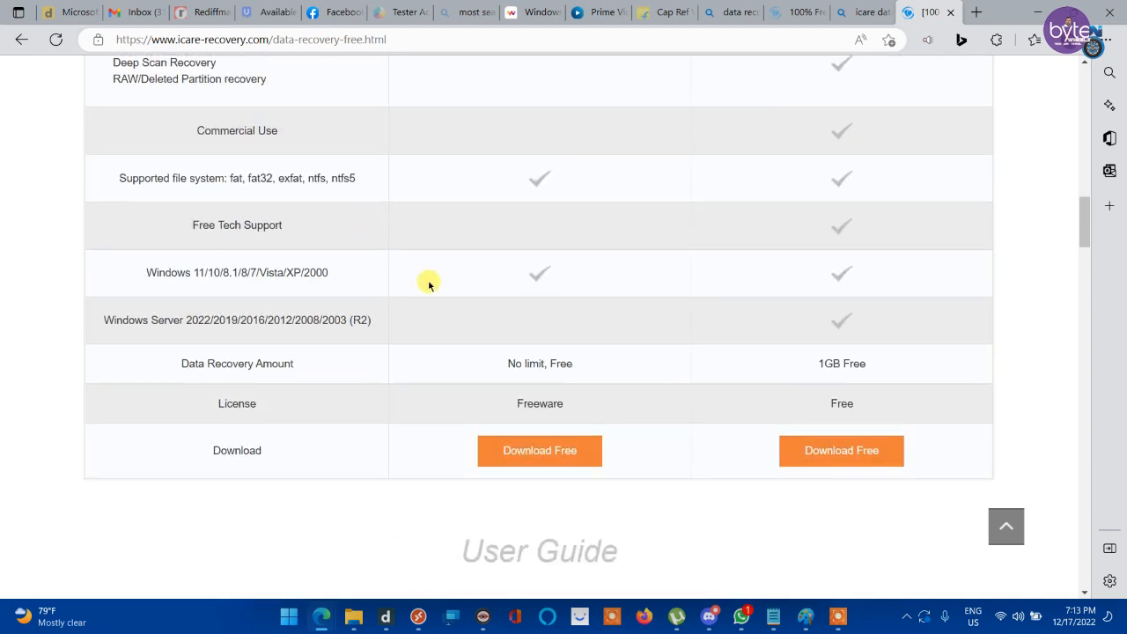
mouse_move(508, 305)
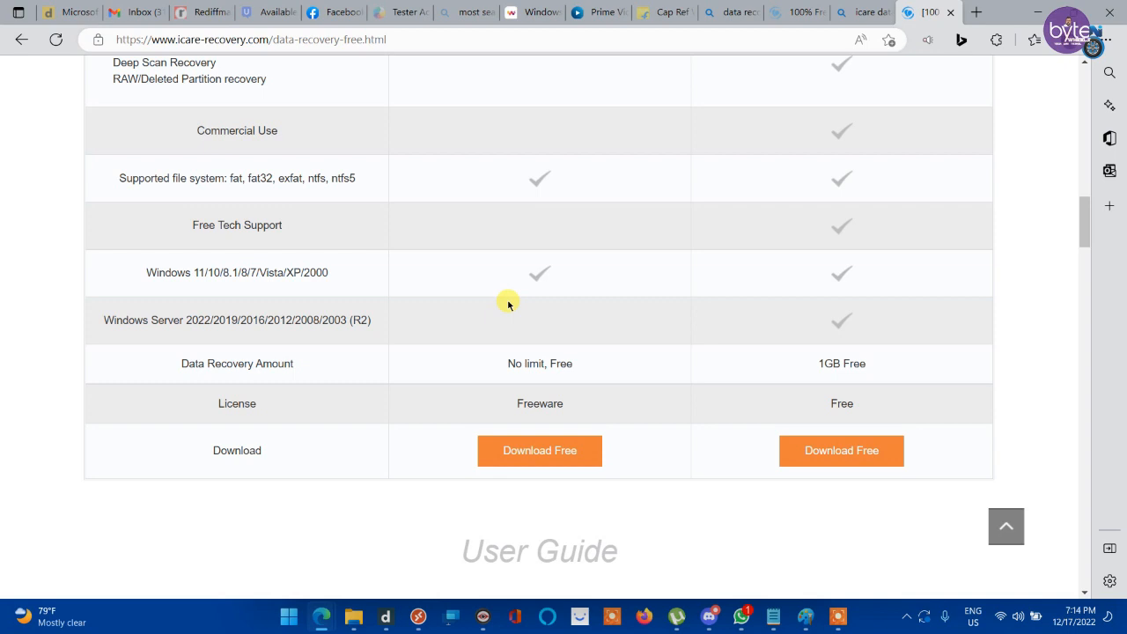
mouse_move(571, 306)
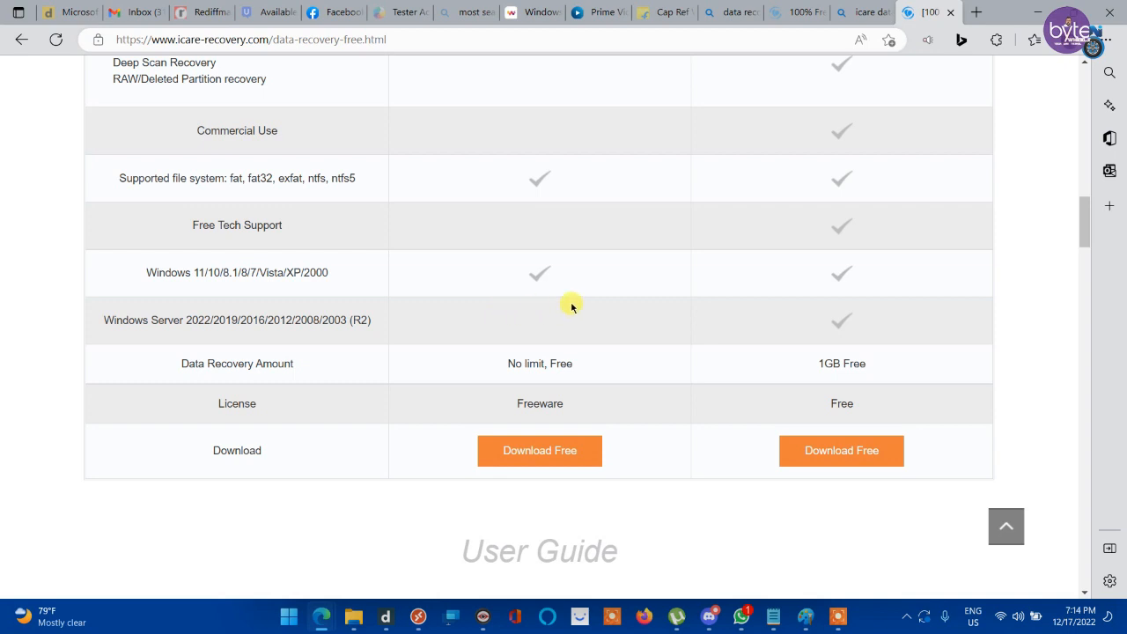
mouse_move(549, 319)
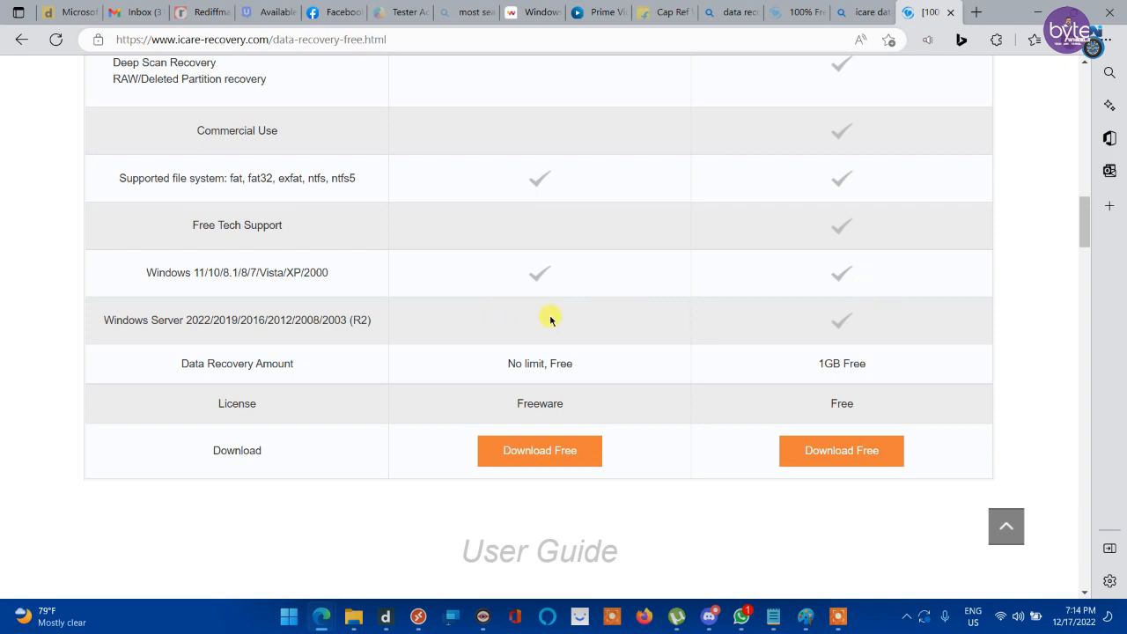
mouse_move(218, 310)
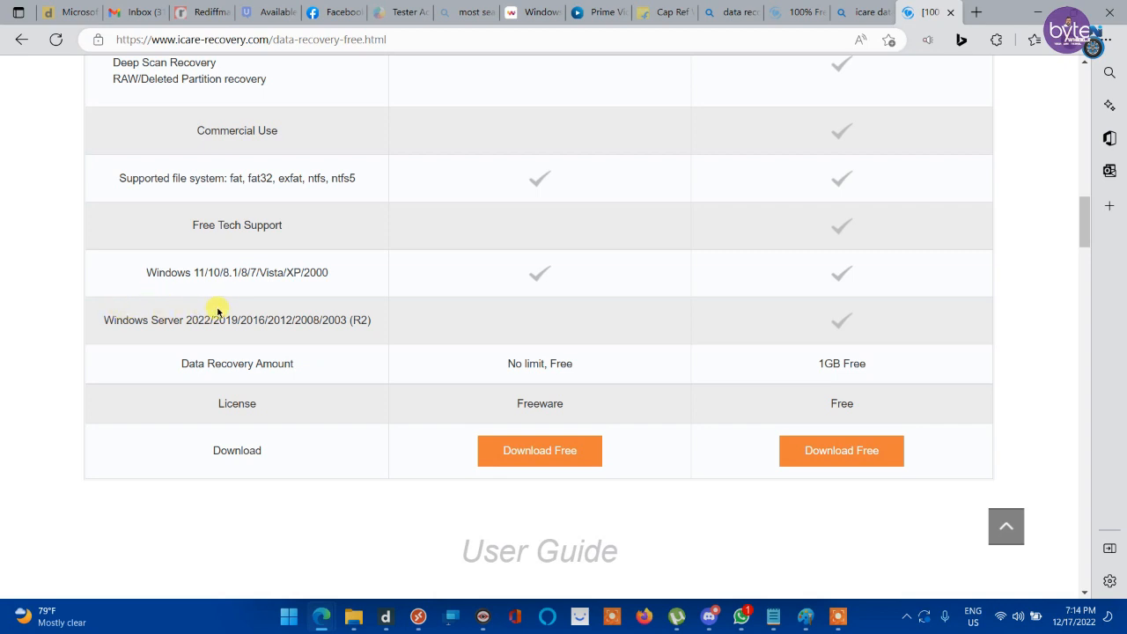
mouse_move(521, 215)
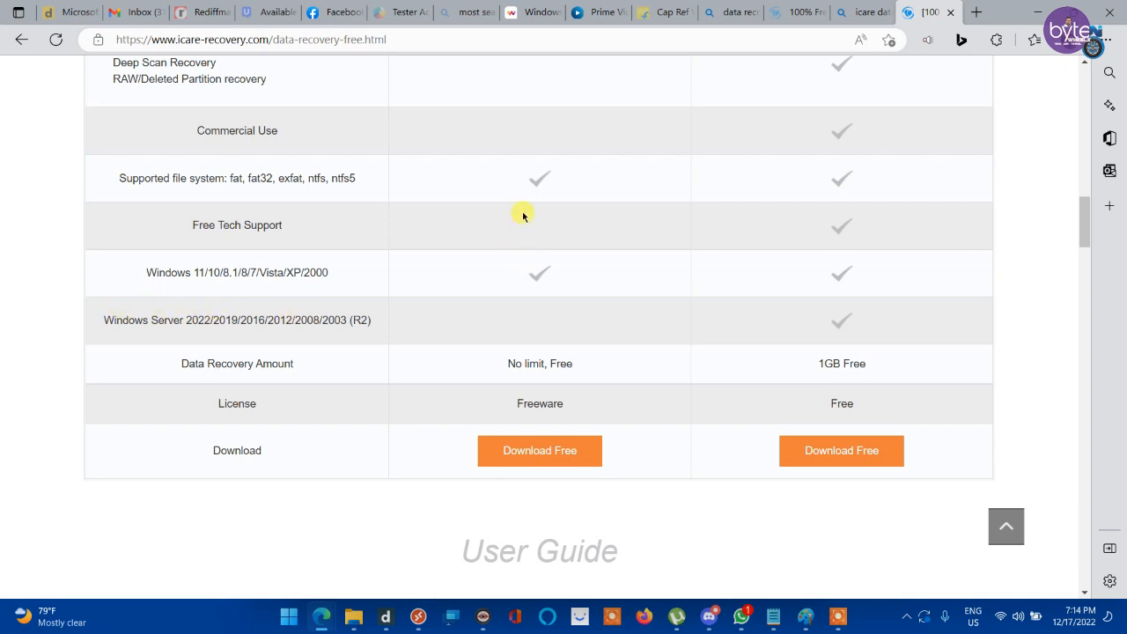
mouse_move(629, 229)
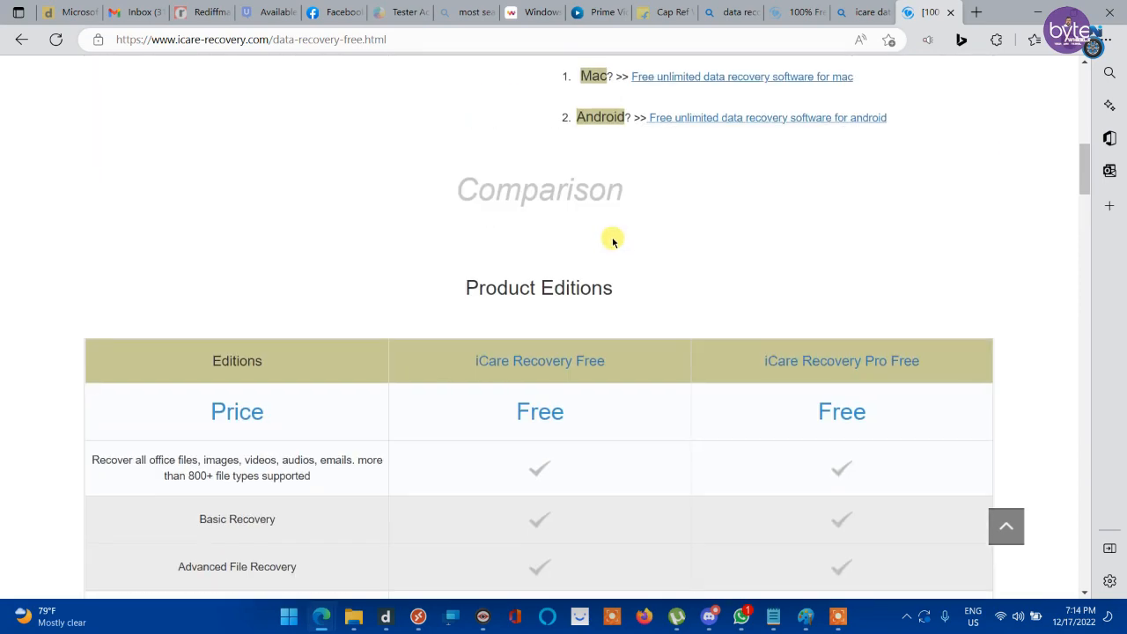
- Return to the top of the page where Download Freeware is offered
scroll("down", 3)
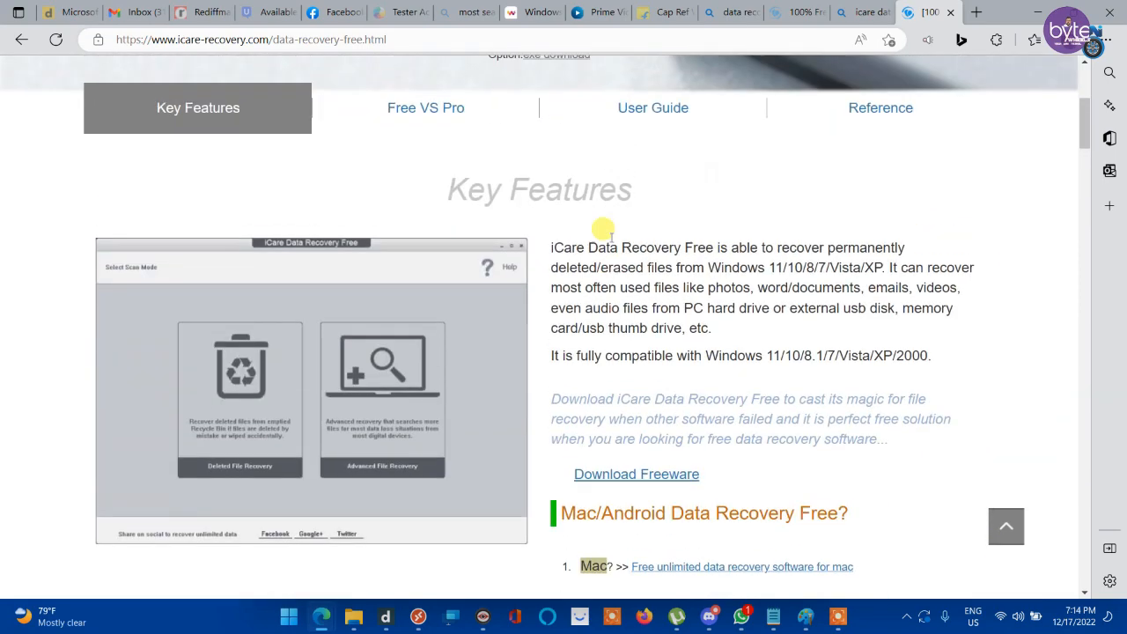
mouse_move(611, 239)
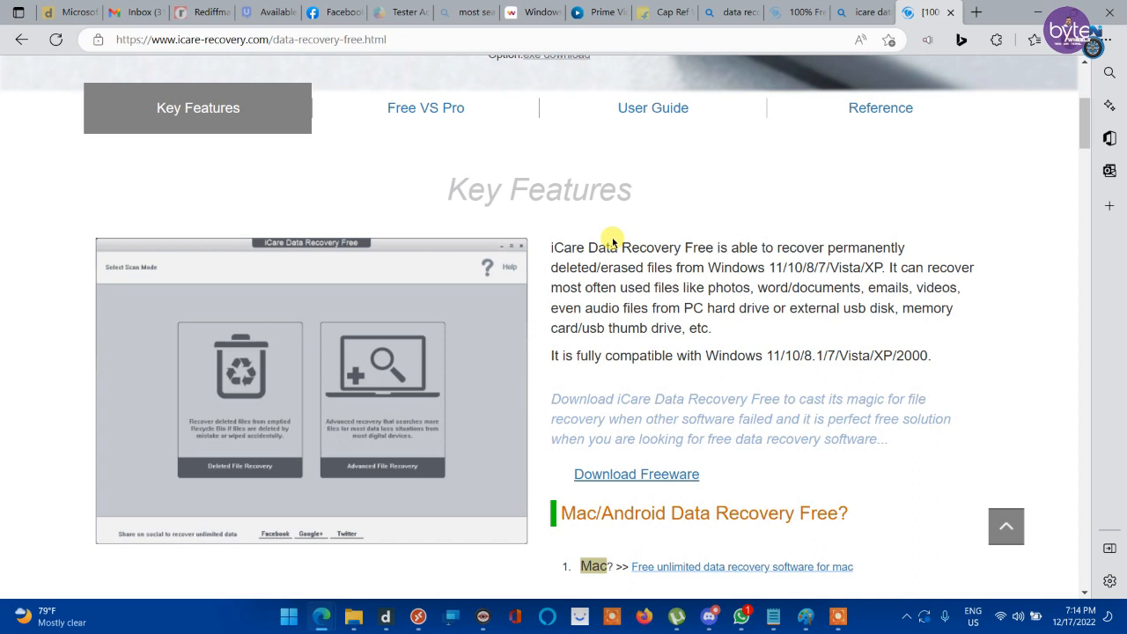
mouse_move(666, 226)
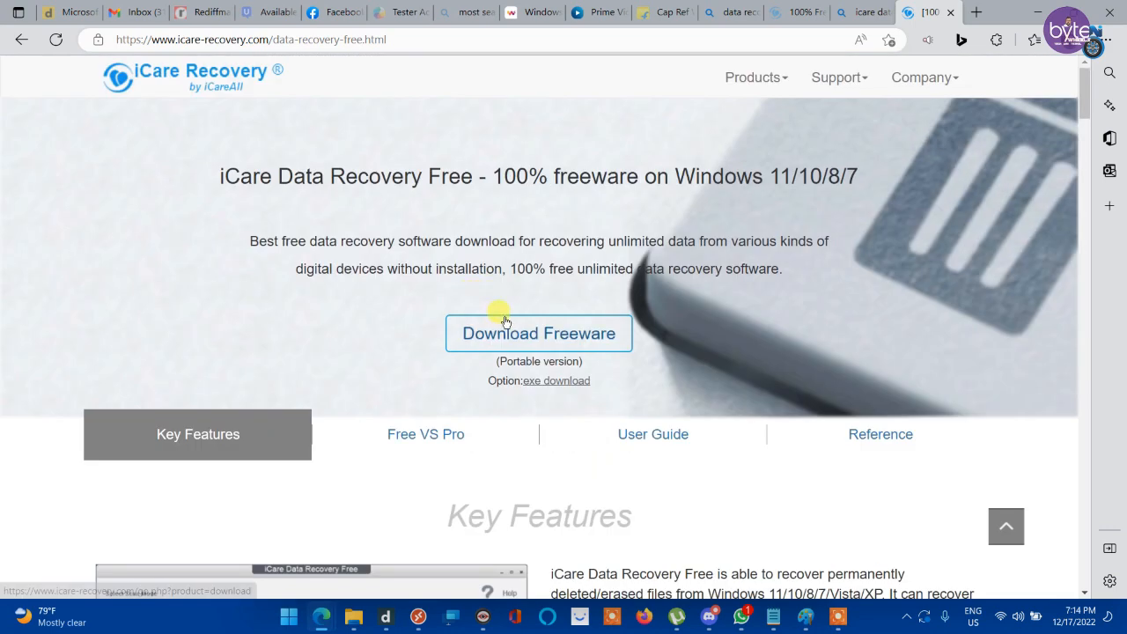
mouse_move(454, 296)
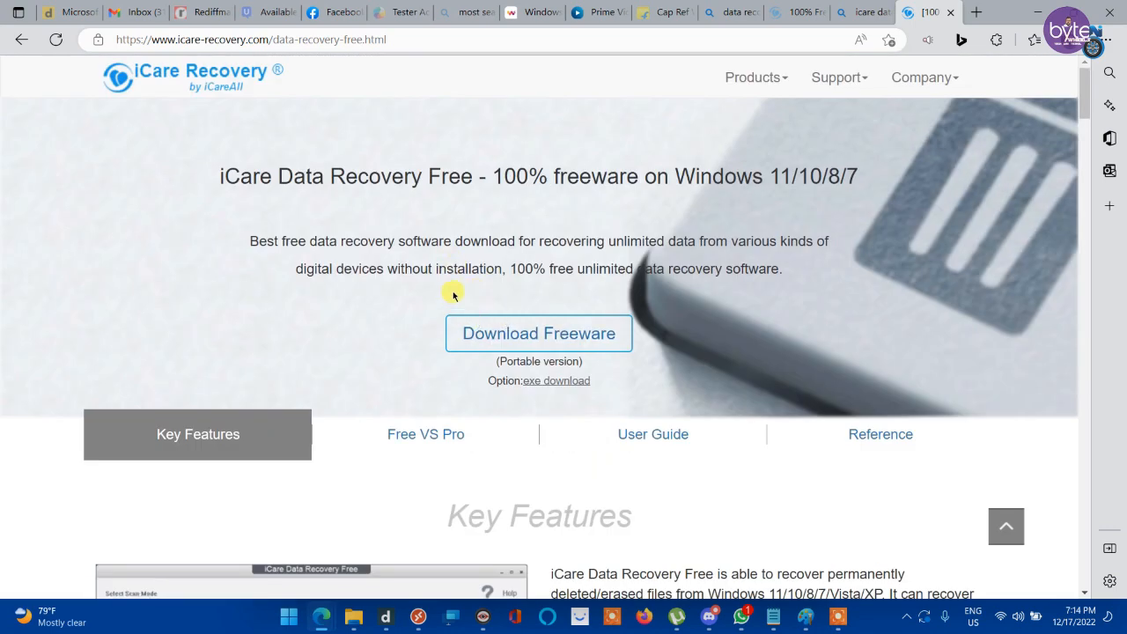
- Download icarefree.zip and save it to the Desktop via Save As
left_click(539, 333)
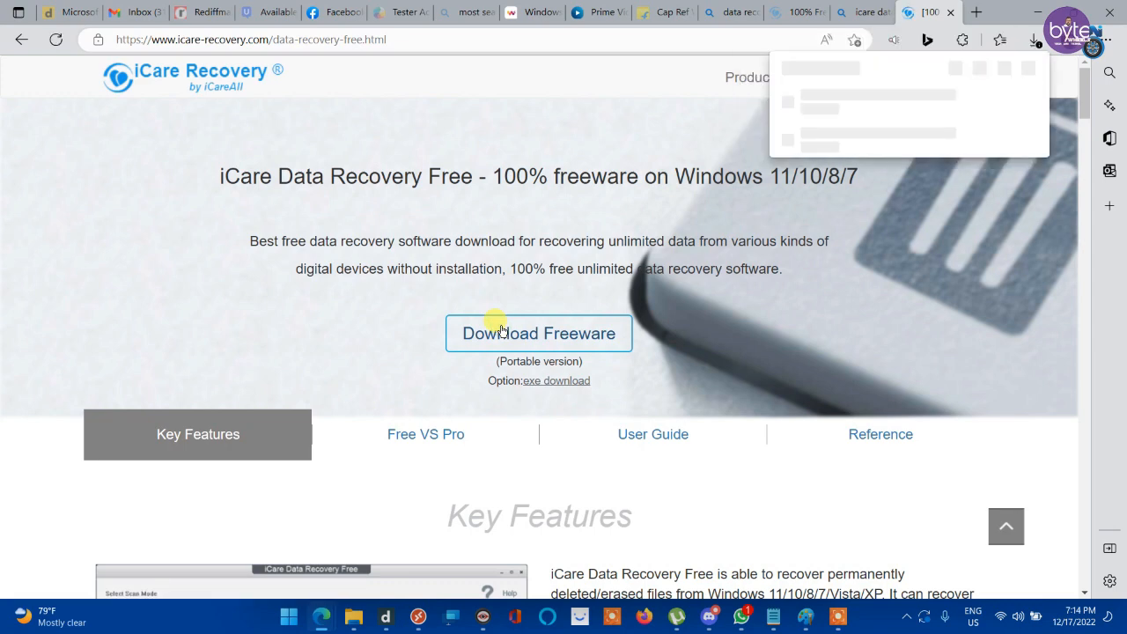
left_click(539, 333)
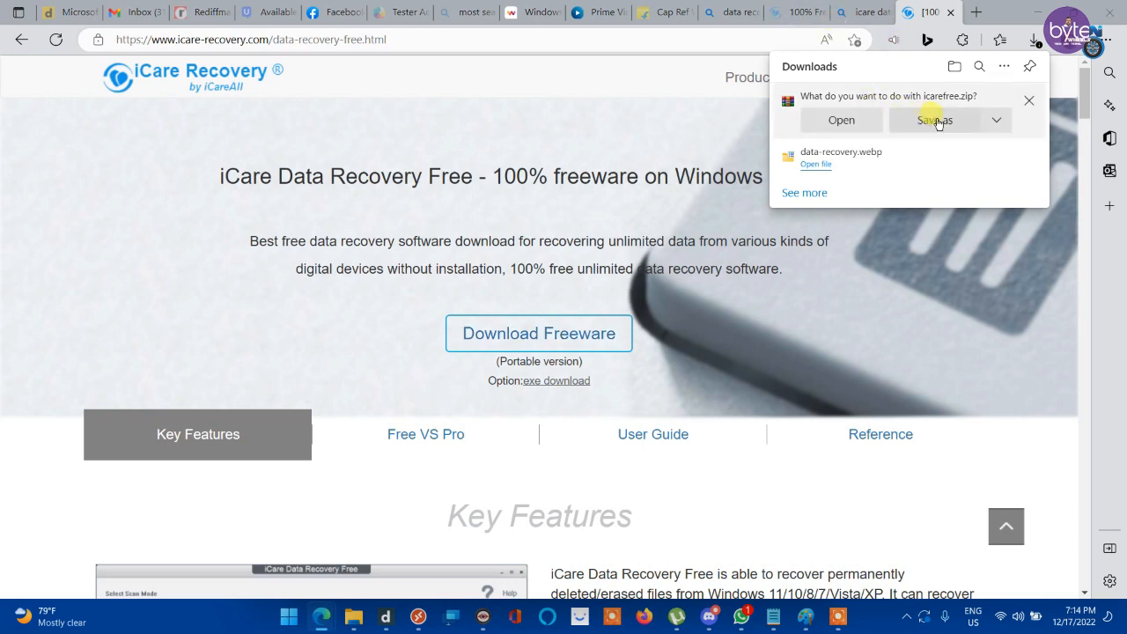
left_click(934, 120)
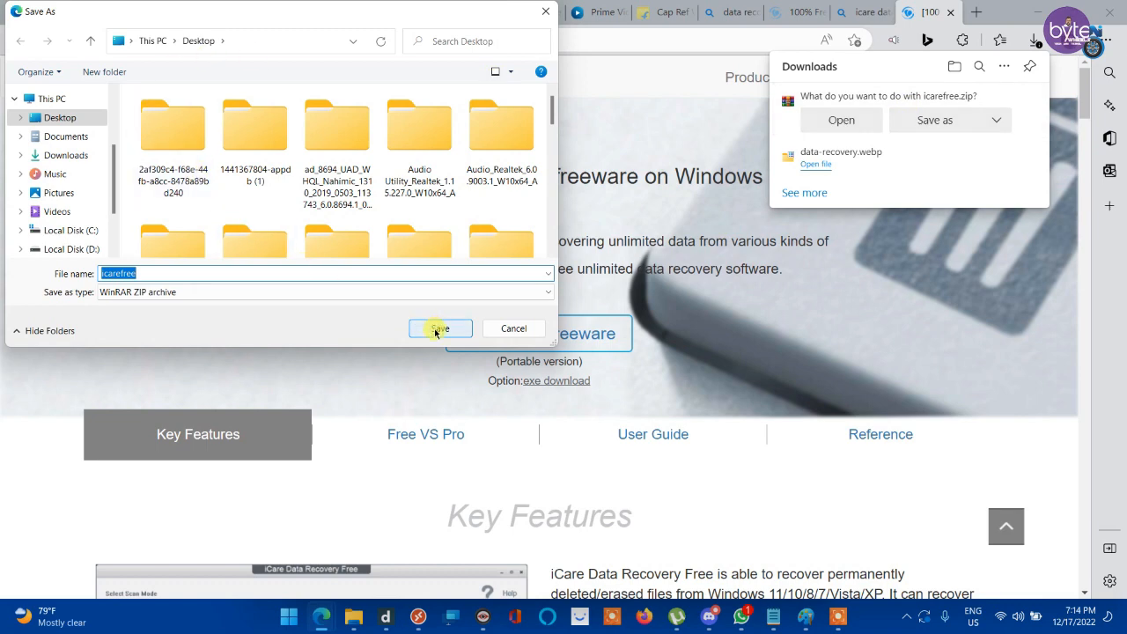
left_click(440, 329)
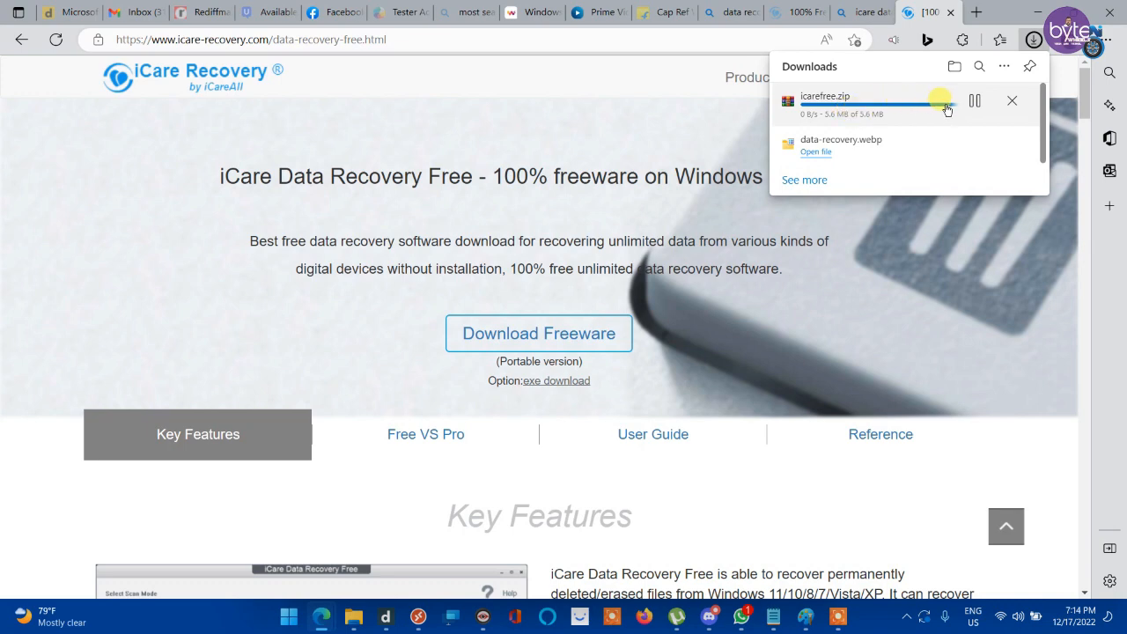
mouse_move(965, 130)
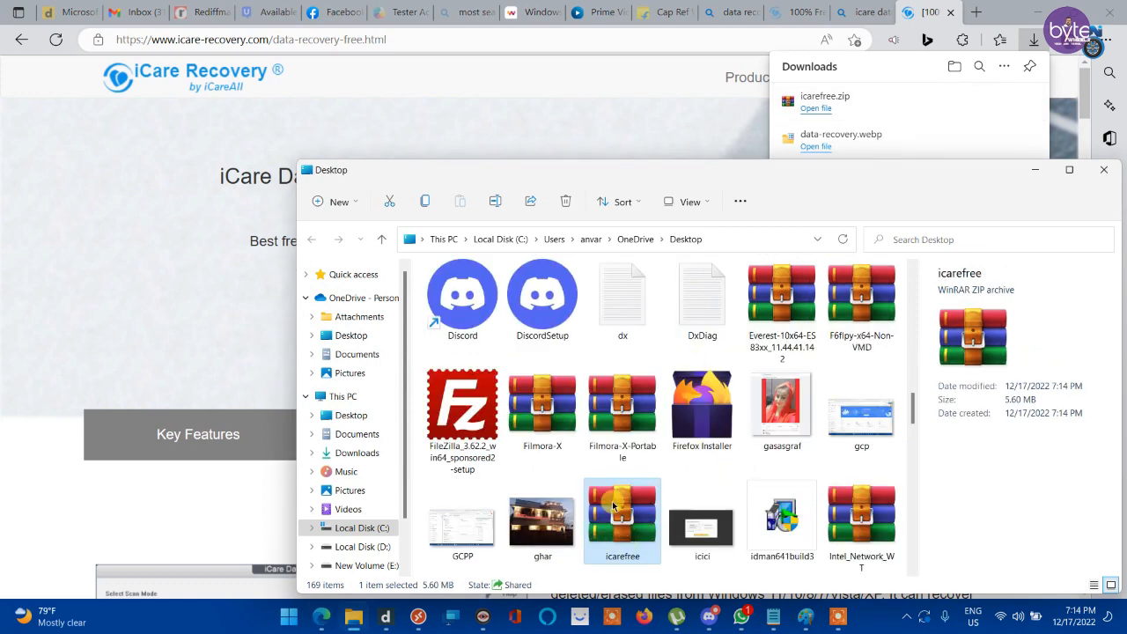
- Extract icarefree.zip with Extract All into an icarefree folder on the Desktop
right_click(624, 520)
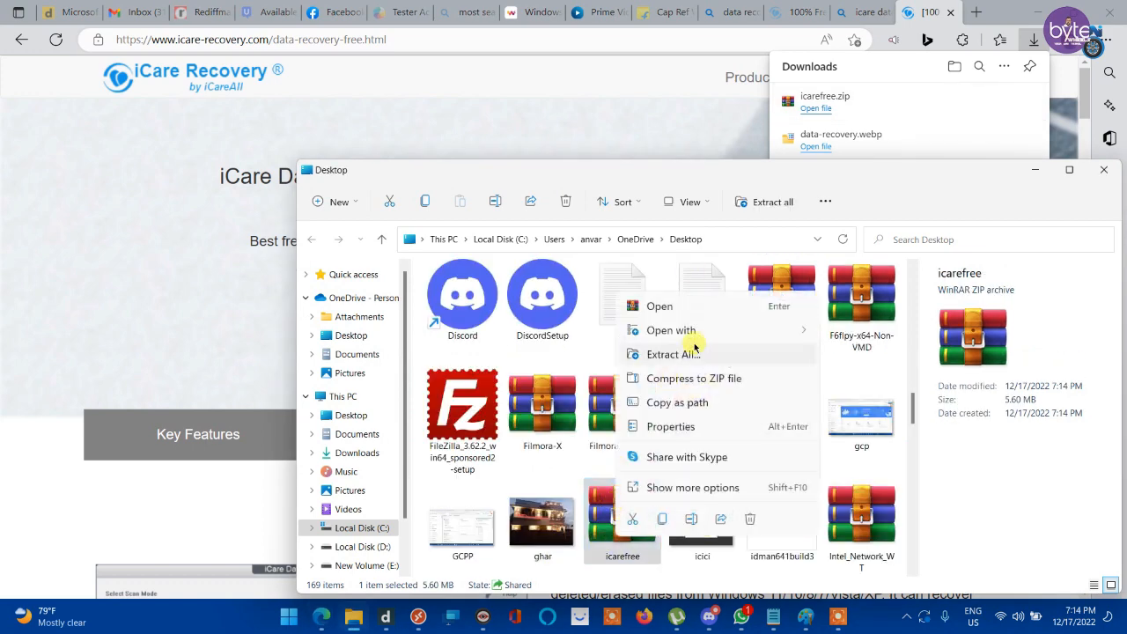
left_click(673, 354)
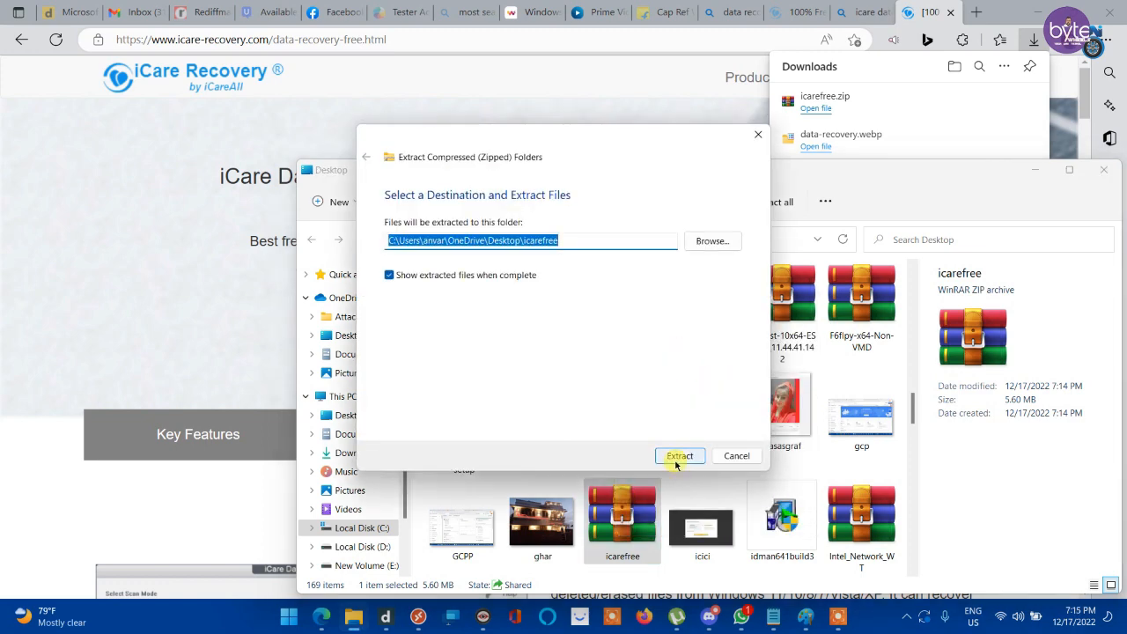
left_click(680, 454)
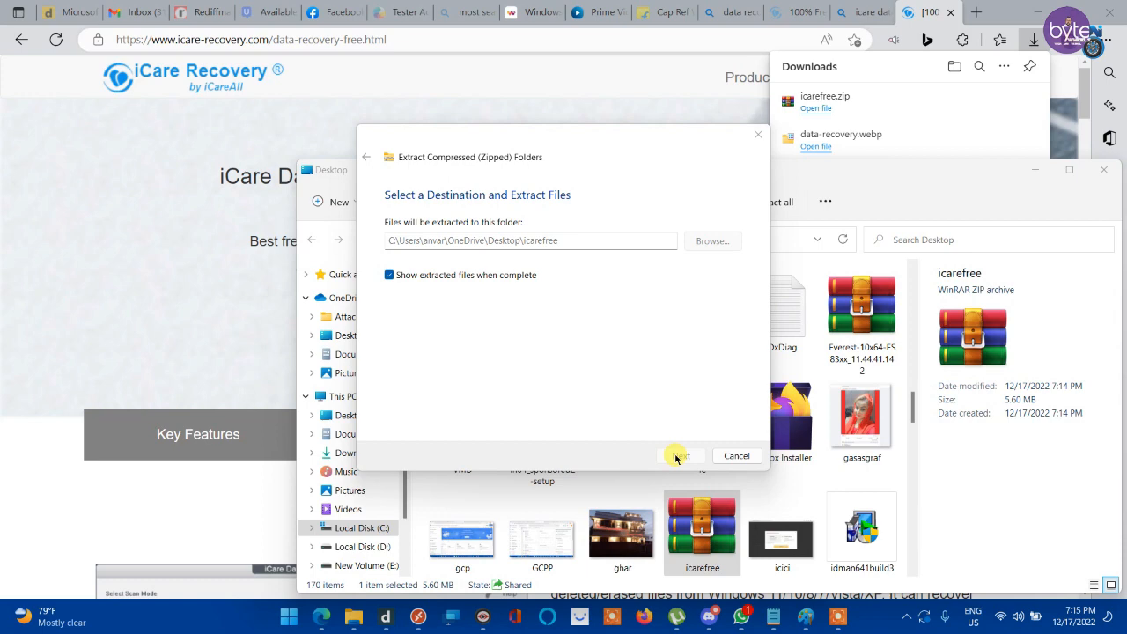
left_click(680, 454)
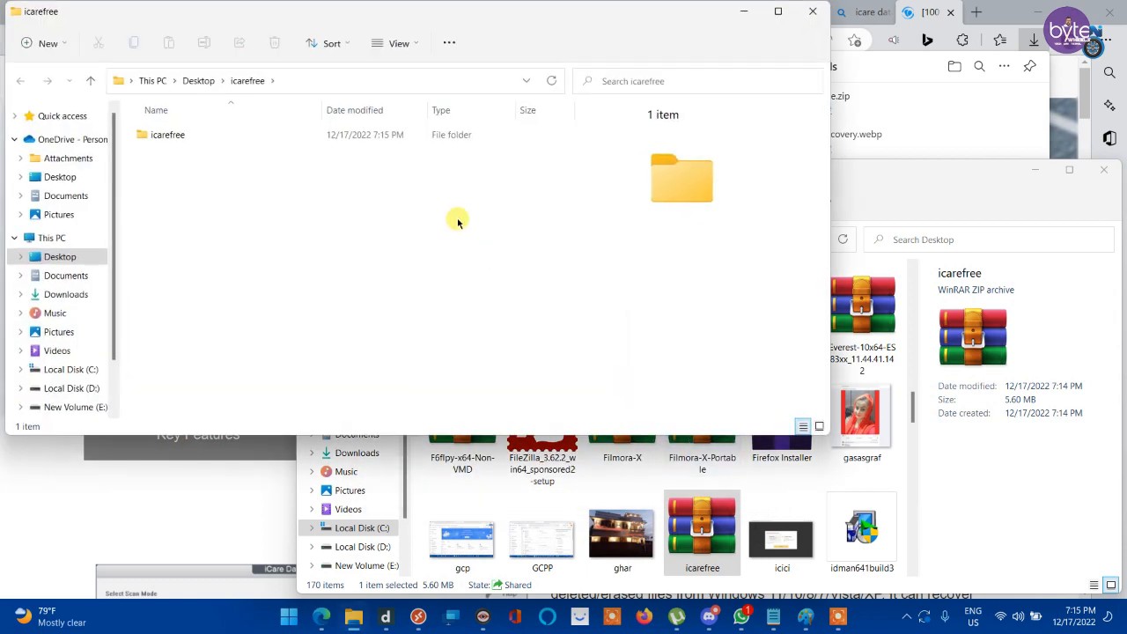
- Enter the inner icarefree folder and launch iCare-Free.exe
left_click(169, 134)
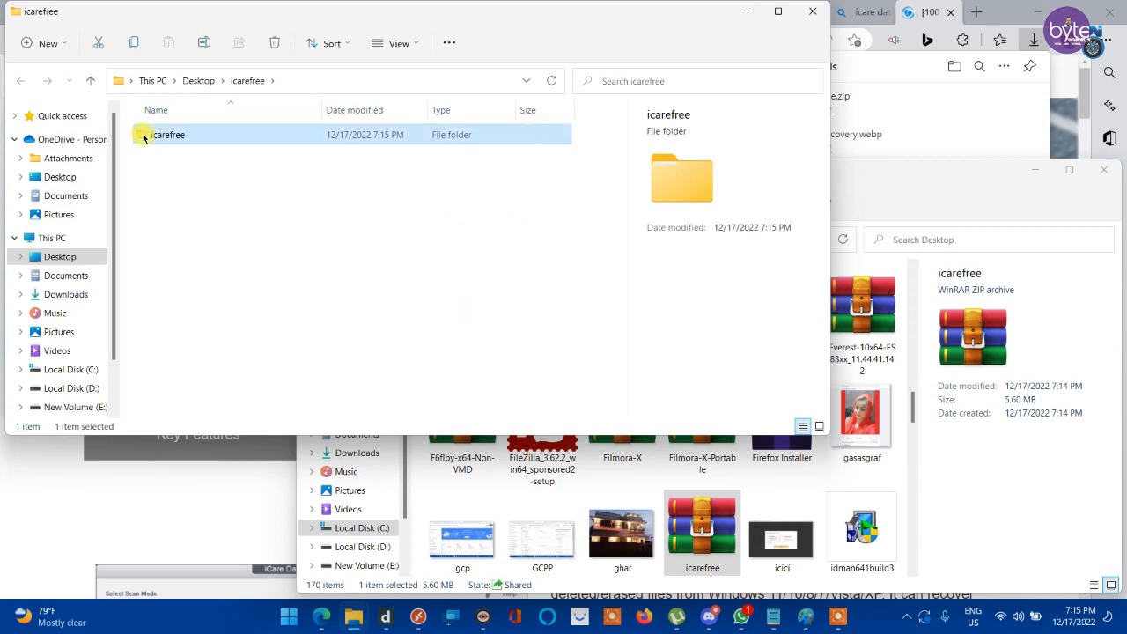
double_click(169, 134)
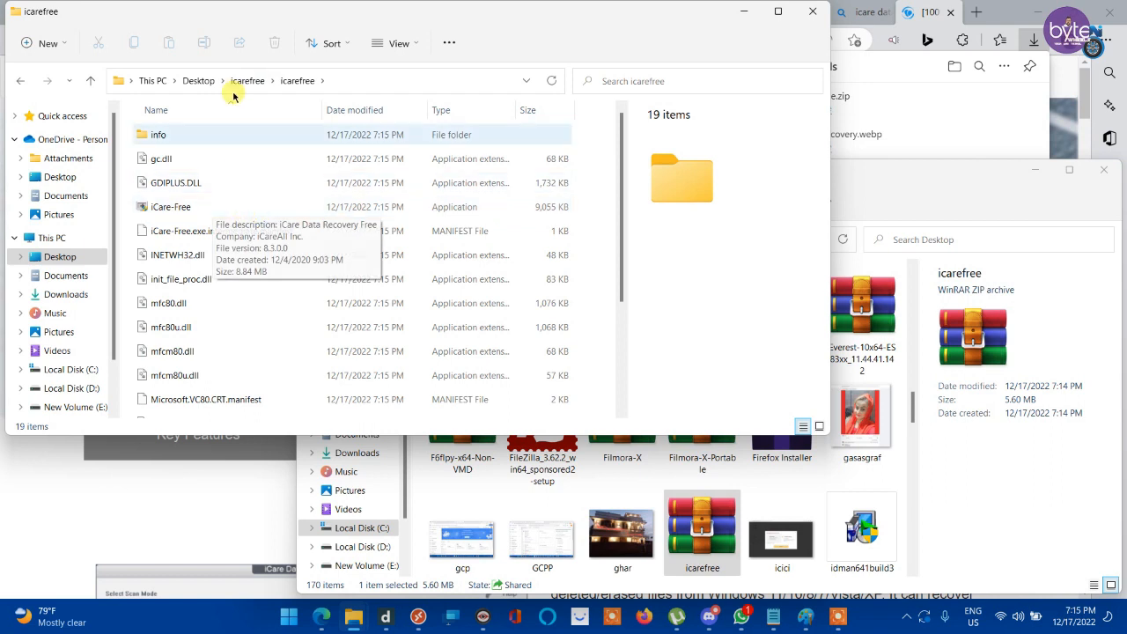
left_click(171, 206)
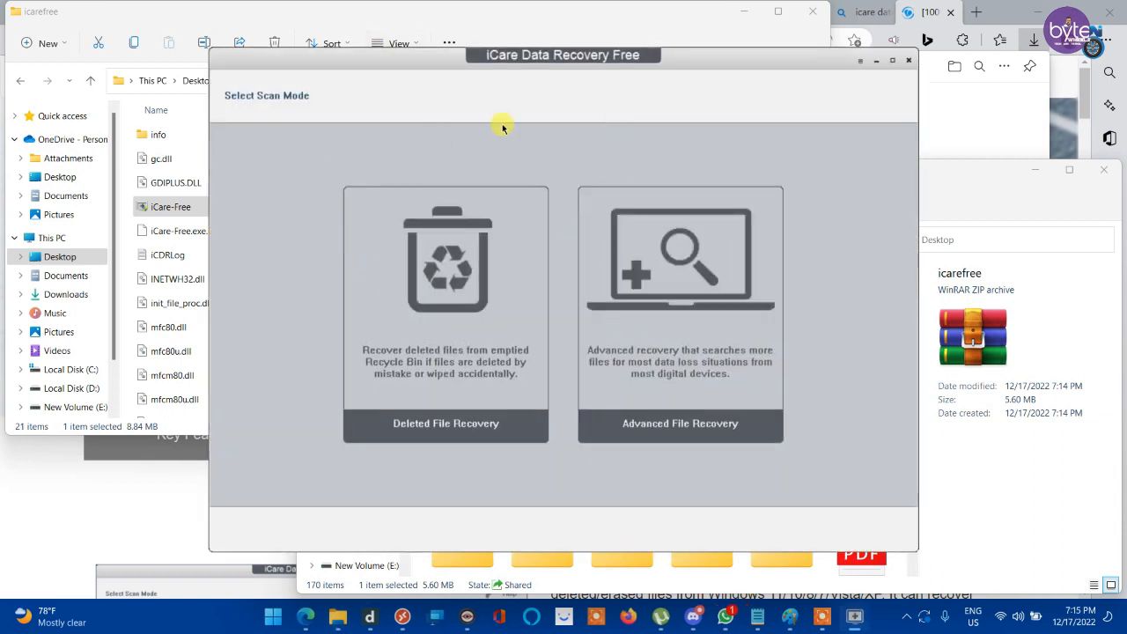
mouse_move(907, 282)
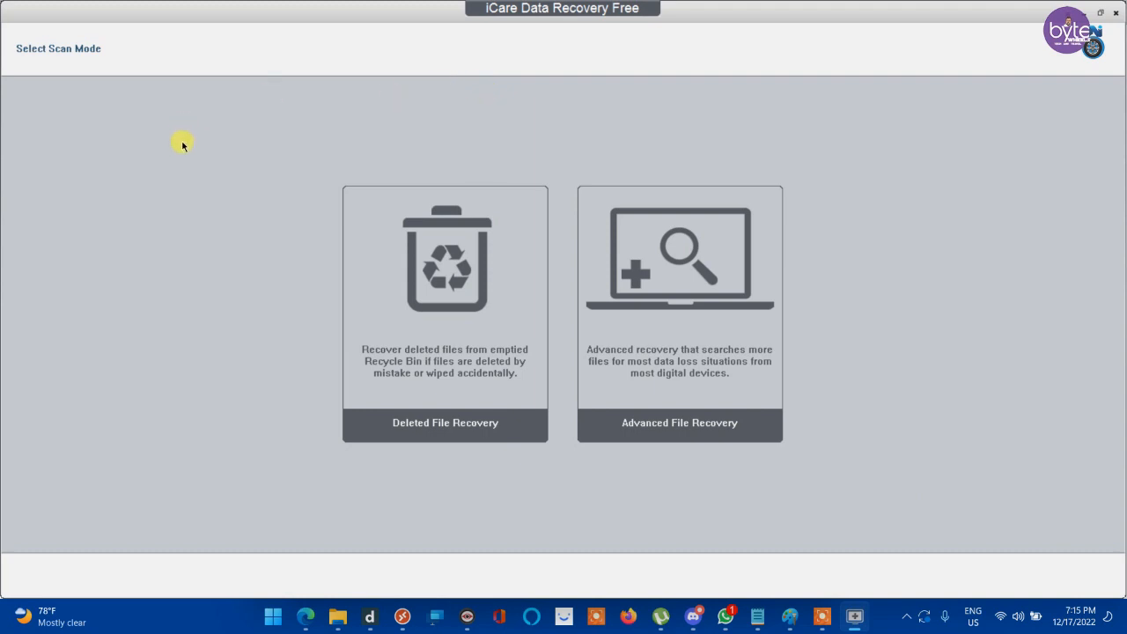
mouse_move(186, 186)
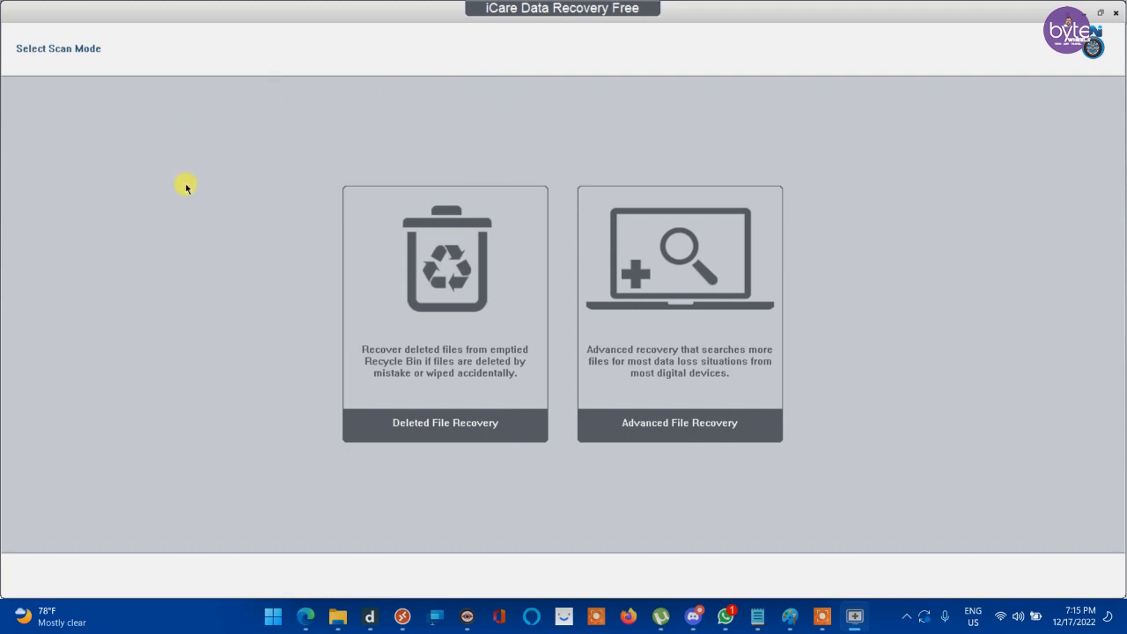
mouse_move(293, 185)
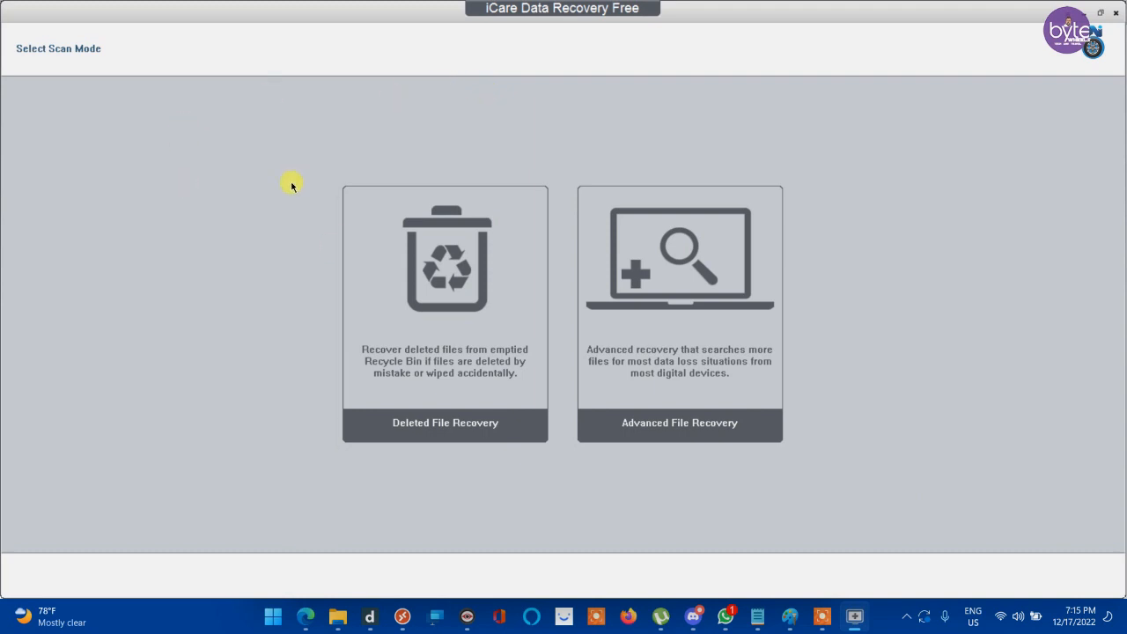
mouse_move(573, 373)
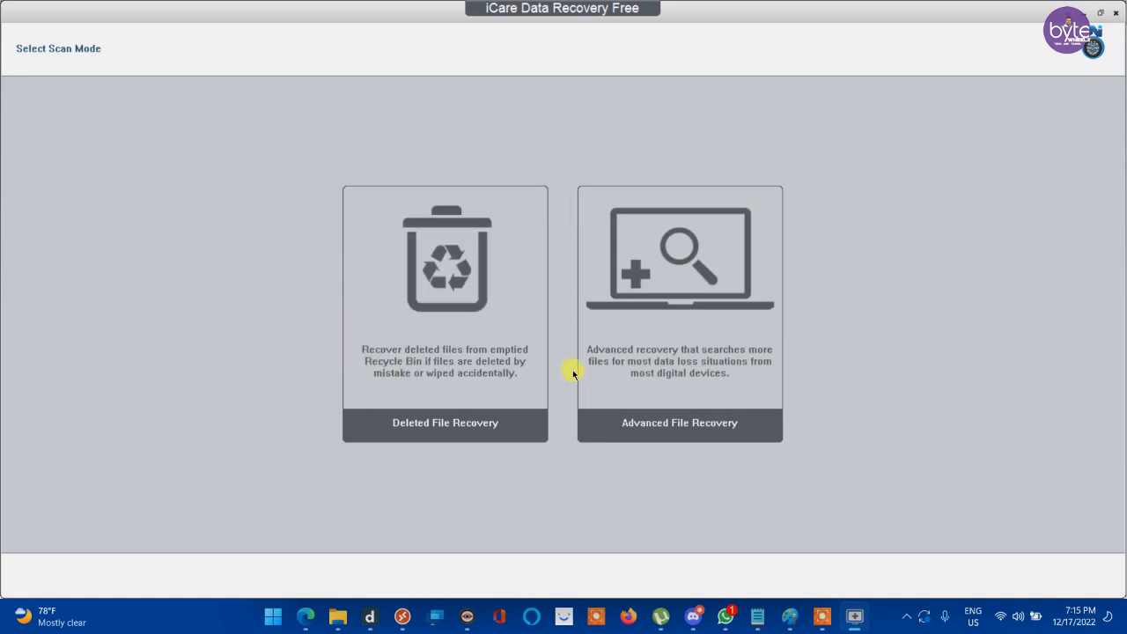
mouse_move(571, 365)
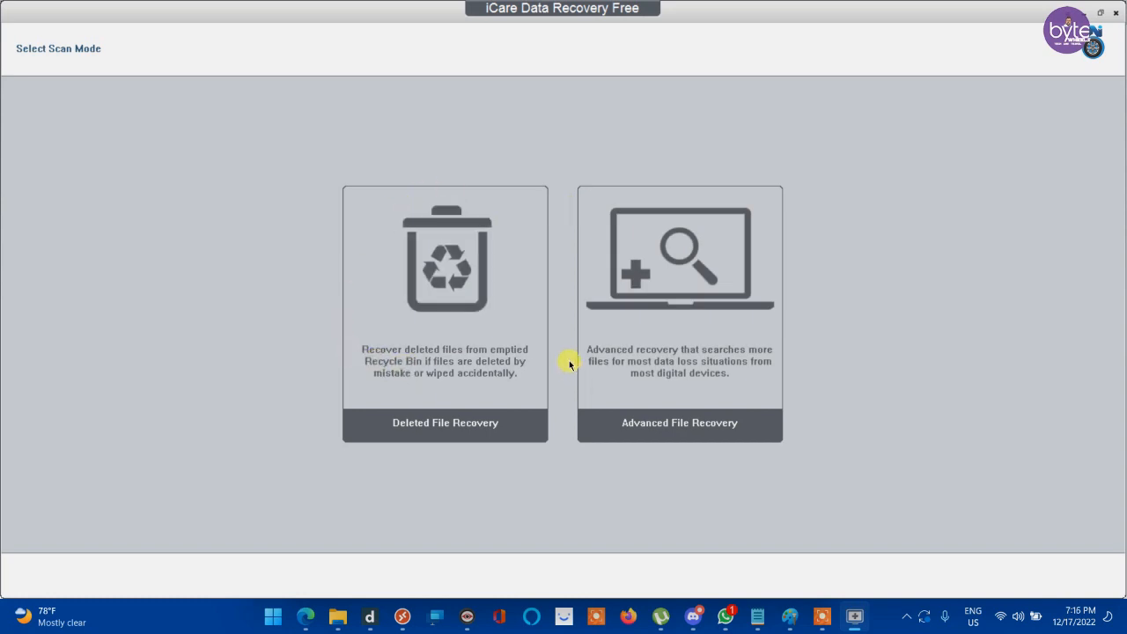
- Choose Deleted File Recovery and pick the F: NTFS partition as the target instead of C:
left_click(680, 314)
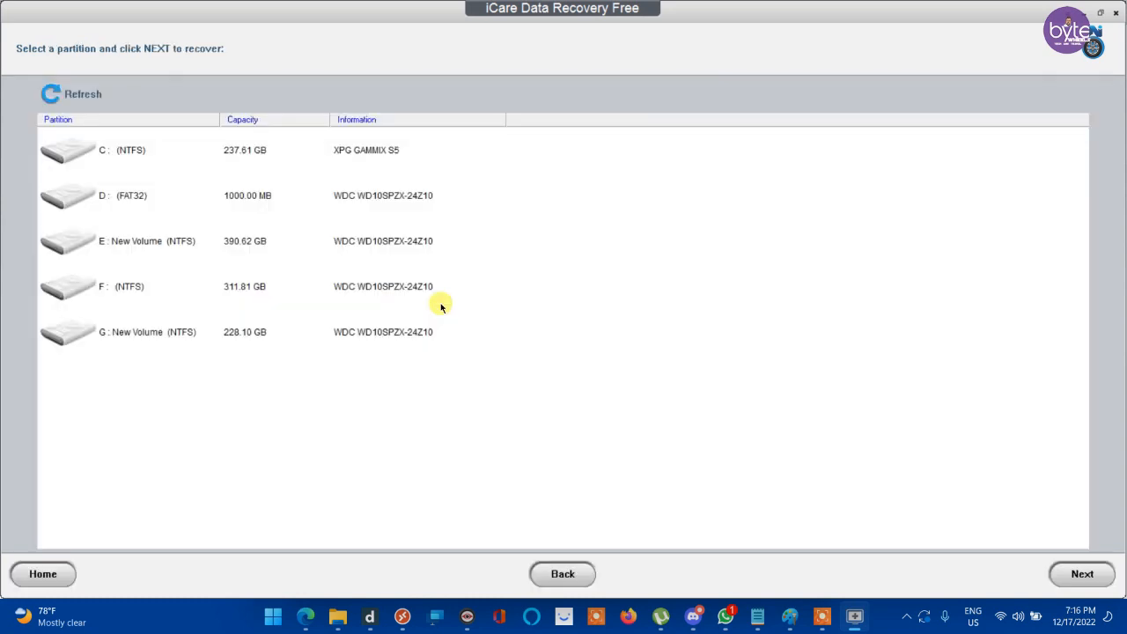
mouse_move(215, 169)
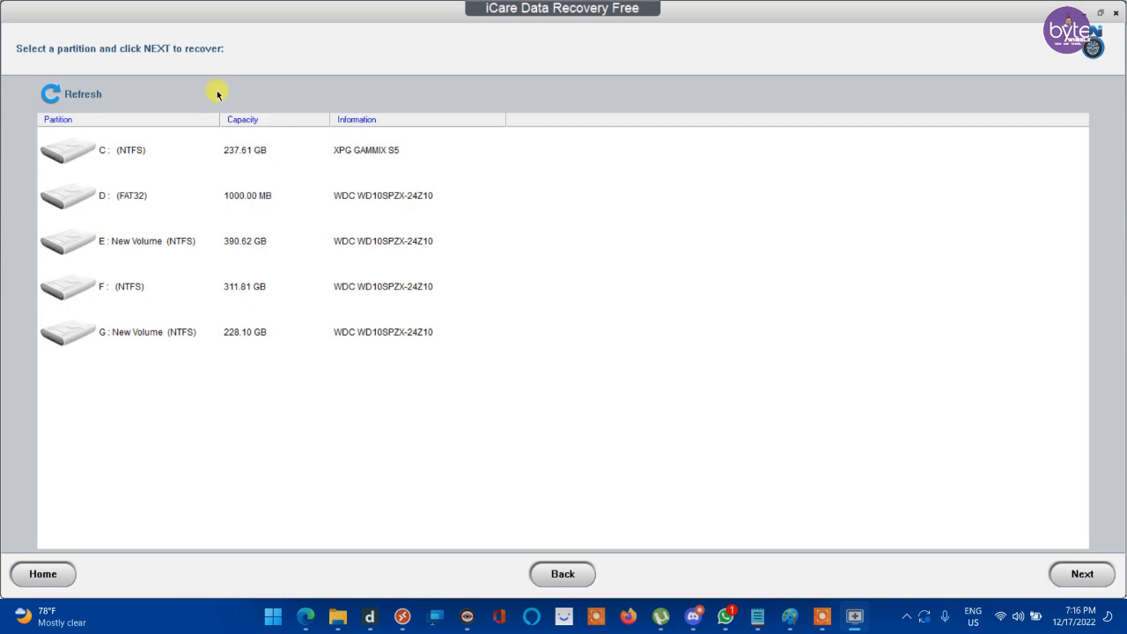
mouse_move(110, 390)
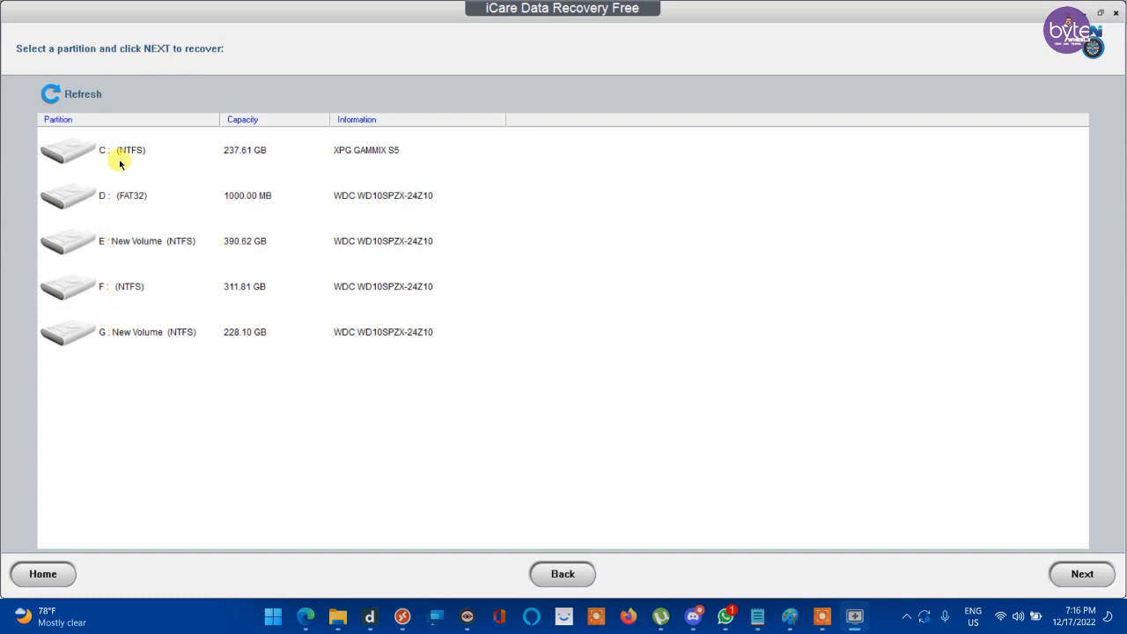
mouse_move(104, 408)
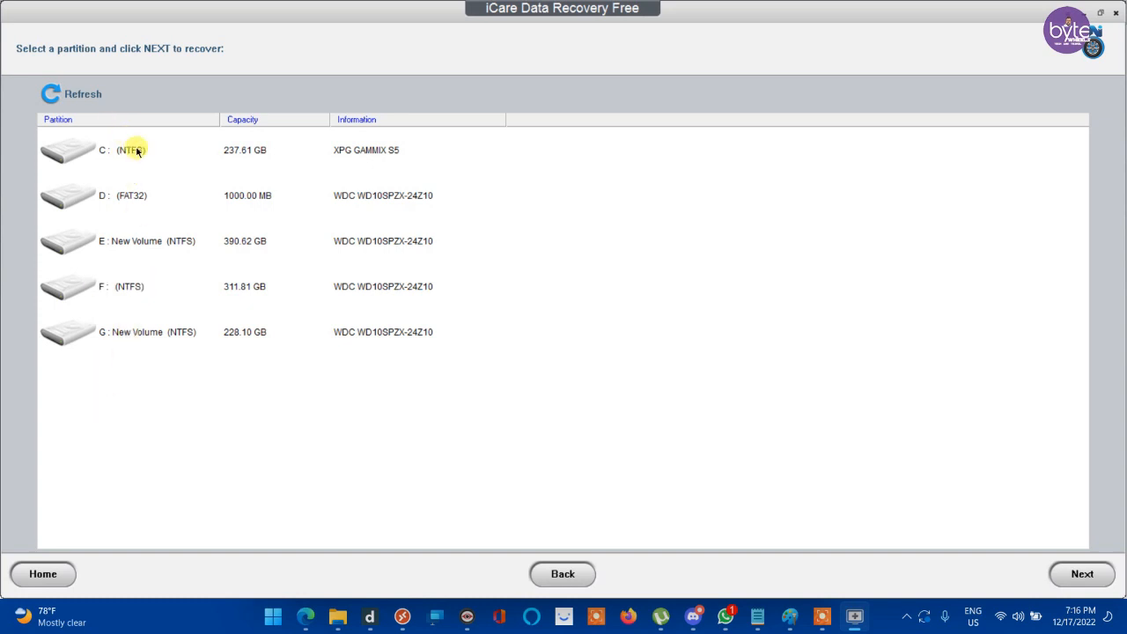
left_click(132, 150)
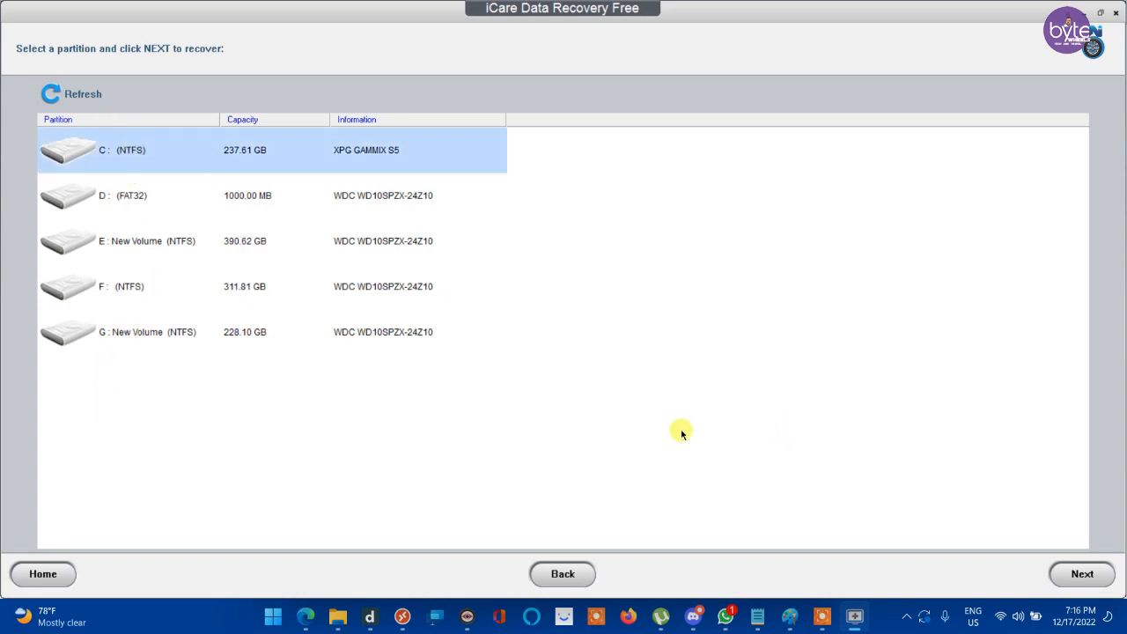
mouse_move(130, 298)
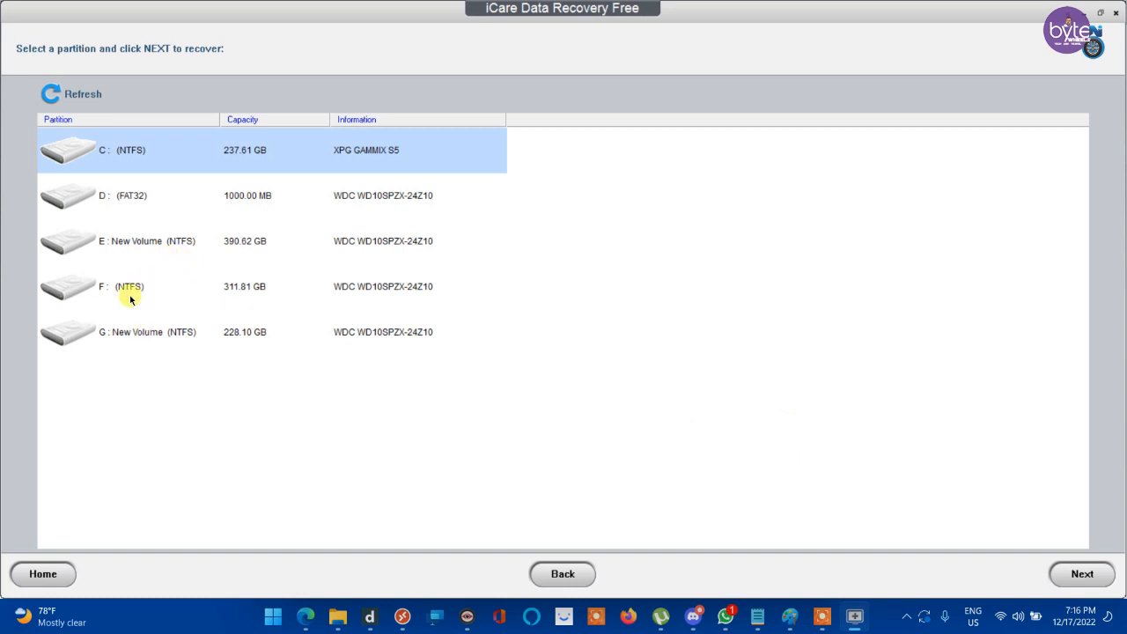
left_click(131, 285)
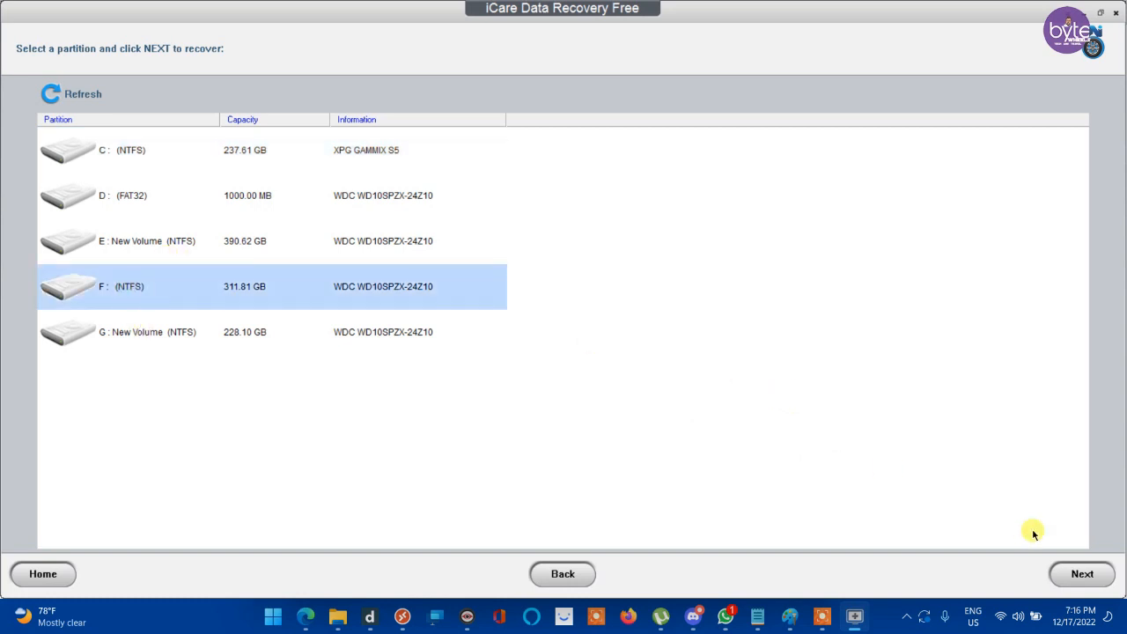
- Start the deleted-file scan of the chosen partition with Next
left_click(1081, 574)
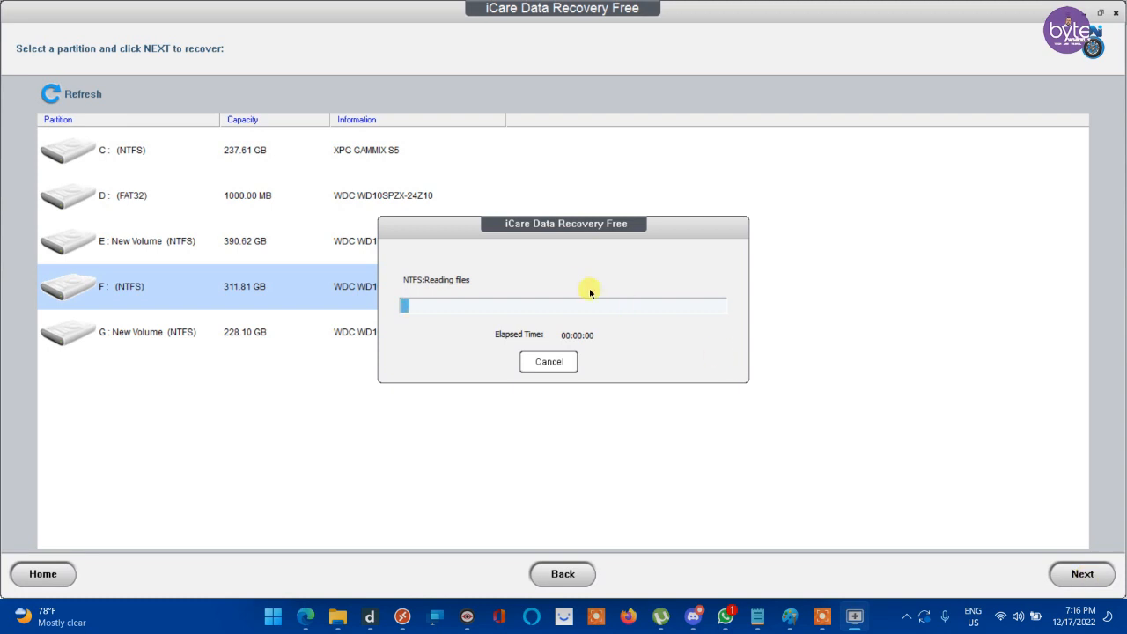
mouse_move(565, 266)
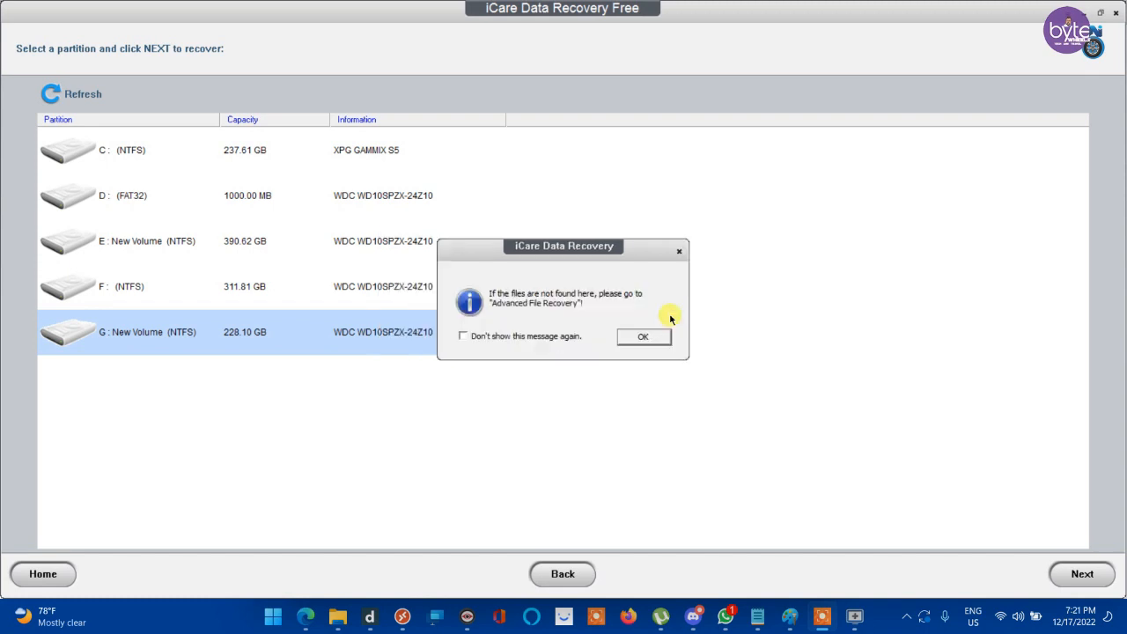
mouse_move(645, 303)
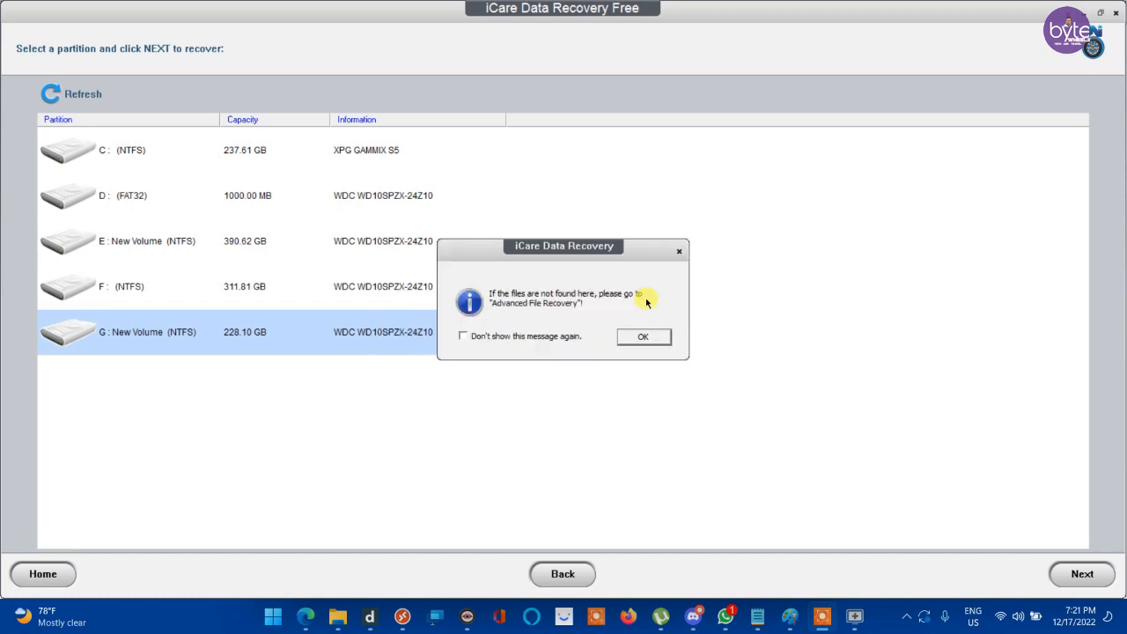
mouse_move(636, 326)
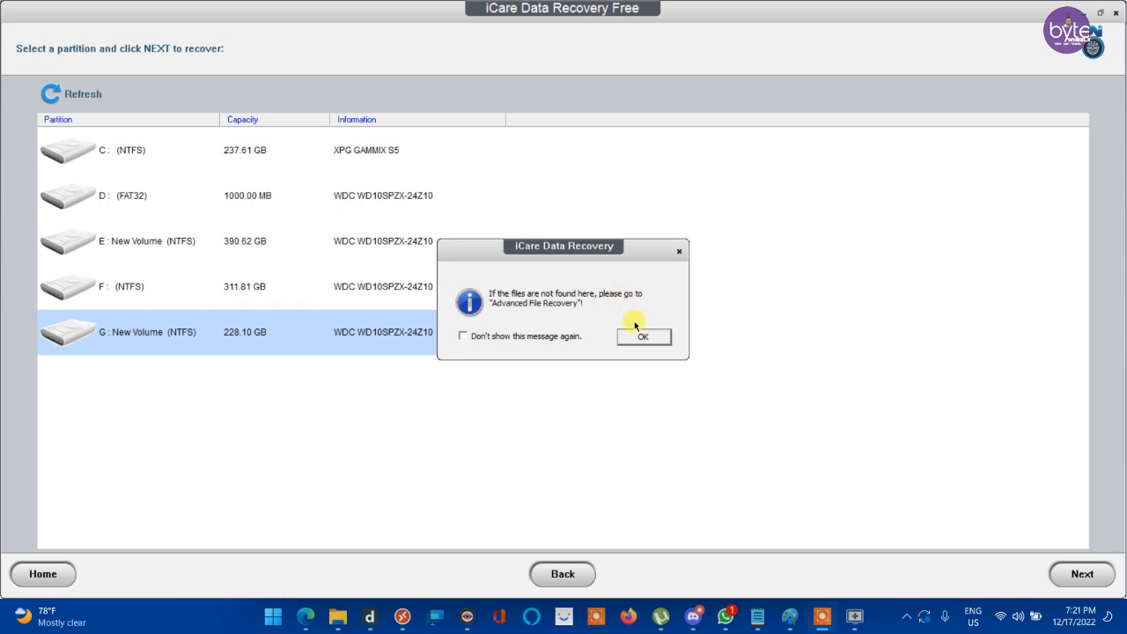
mouse_move(610, 310)
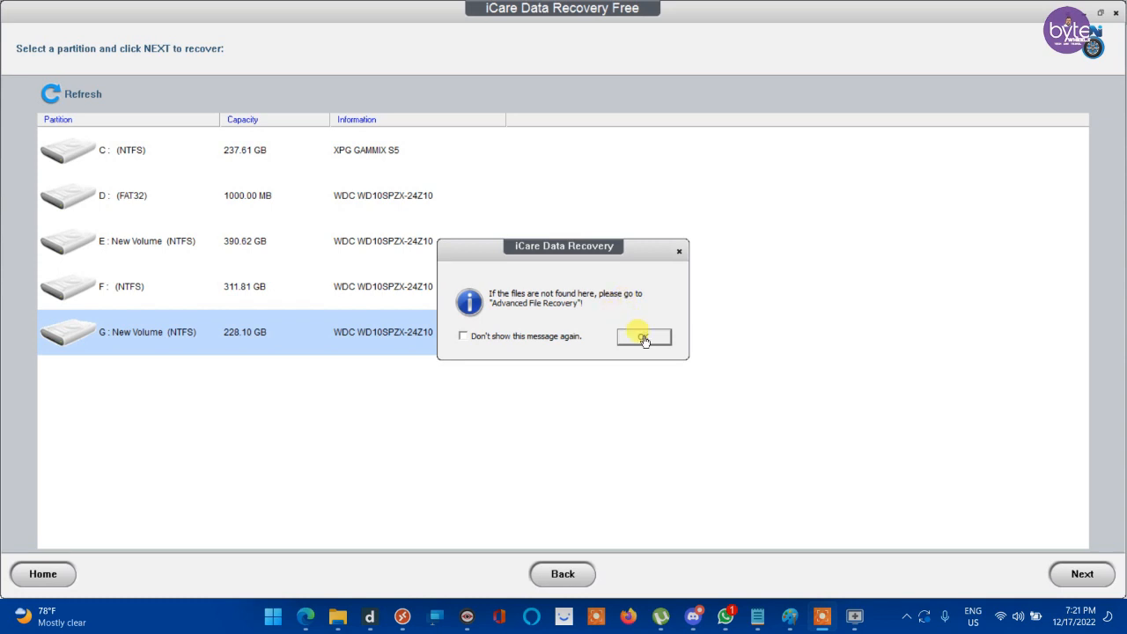
- Dismiss the advanced-recovery tip and decline quitting the search, keeping the bootex.log results
left_click(643, 338)
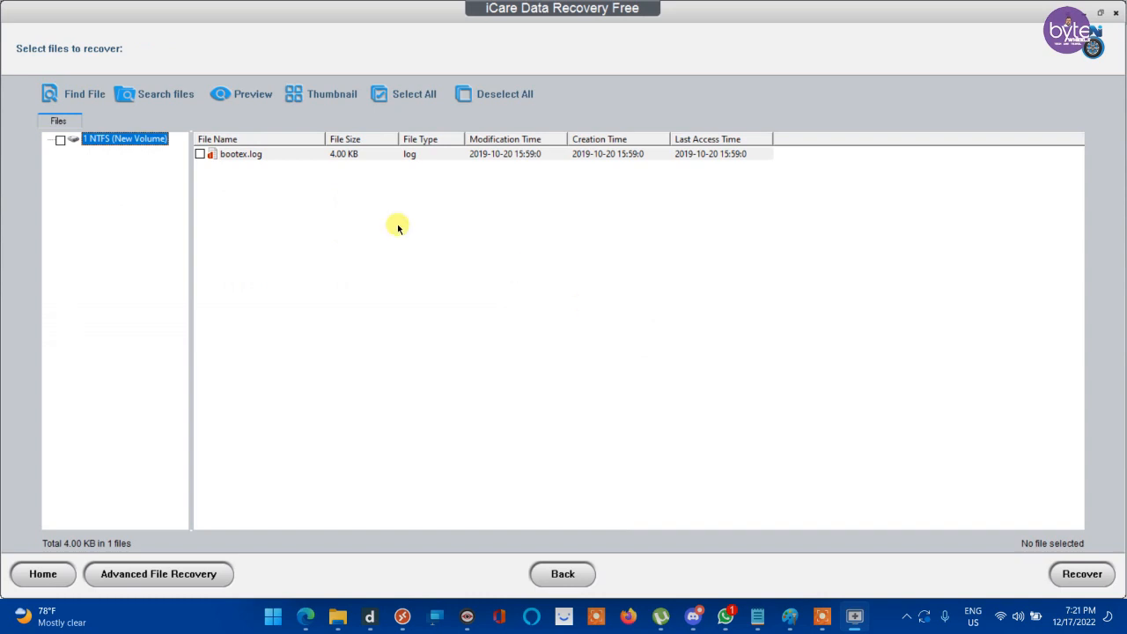
mouse_move(719, 211)
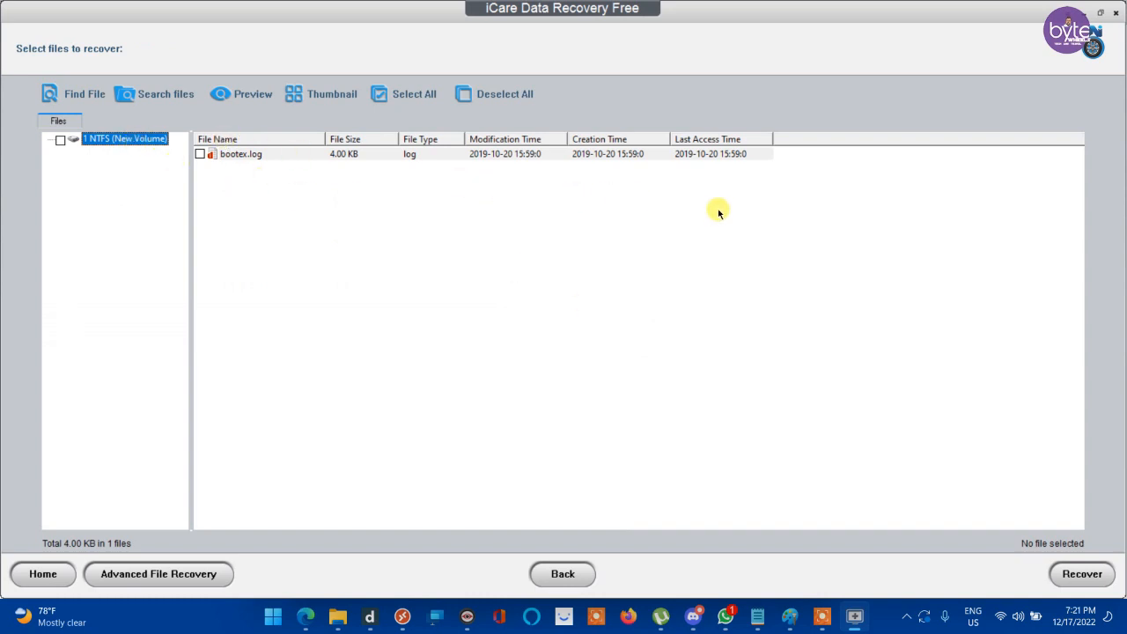
mouse_move(825, 152)
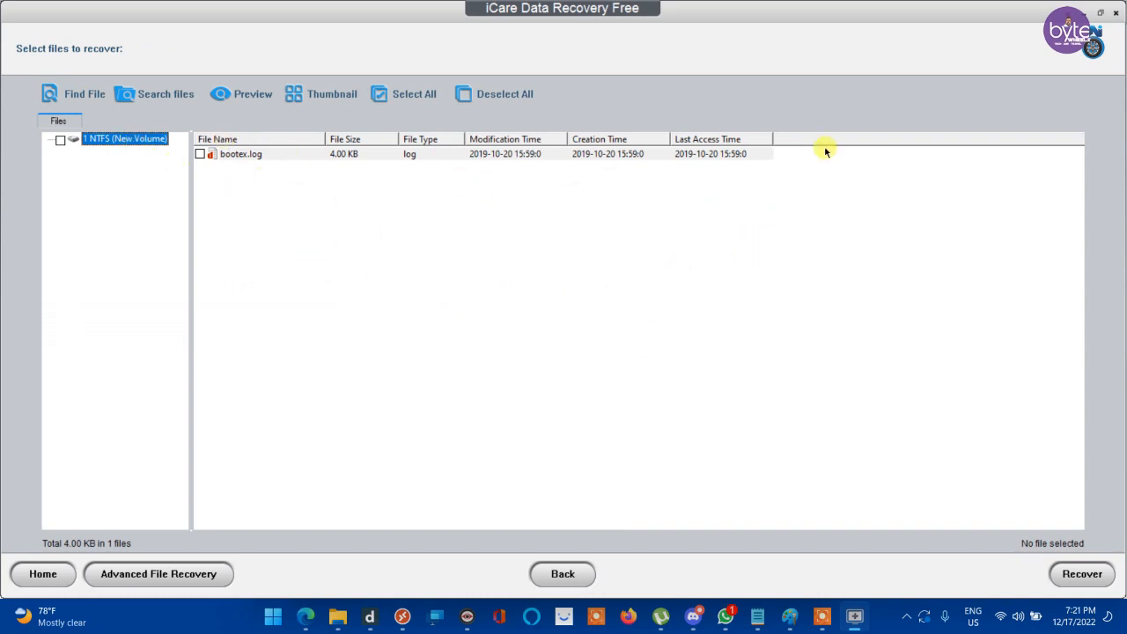
mouse_move(826, 151)
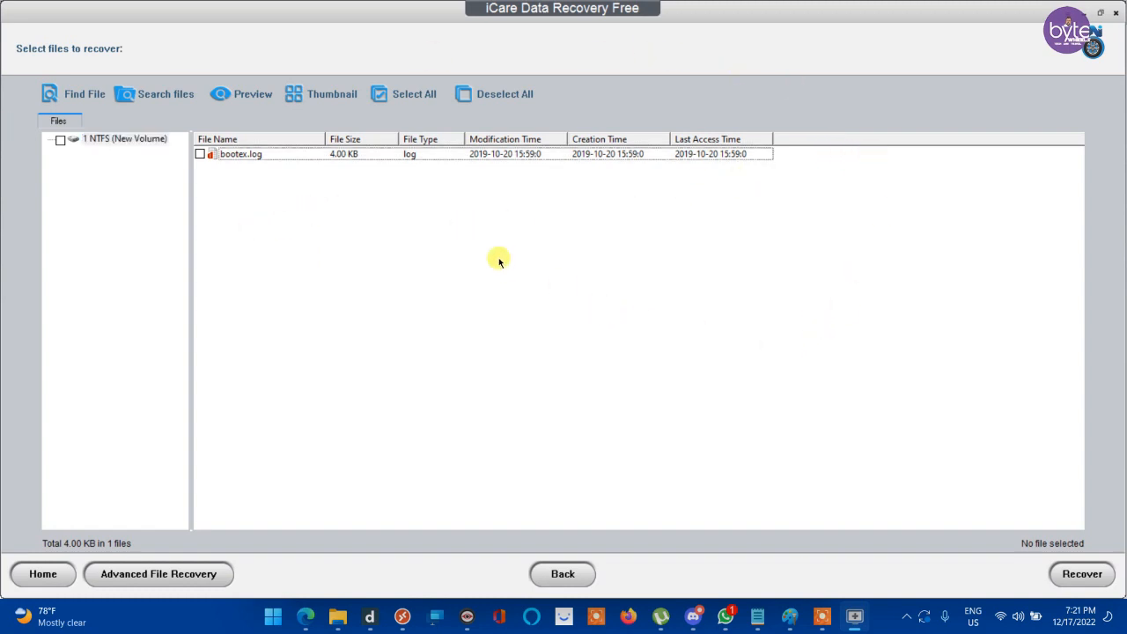
mouse_move(469, 260)
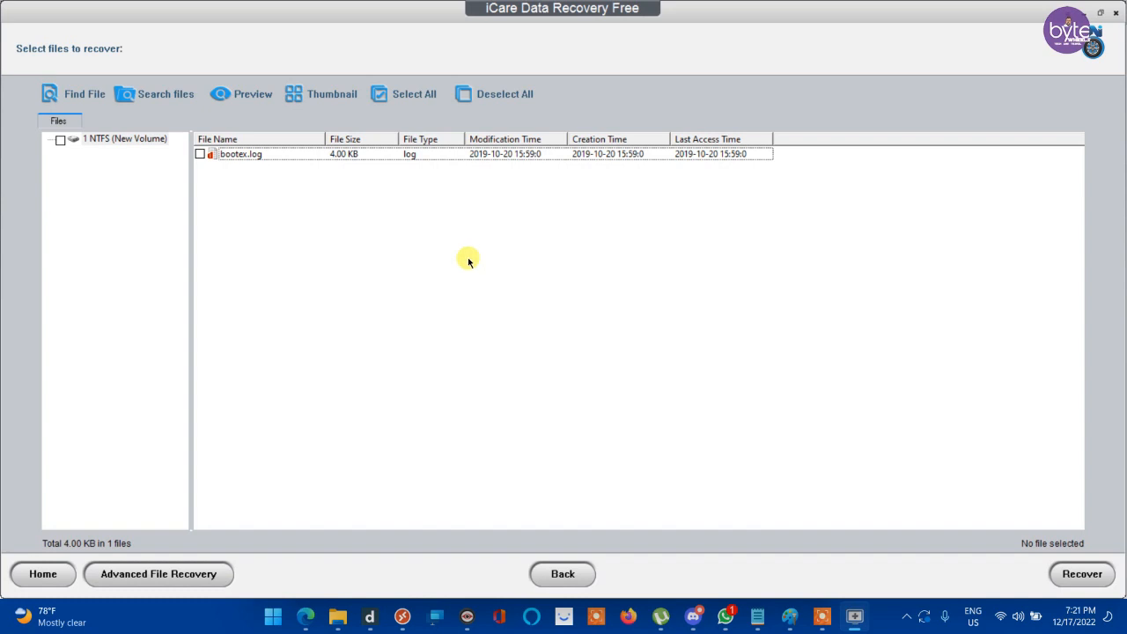
mouse_move(549, 560)
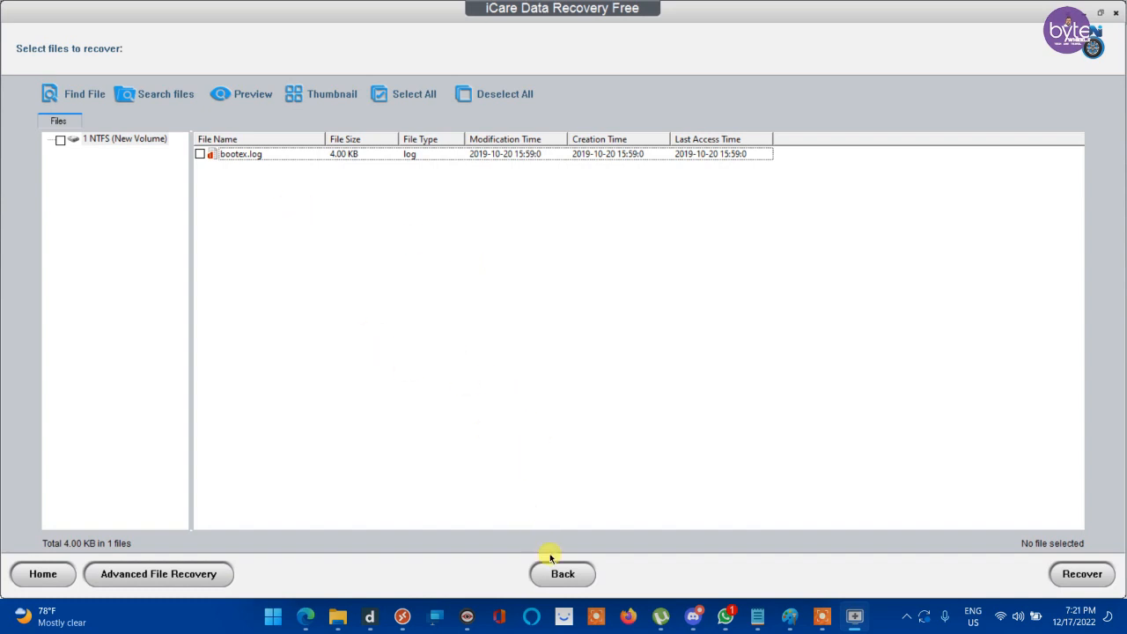
left_click(564, 574)
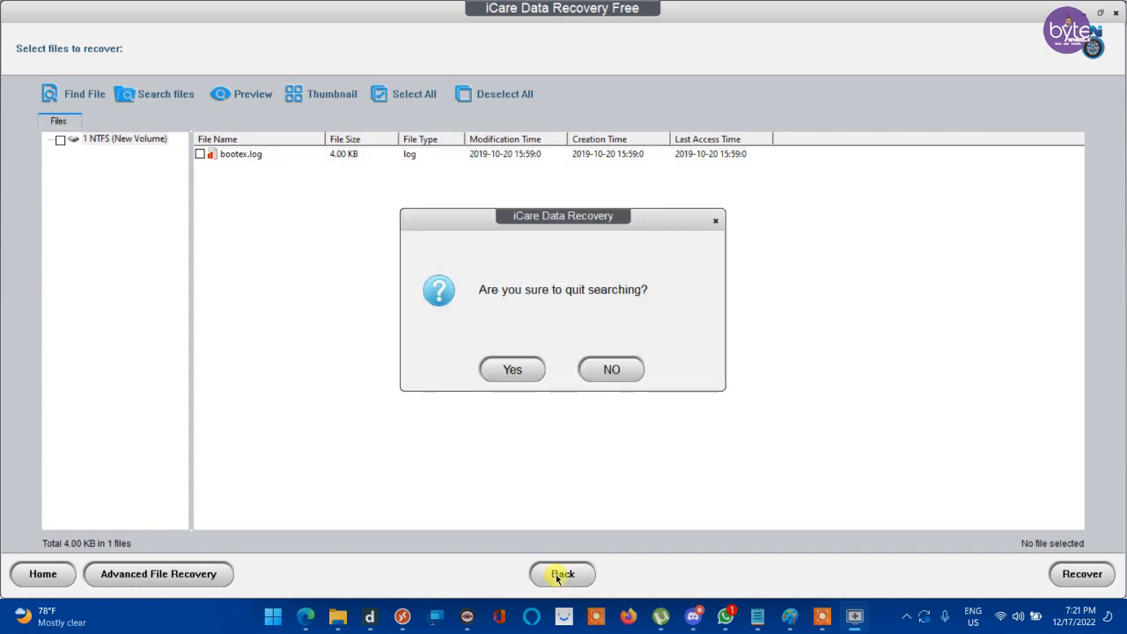
mouse_move(236, 157)
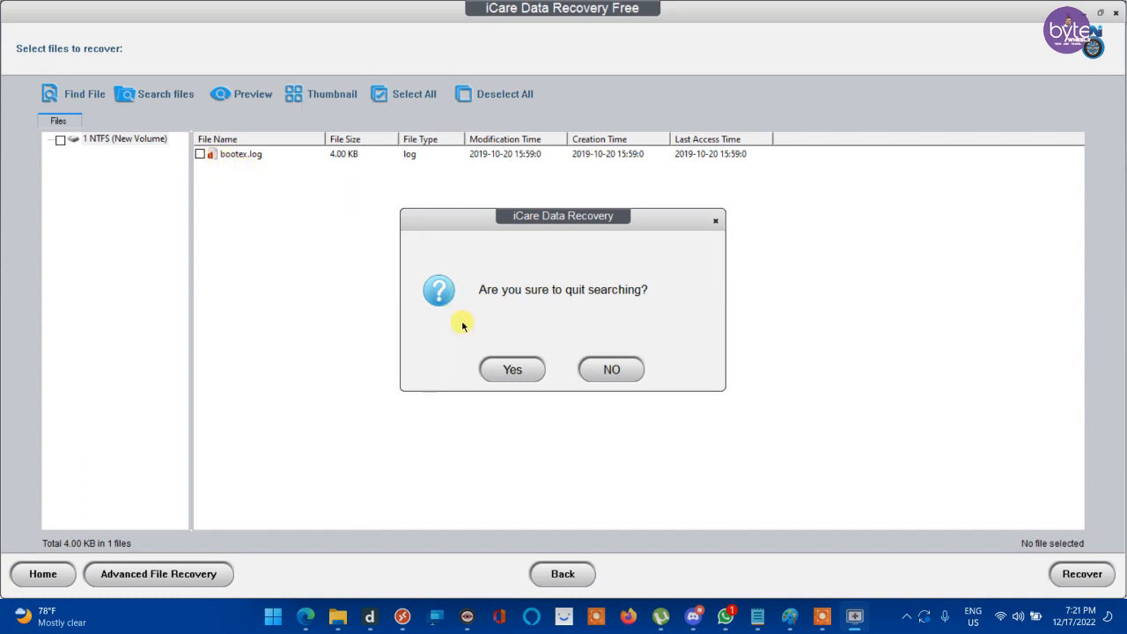
left_click(611, 370)
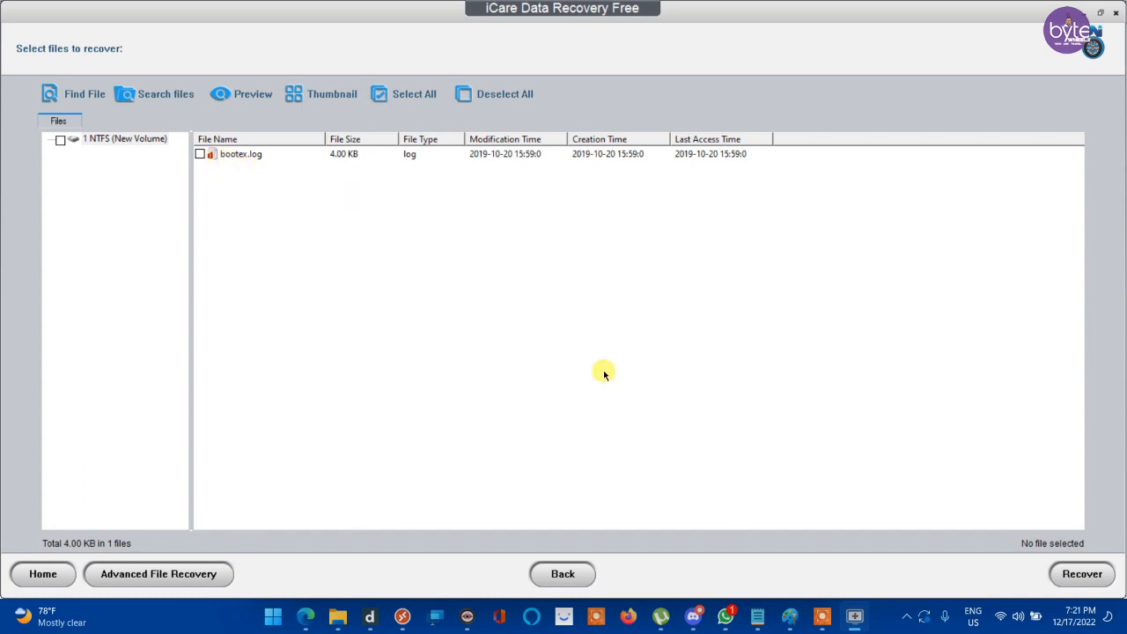
- Mark the NTFS New Volume's bootex.log file (4.00 KB) for recovery
left_click(201, 154)
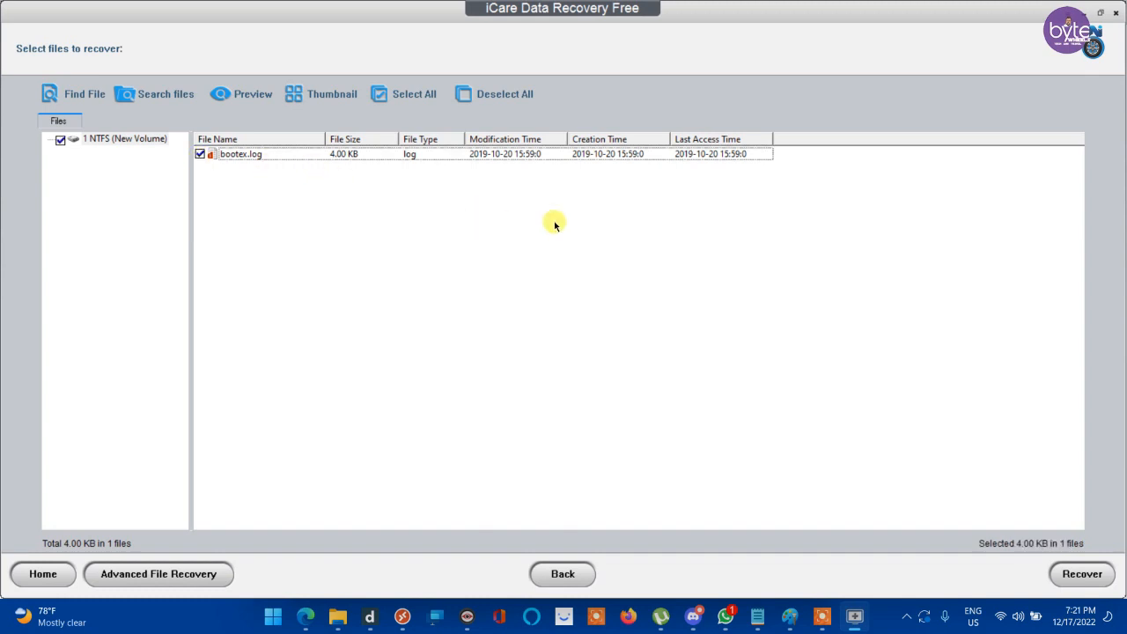
mouse_move(167, 155)
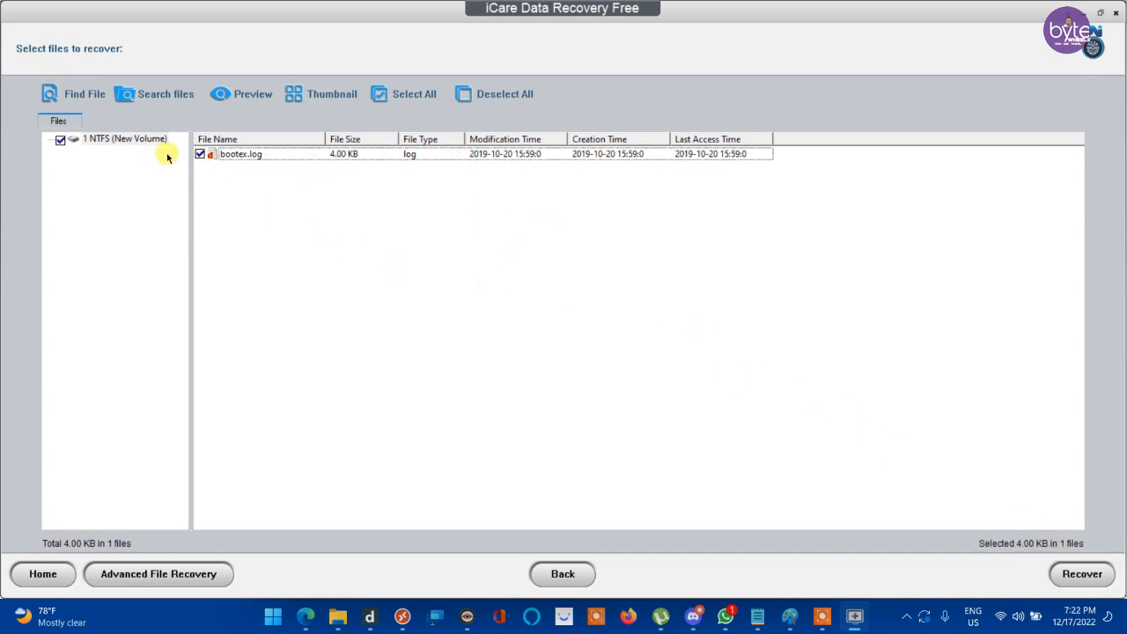
mouse_move(200, 155)
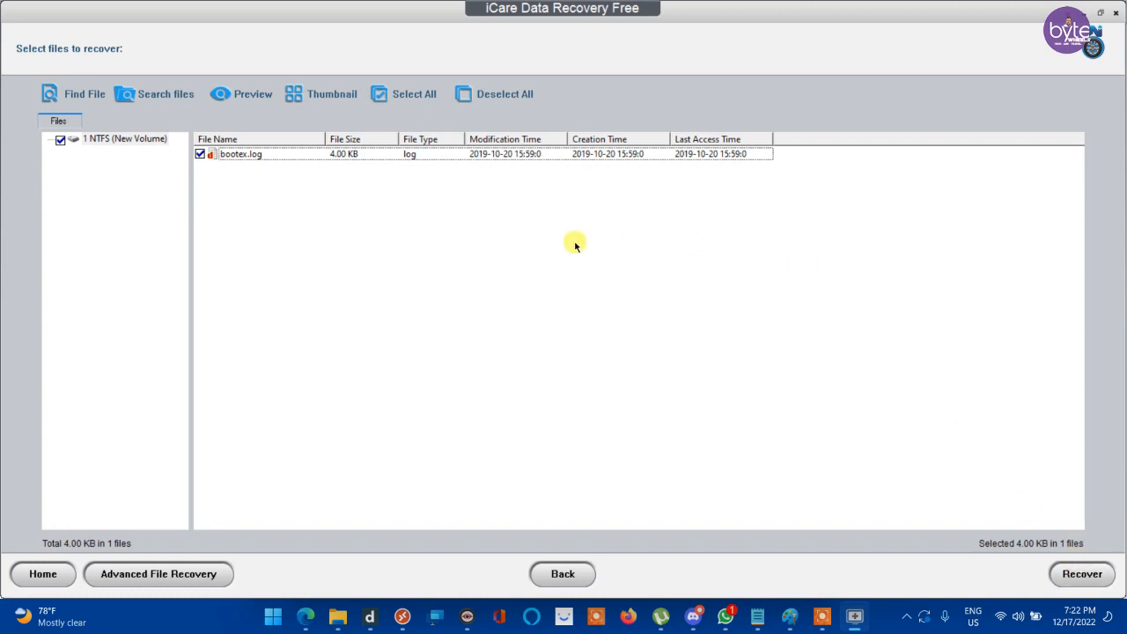
mouse_move(469, 250)
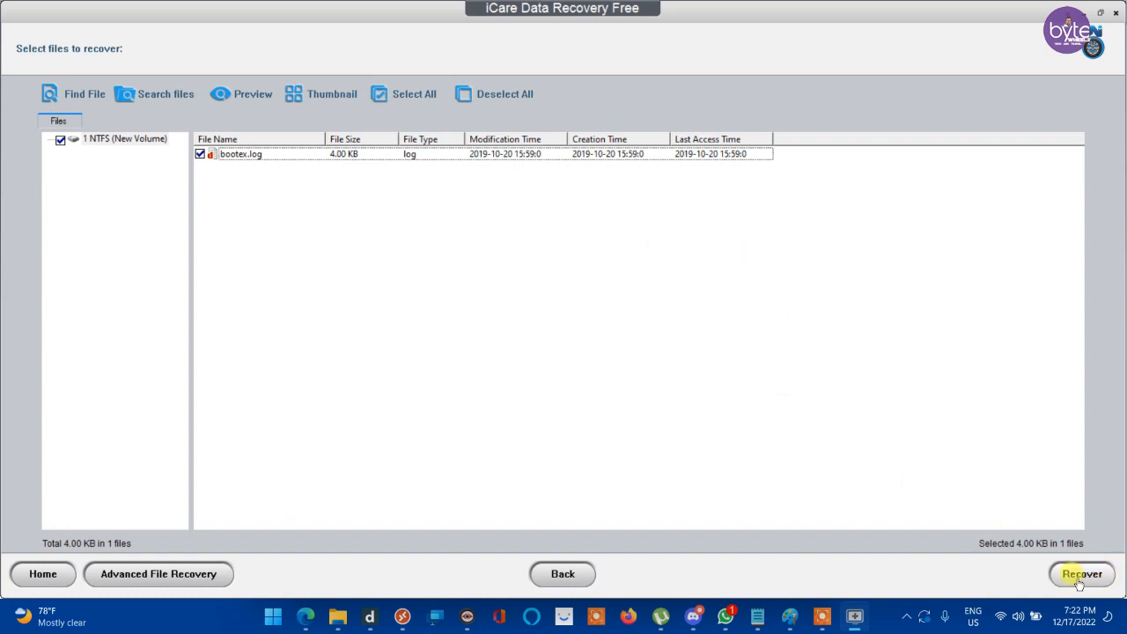
- Recover bootex.log to Local Disk (D:) and view it in the dated Recovered data folder
left_click(1081, 574)
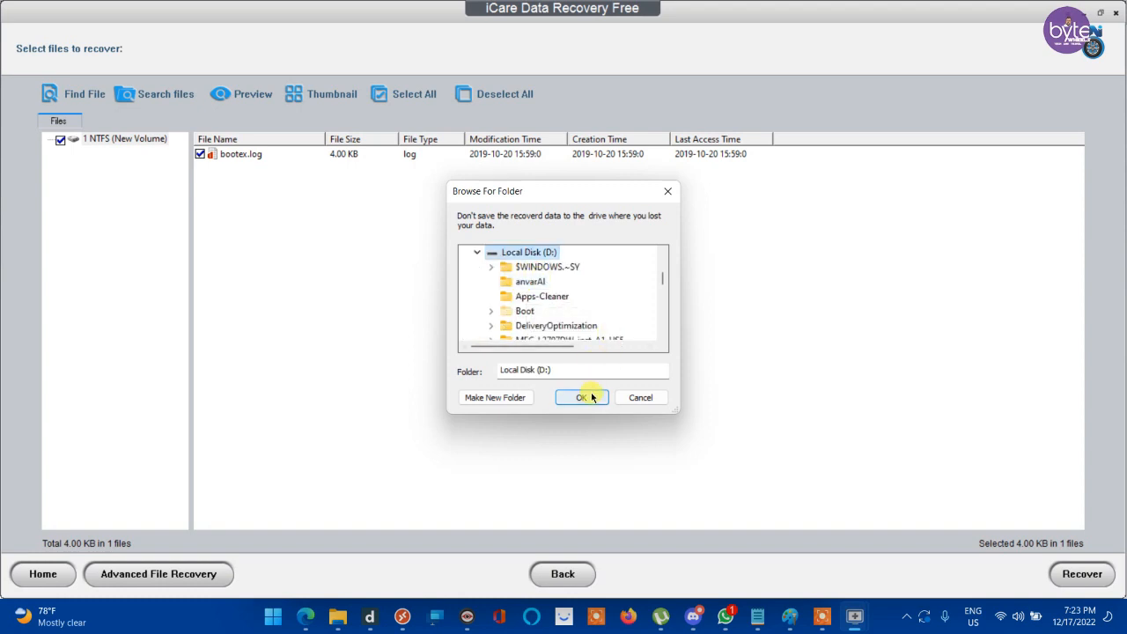
left_click(582, 398)
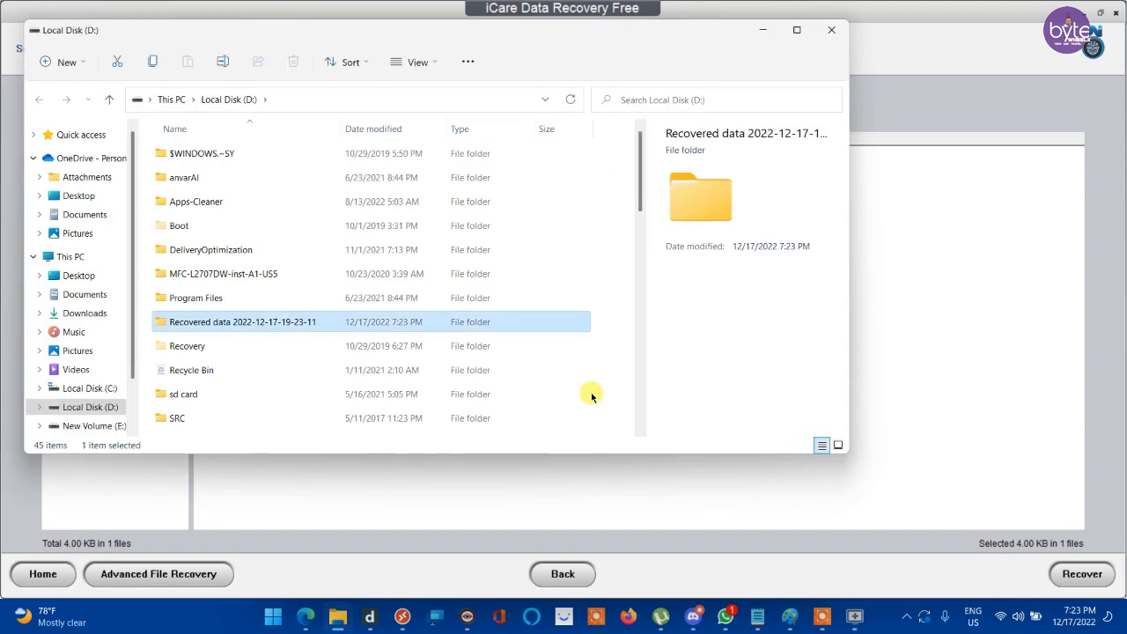
mouse_move(281, 418)
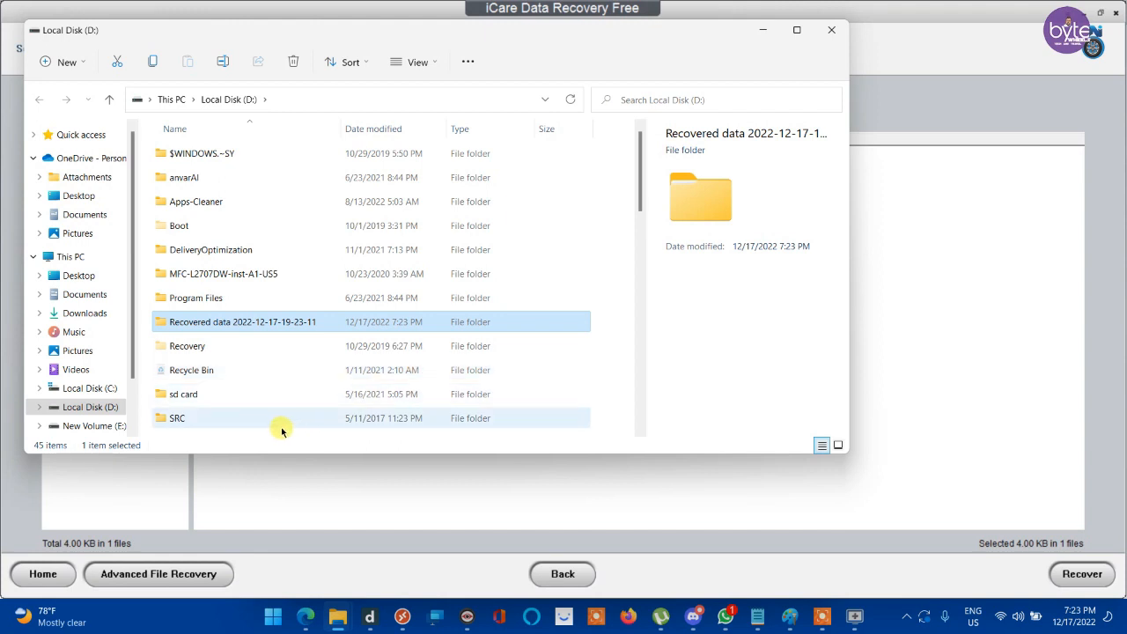
mouse_move(260, 338)
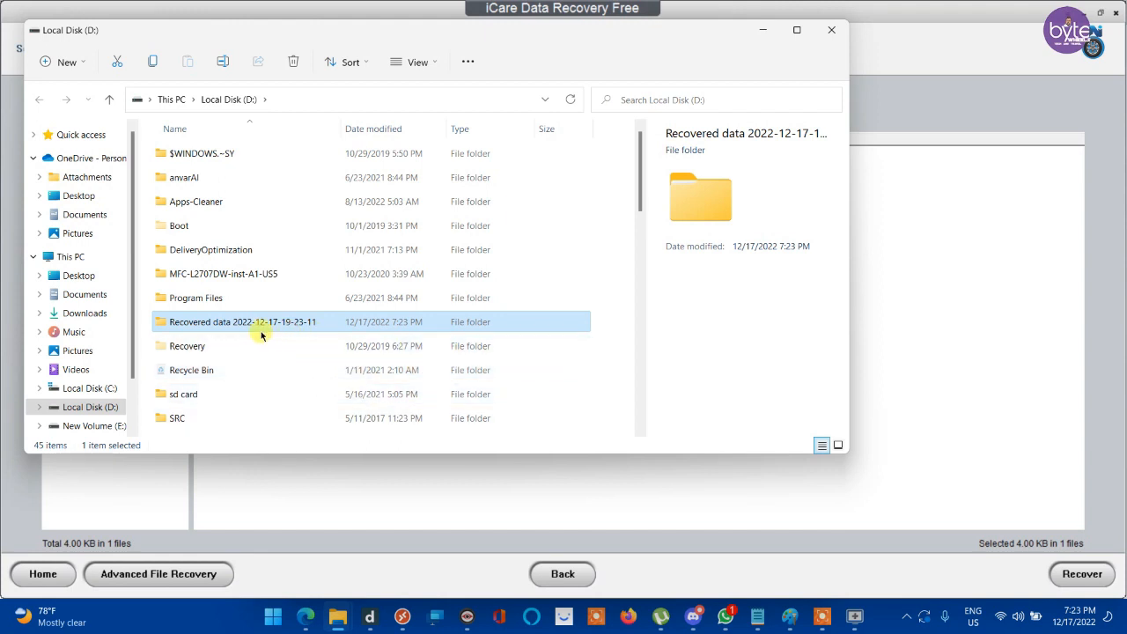
mouse_move(232, 336)
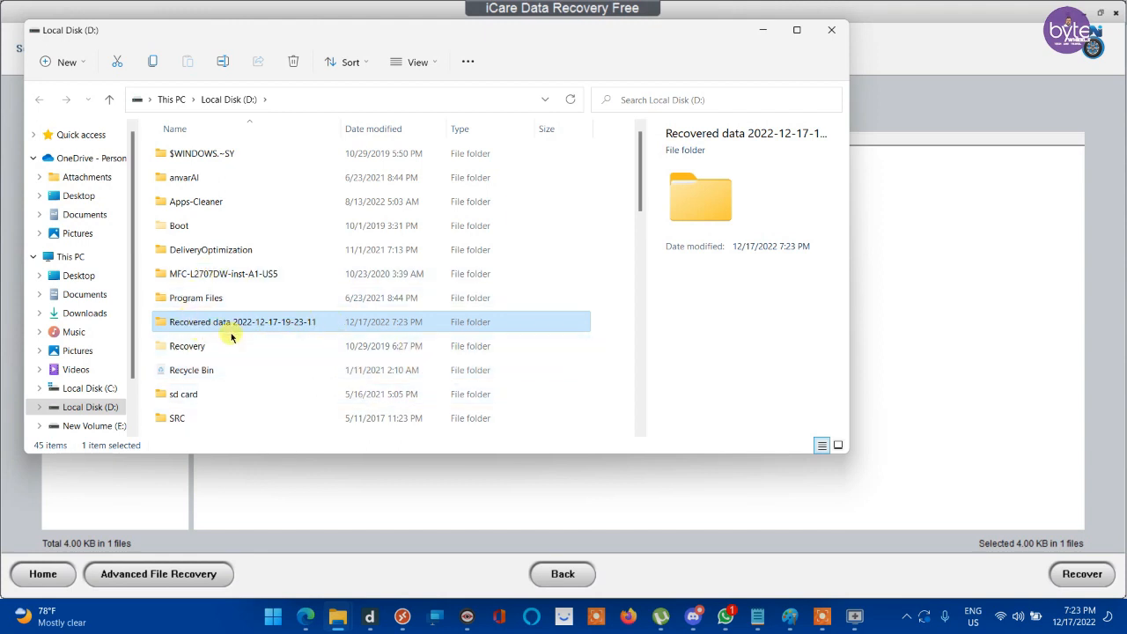
mouse_move(190, 320)
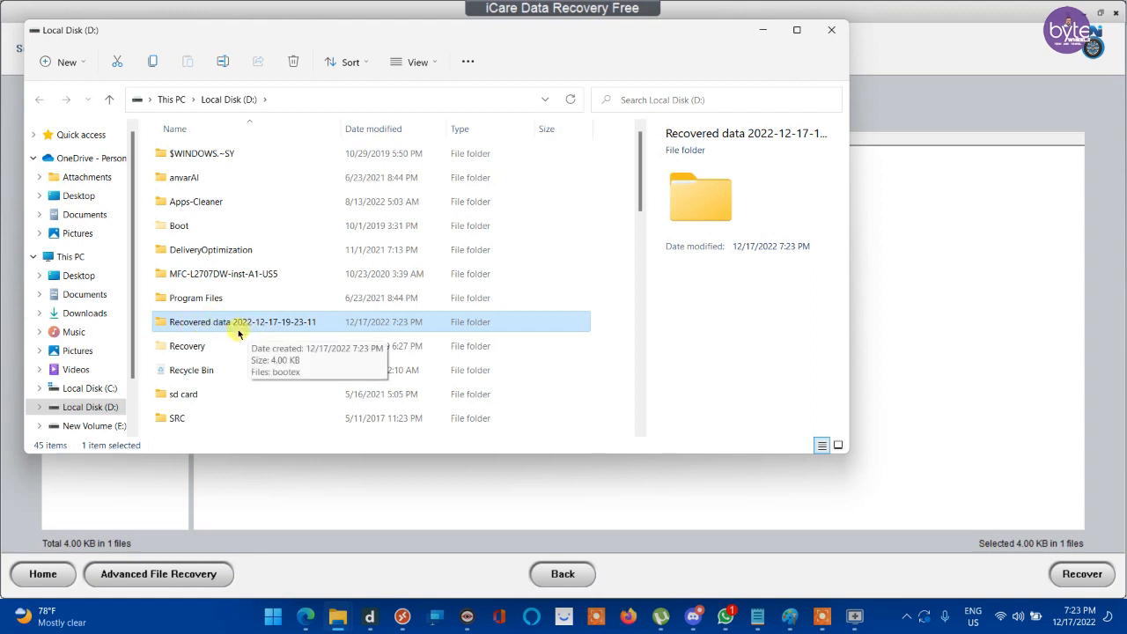
double_click(243, 321)
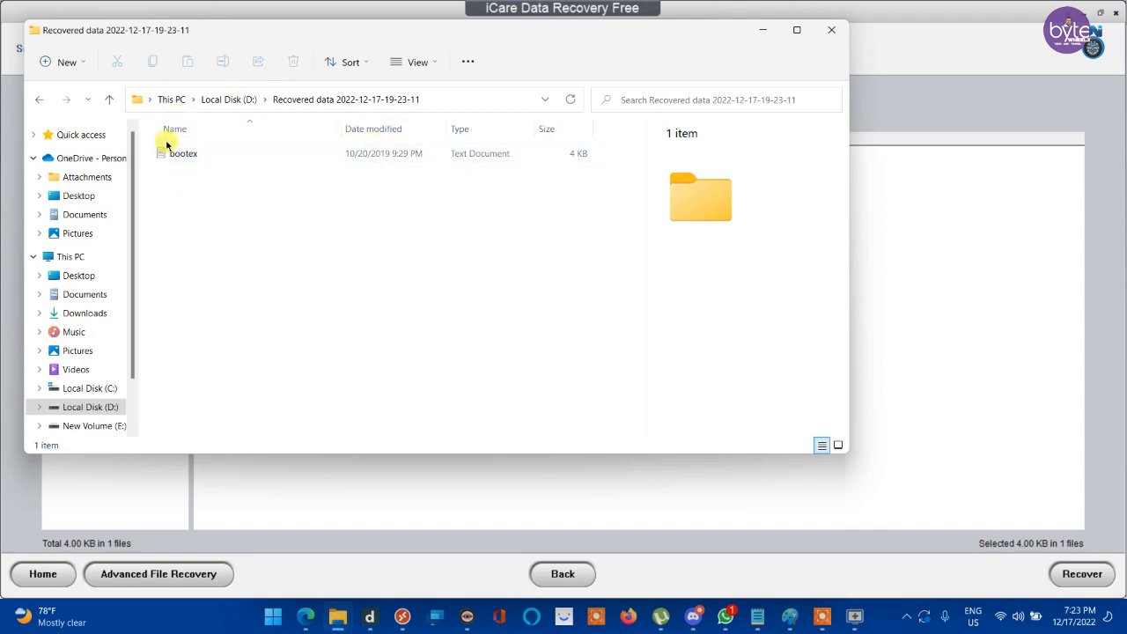
mouse_move(743, 55)
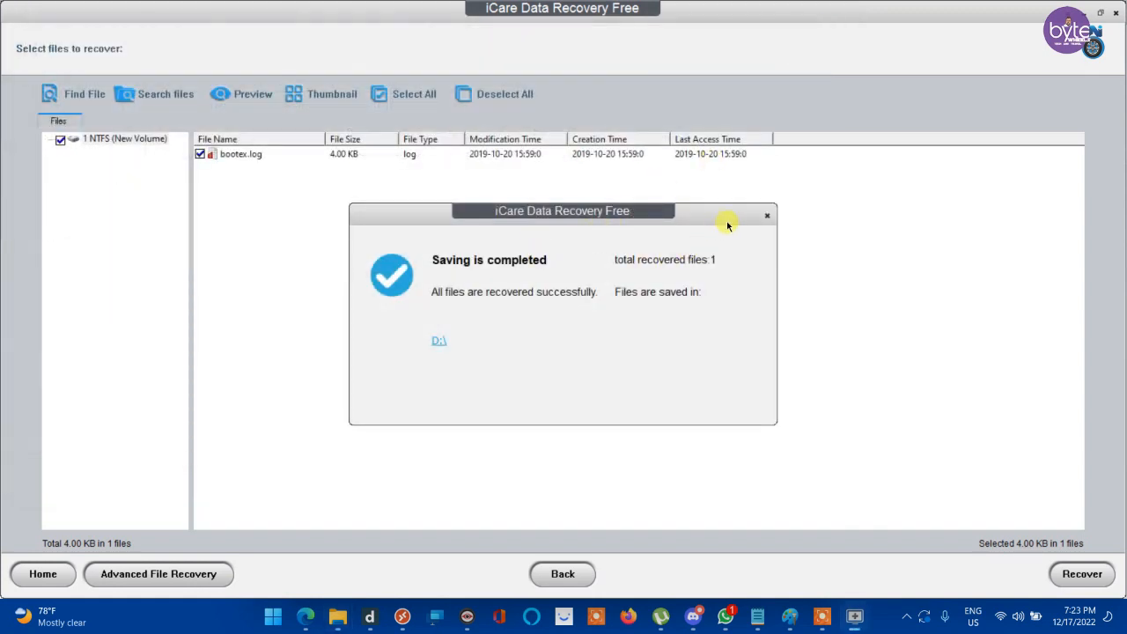
- Dismiss the saving-completed message, quit the search and return to the home page's scan modes
left_click(766, 215)
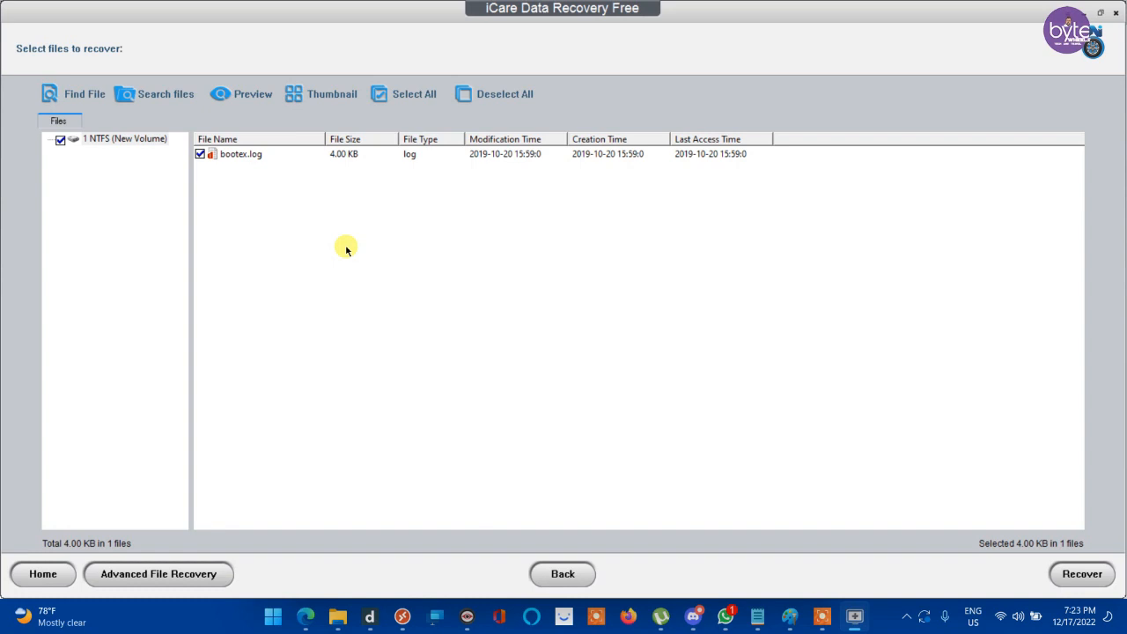
mouse_move(564, 574)
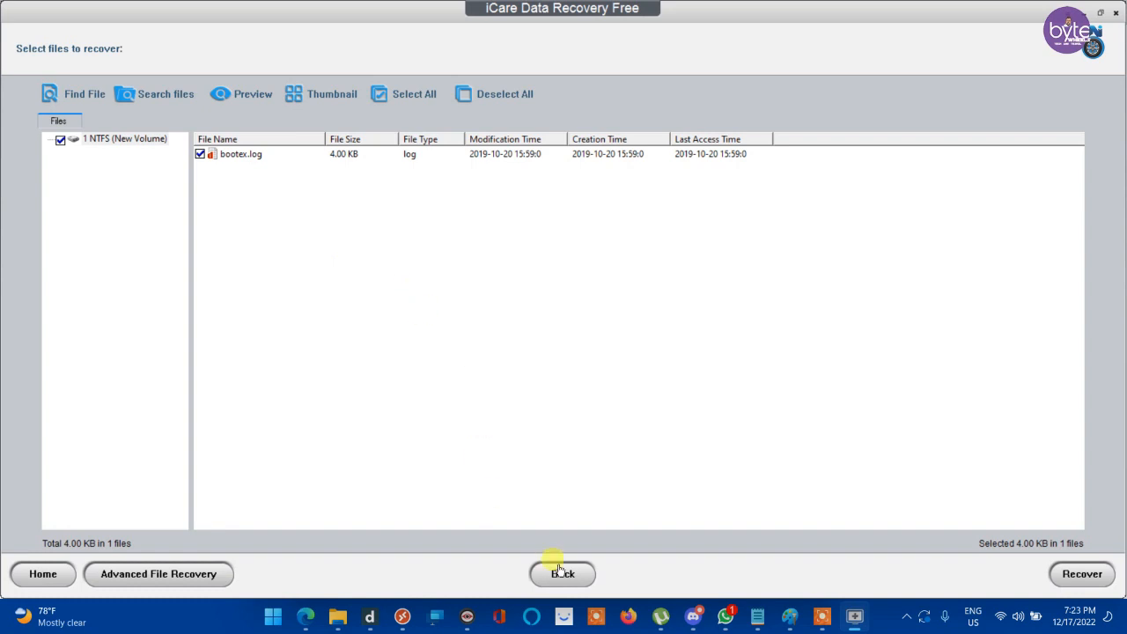
left_click(563, 575)
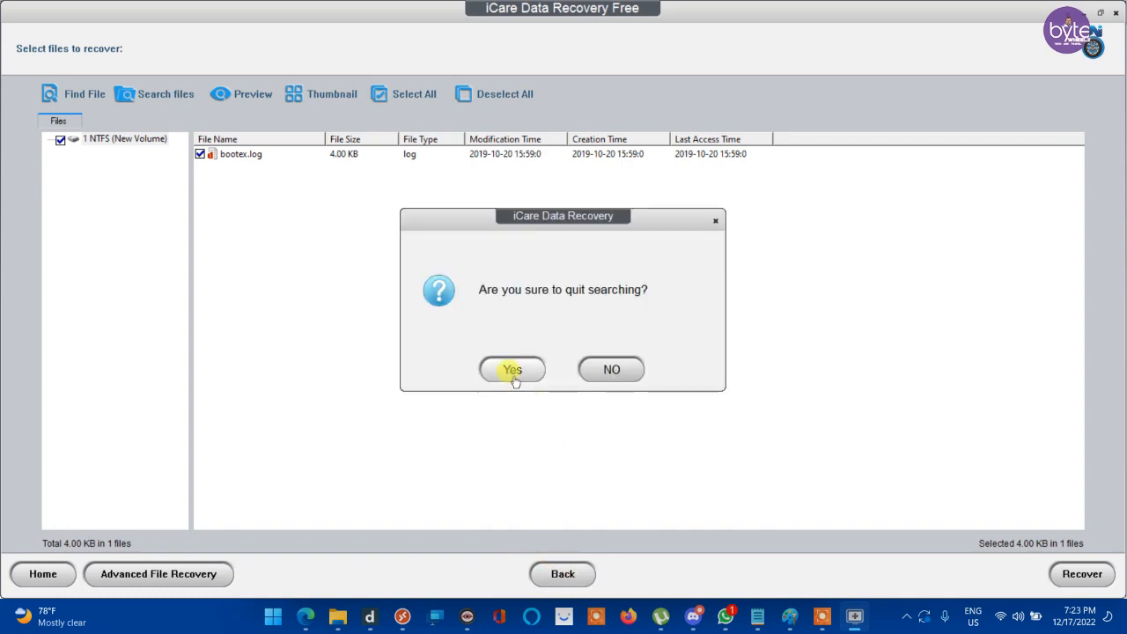
left_click(510, 370)
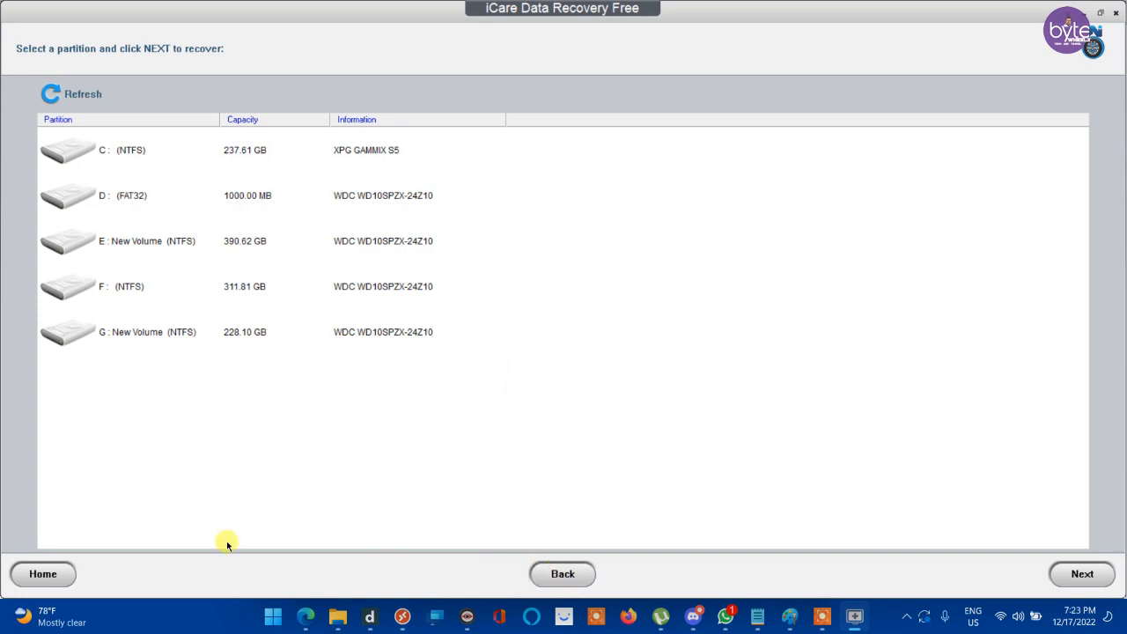
left_click(43, 574)
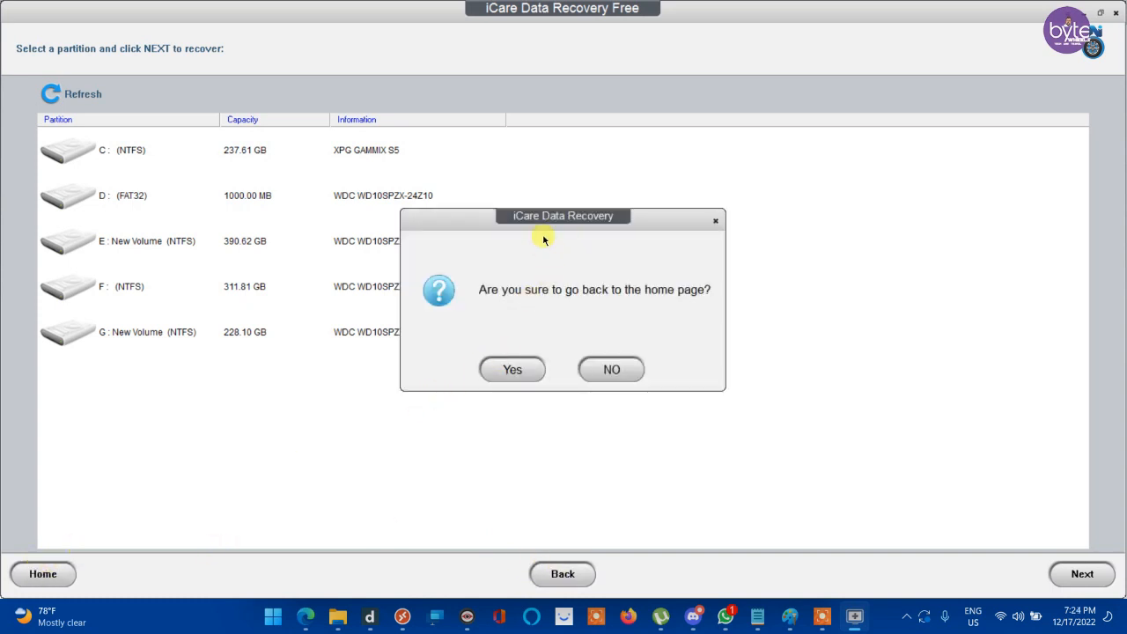
left_click(511, 369)
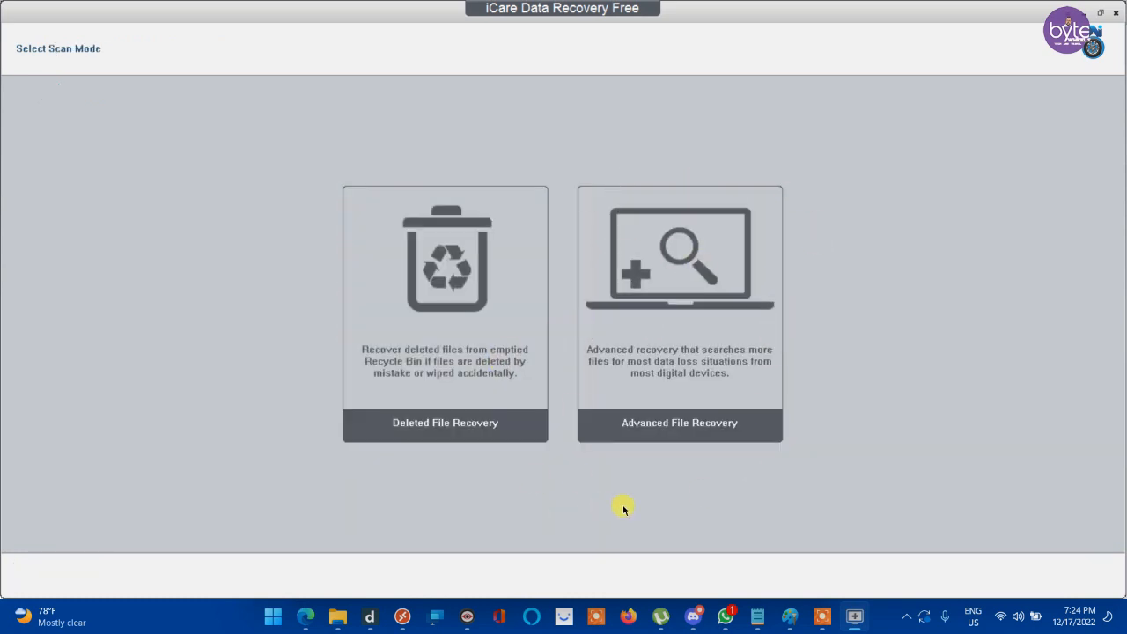
- Choose Advanced File Recovery on the D: FAT32 partition, reaching the suggested Partition 1 FAT32
left_click(679, 423)
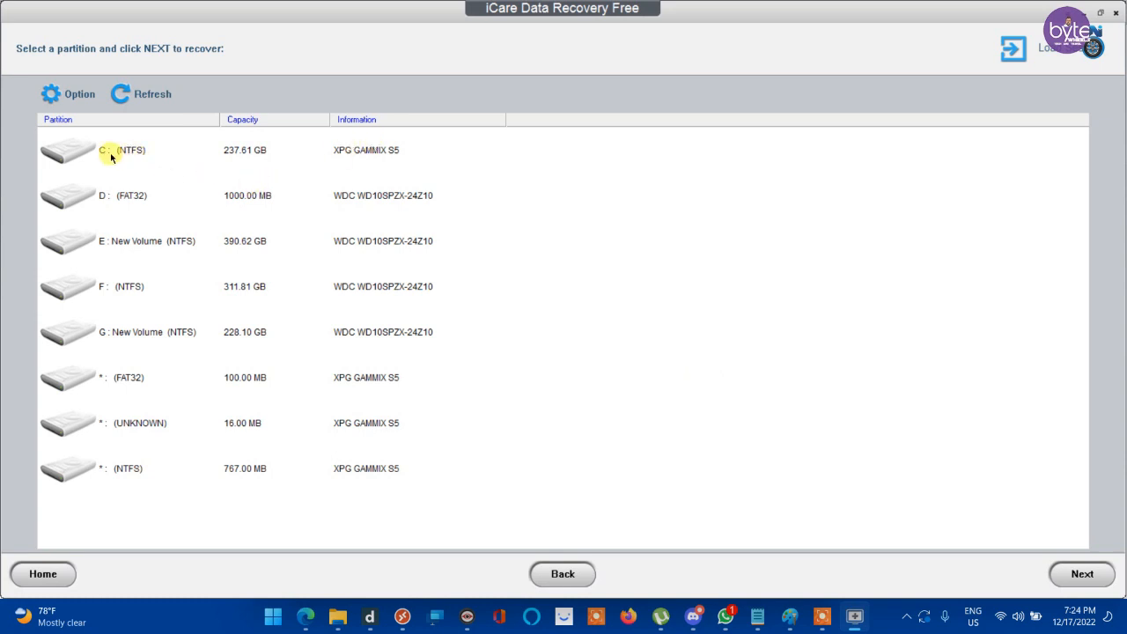
left_click(114, 196)
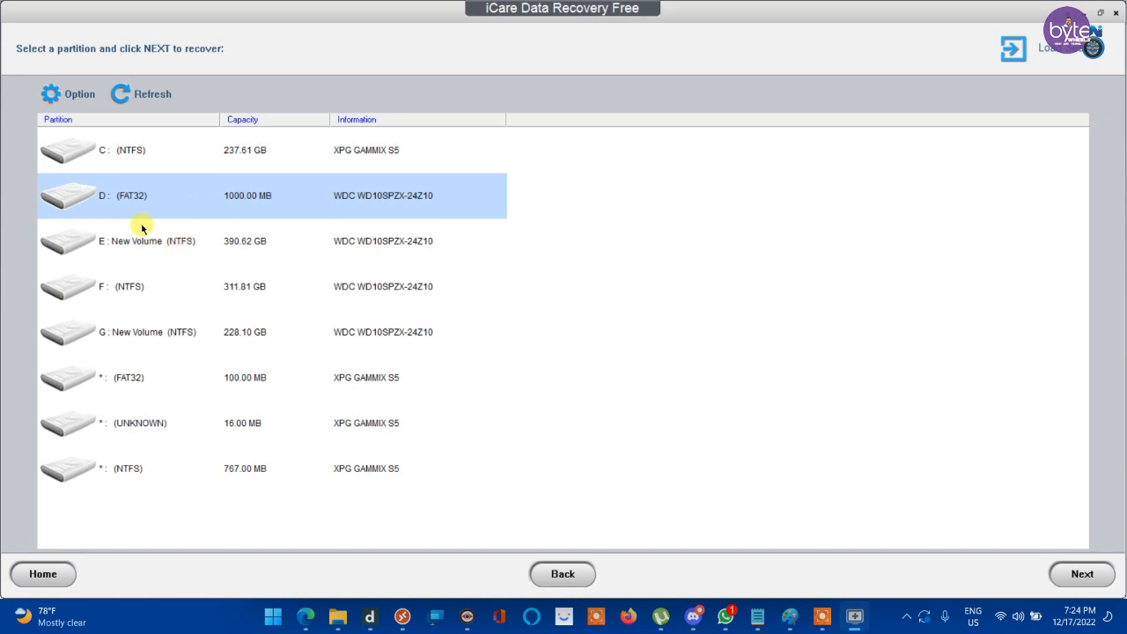
mouse_move(130, 211)
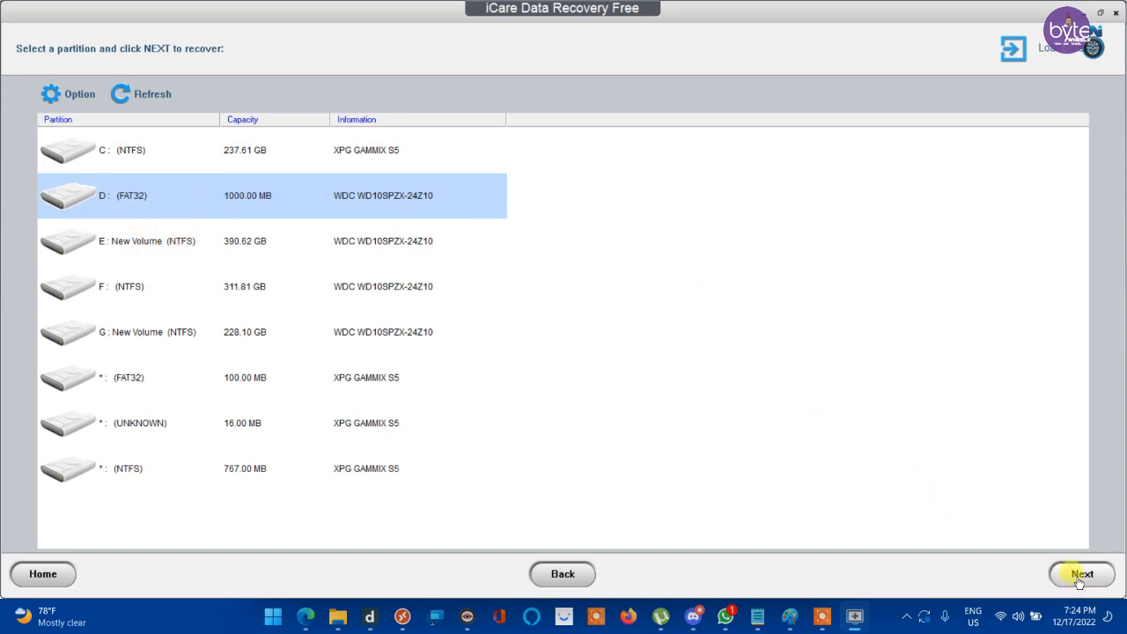
left_click(1081, 574)
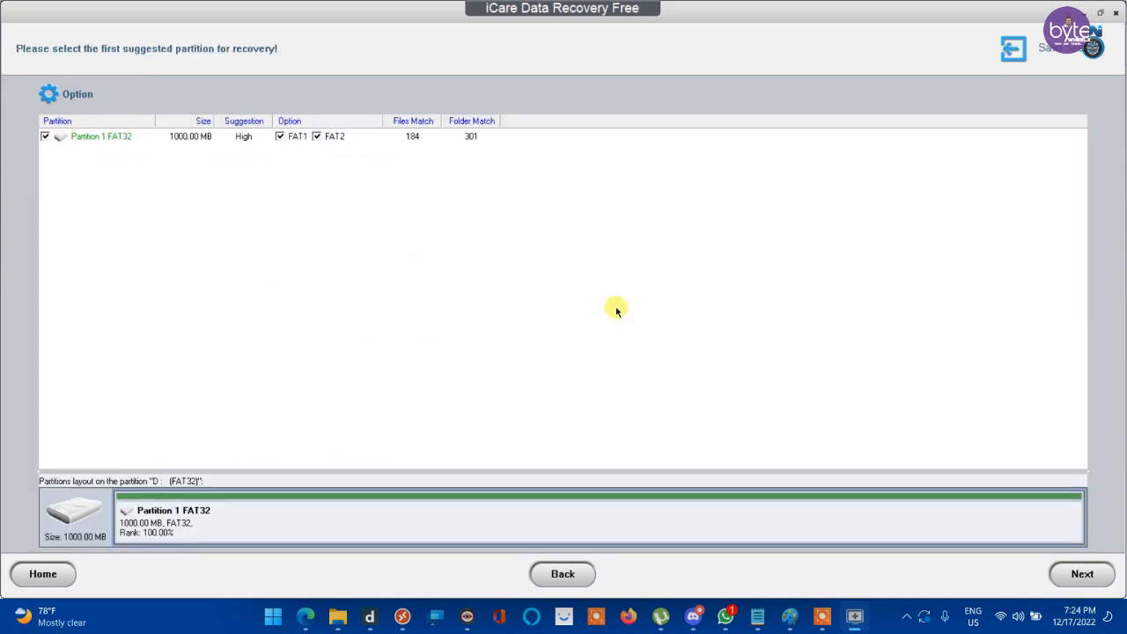
mouse_move(262, 250)
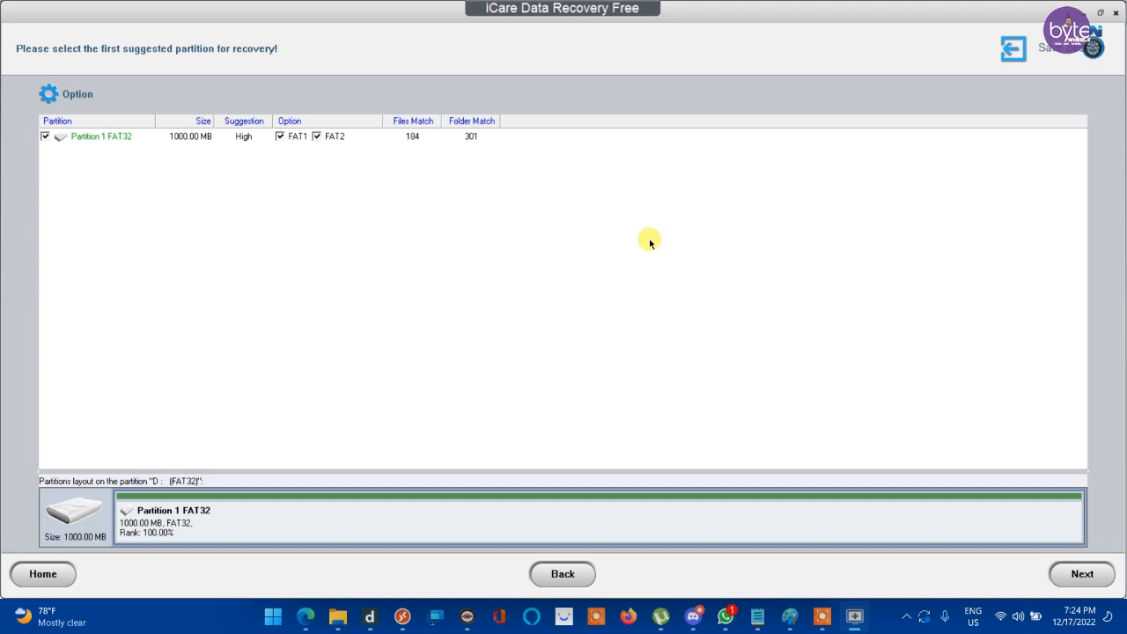
- Scan Partition 1 FAT32 and open a folder in the recovered tree showing INSTALL.RAR
left_click(1082, 574)
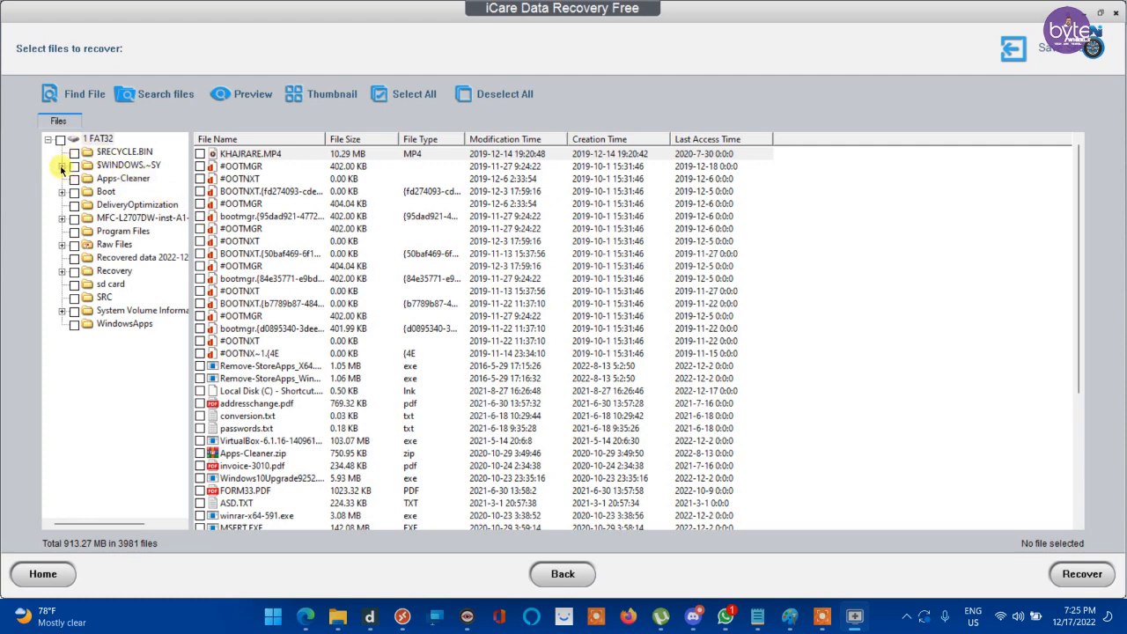
left_click(64, 166)
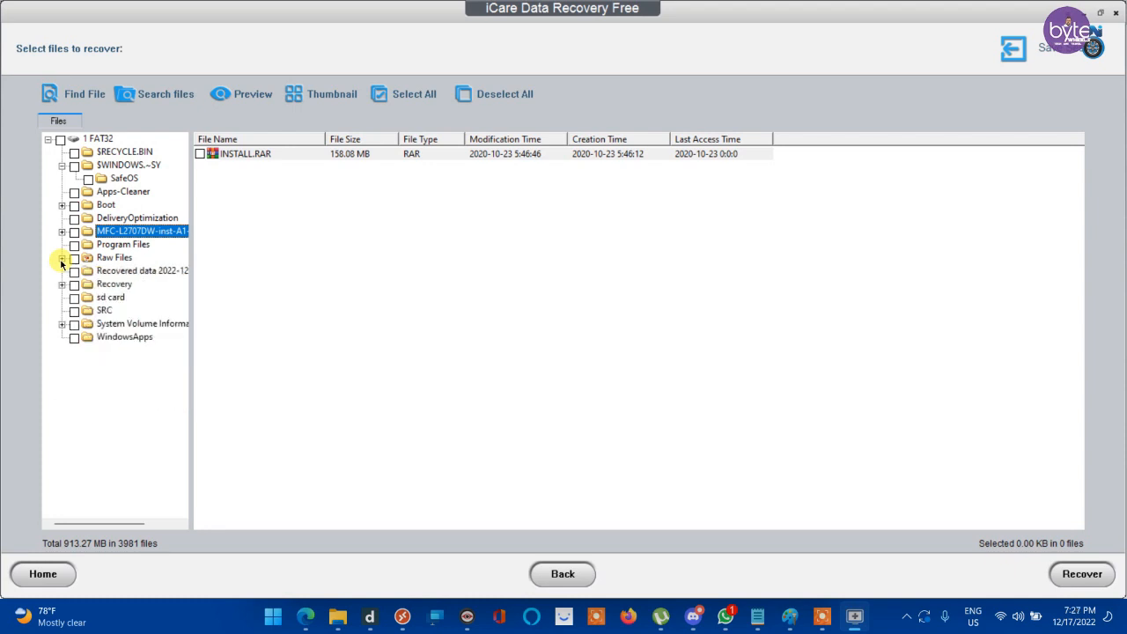
- Browse the sd card, System Volume Information and WindowsApps recovered folders
left_click(111, 296)
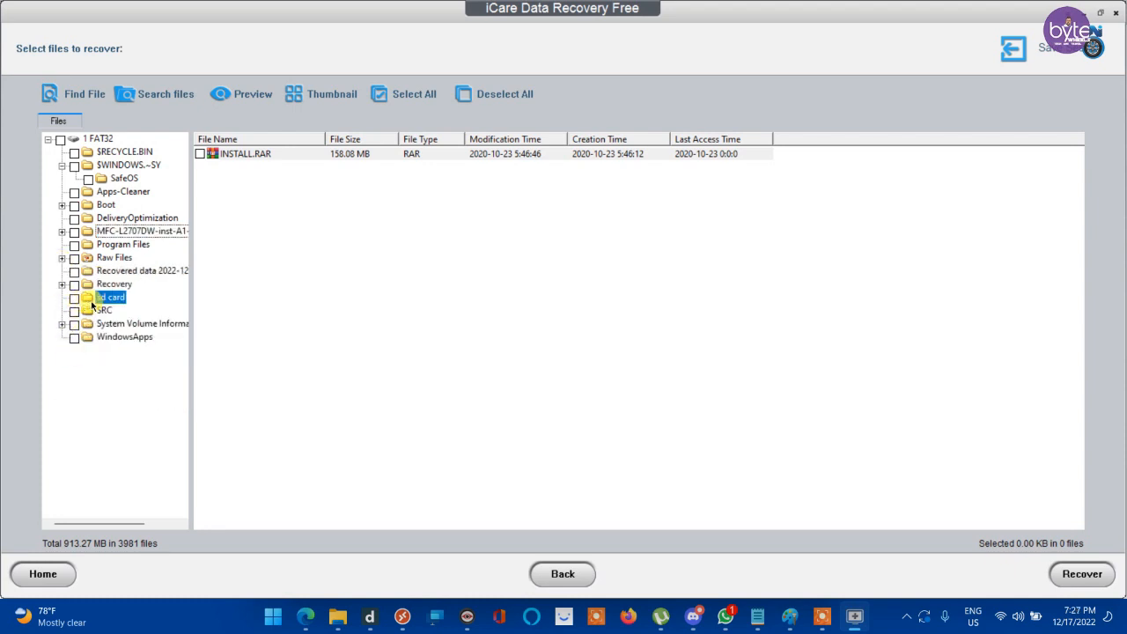
left_click(141, 324)
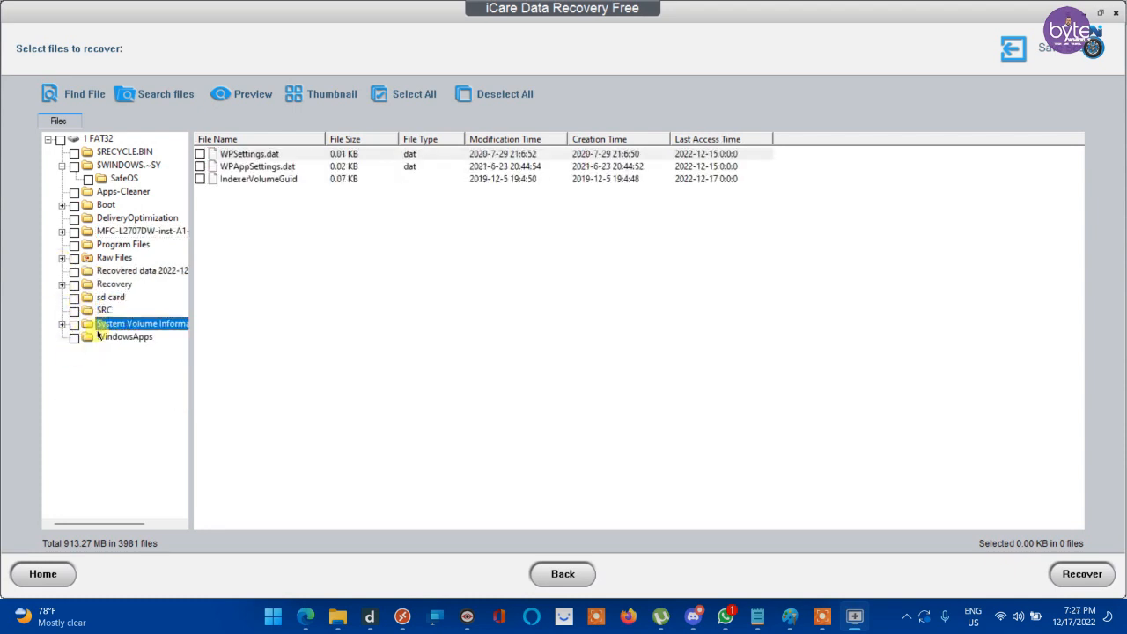
left_click(124, 336)
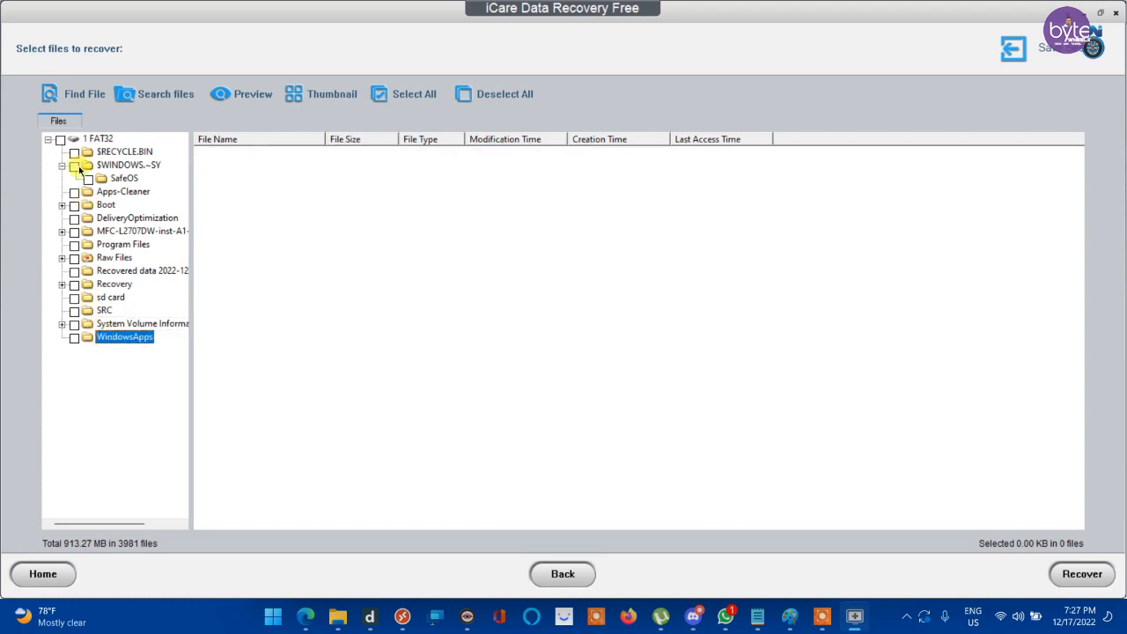
- Try and close Find File and the detailed Search files box, leaving Find File open
left_click(85, 93)
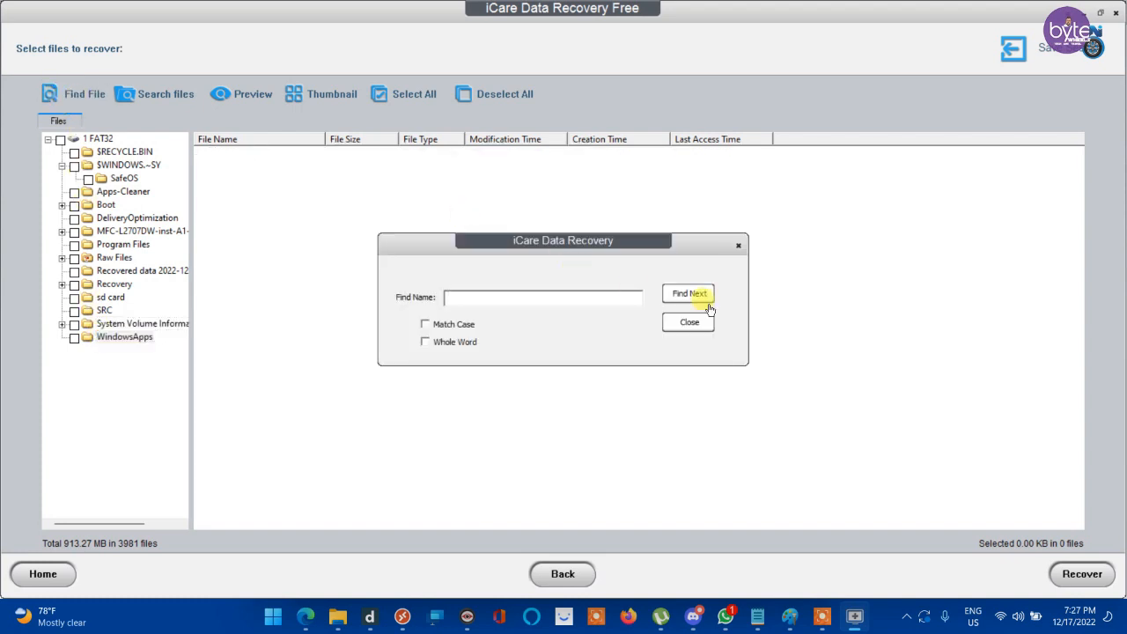
left_click(688, 321)
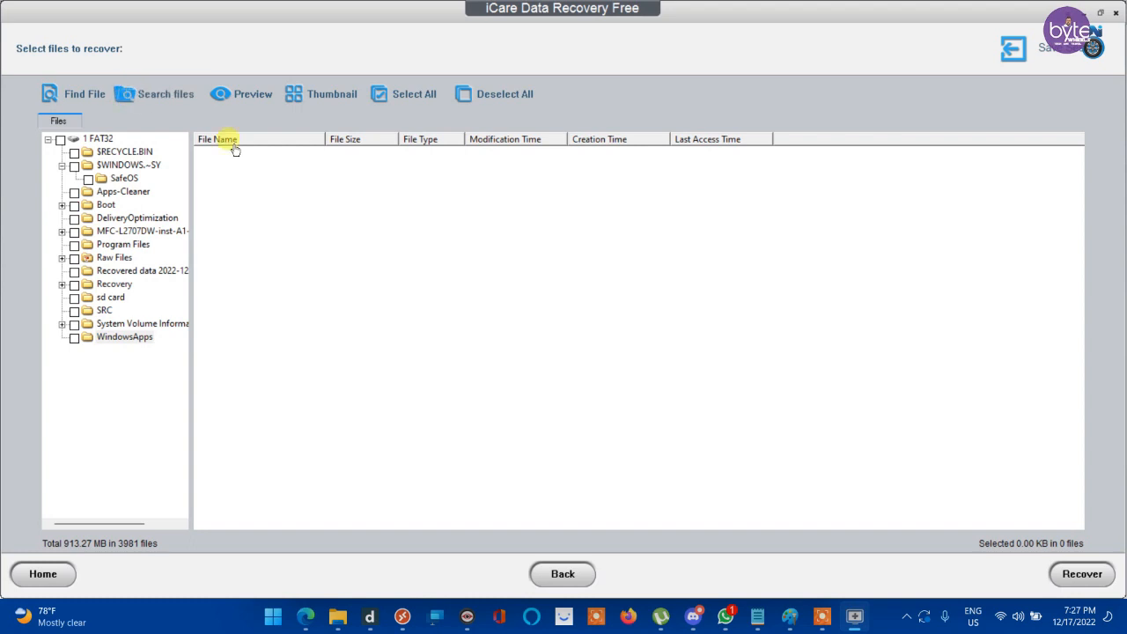
left_click(84, 95)
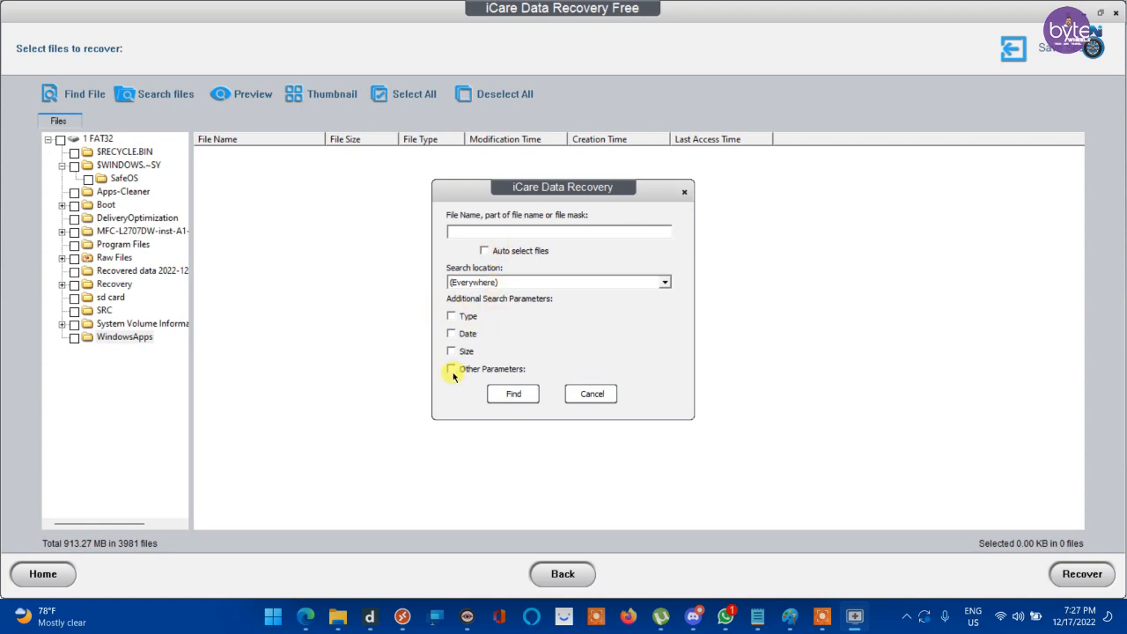
mouse_move(537, 379)
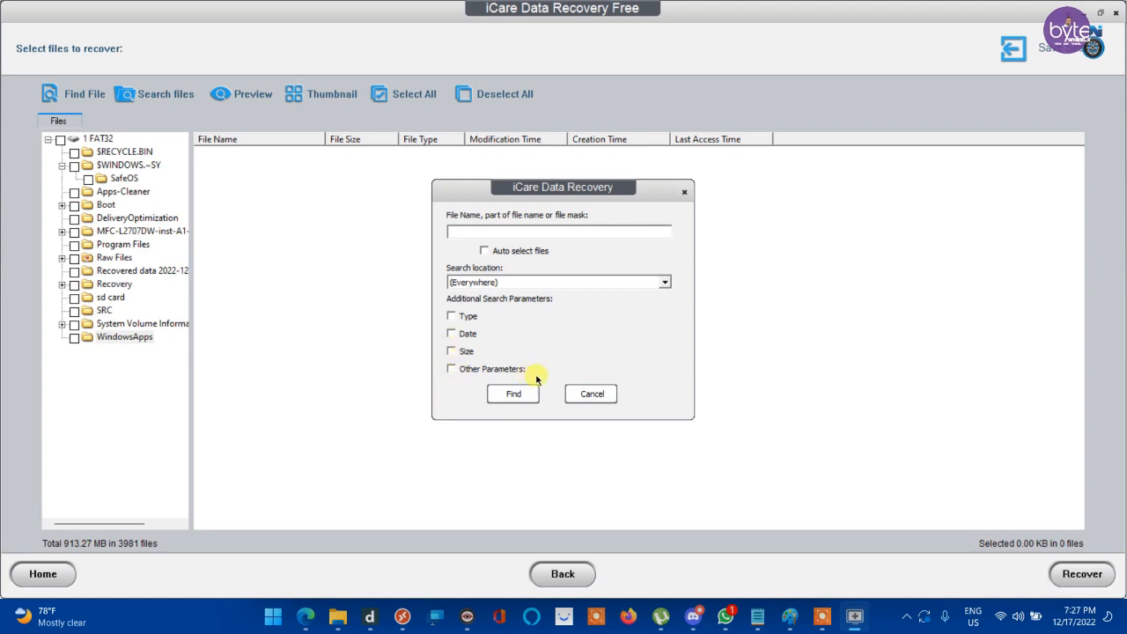
left_click(592, 394)
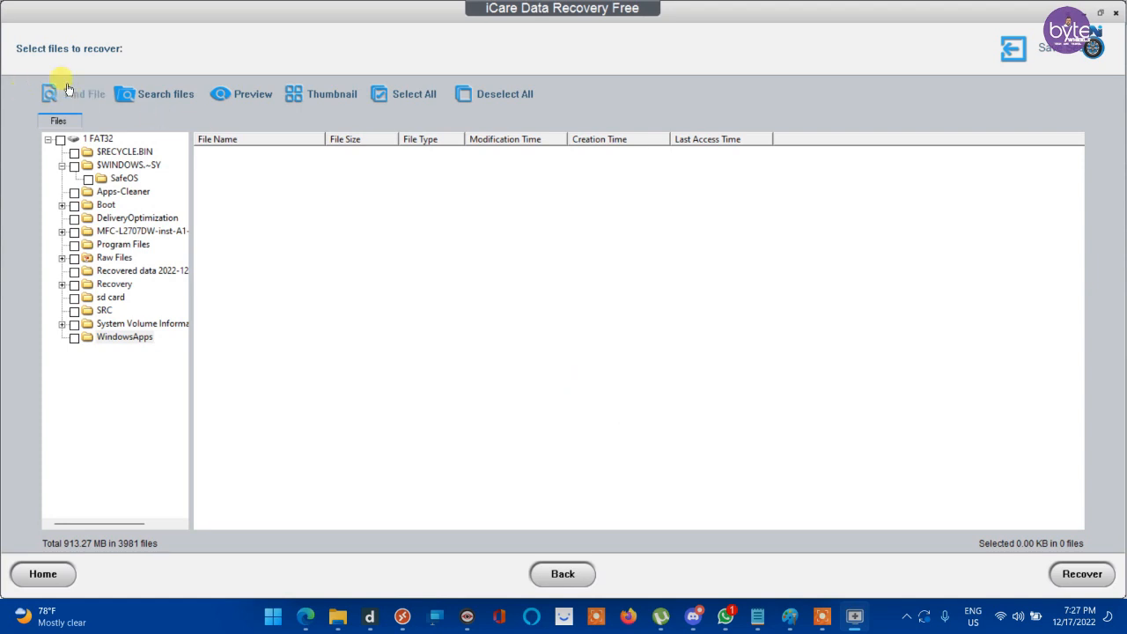
left_click(85, 94)
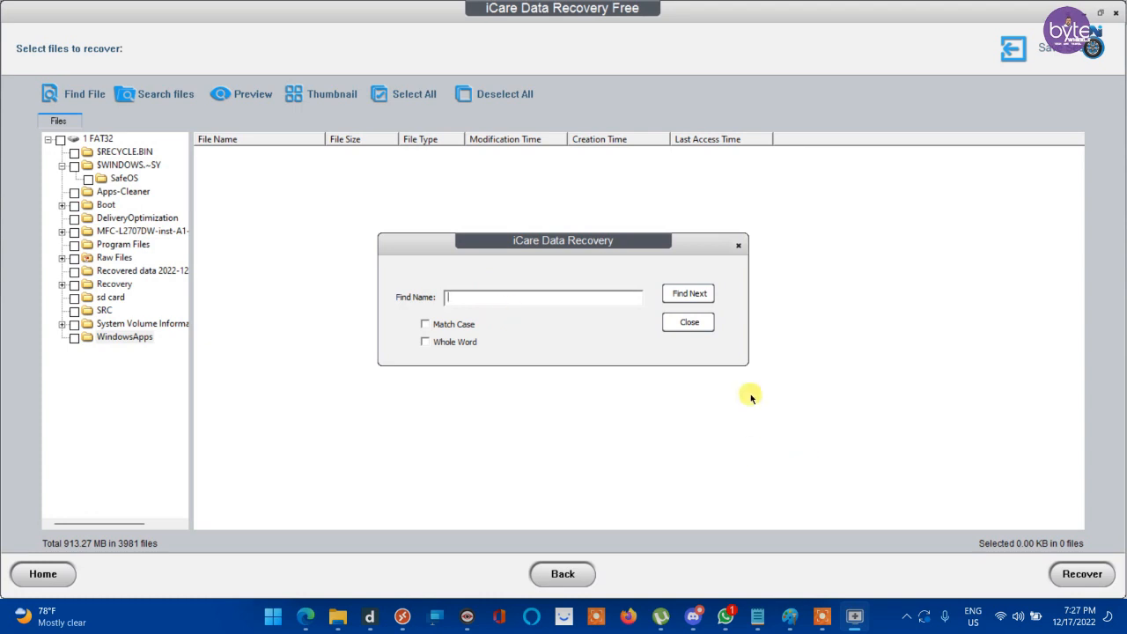
- Search recovered files by name for *.png and select topic1_icon3.png in the matching folder
left_click(688, 321)
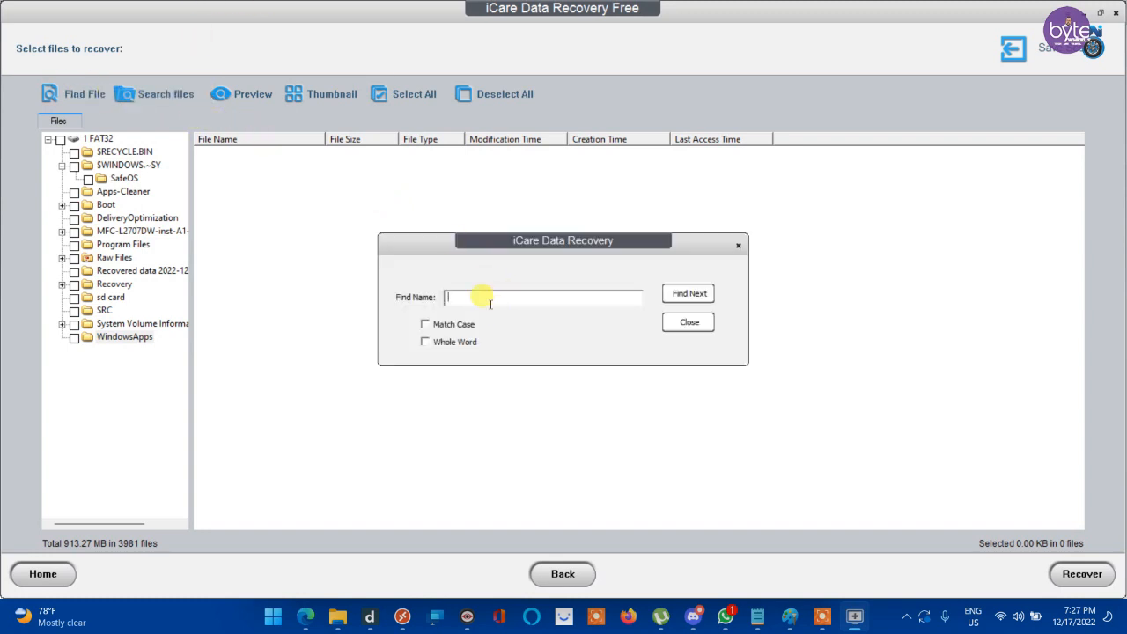
type("^")
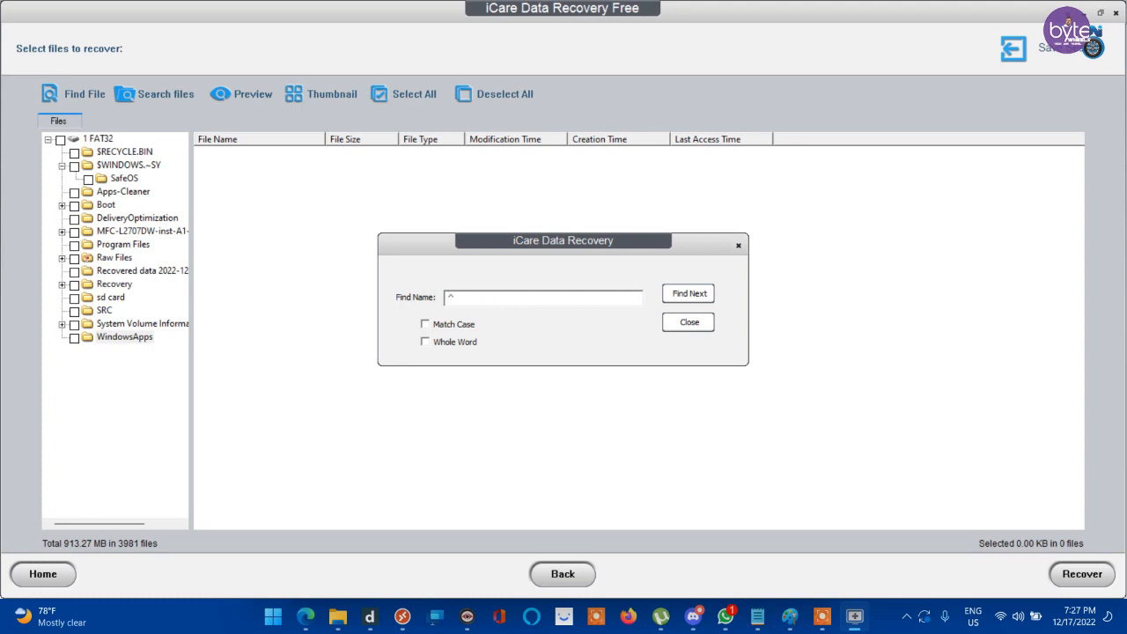
type(".png")
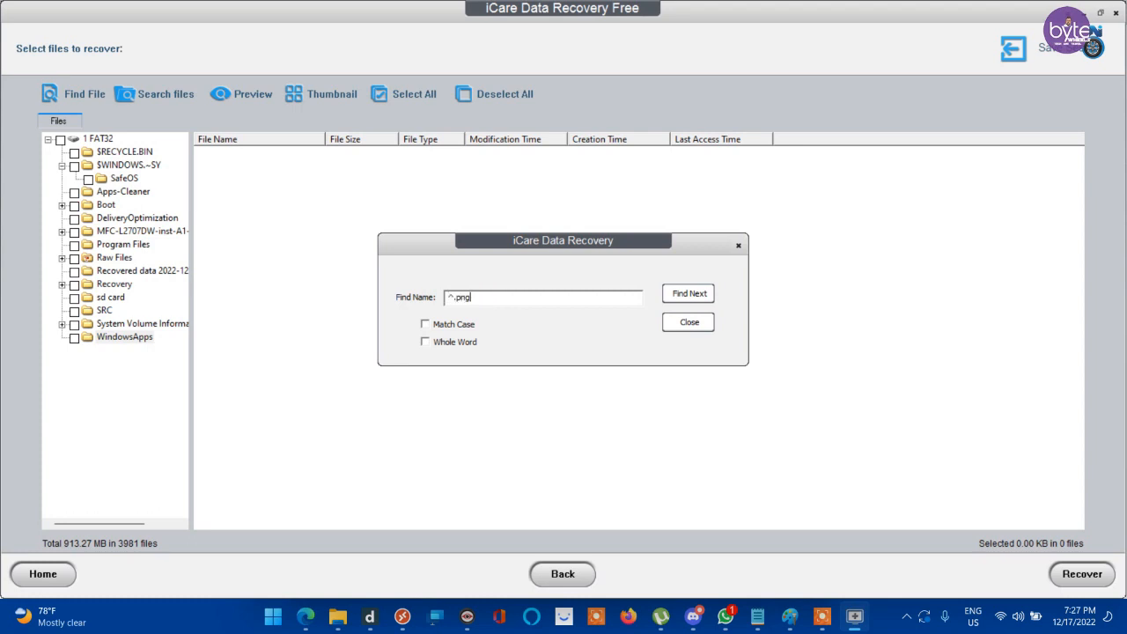
left_click(689, 321)
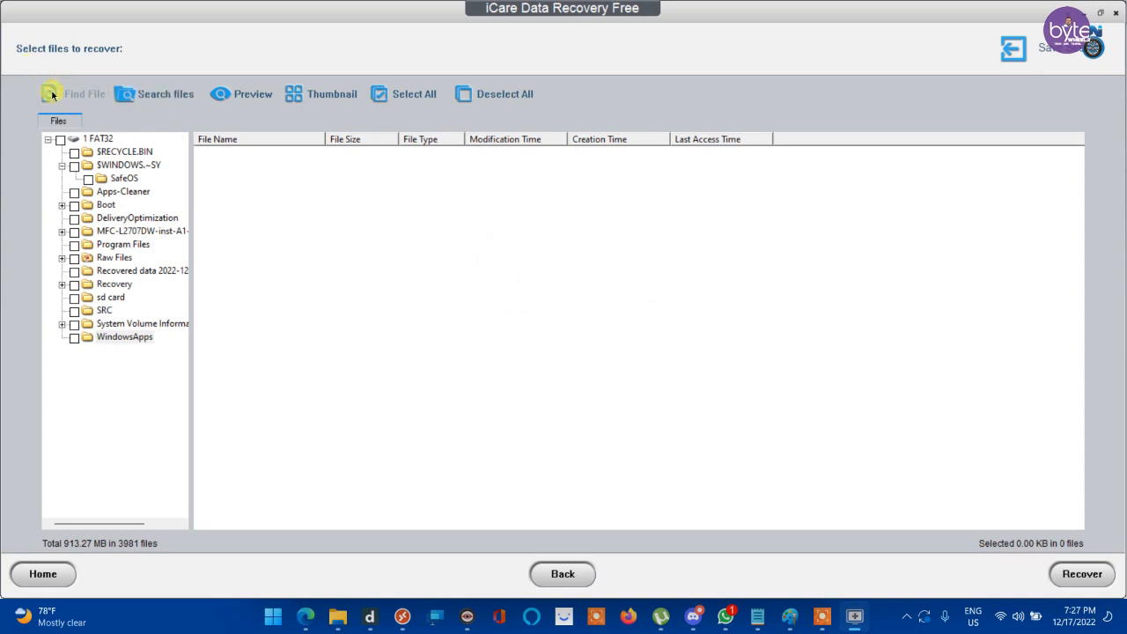
left_click(84, 93)
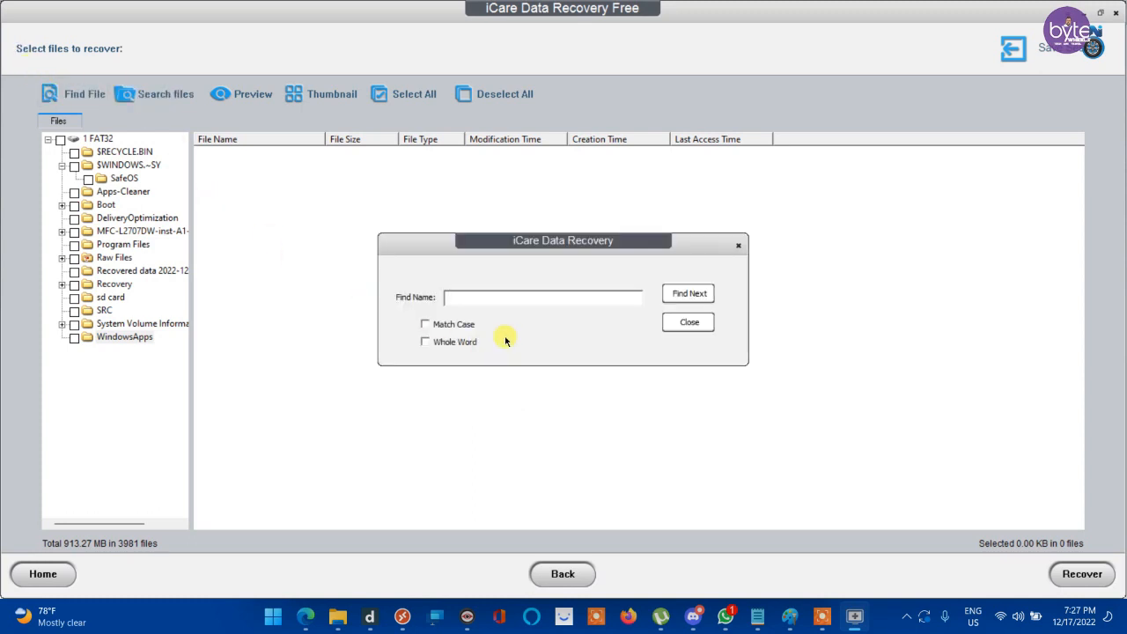
type("*.png")
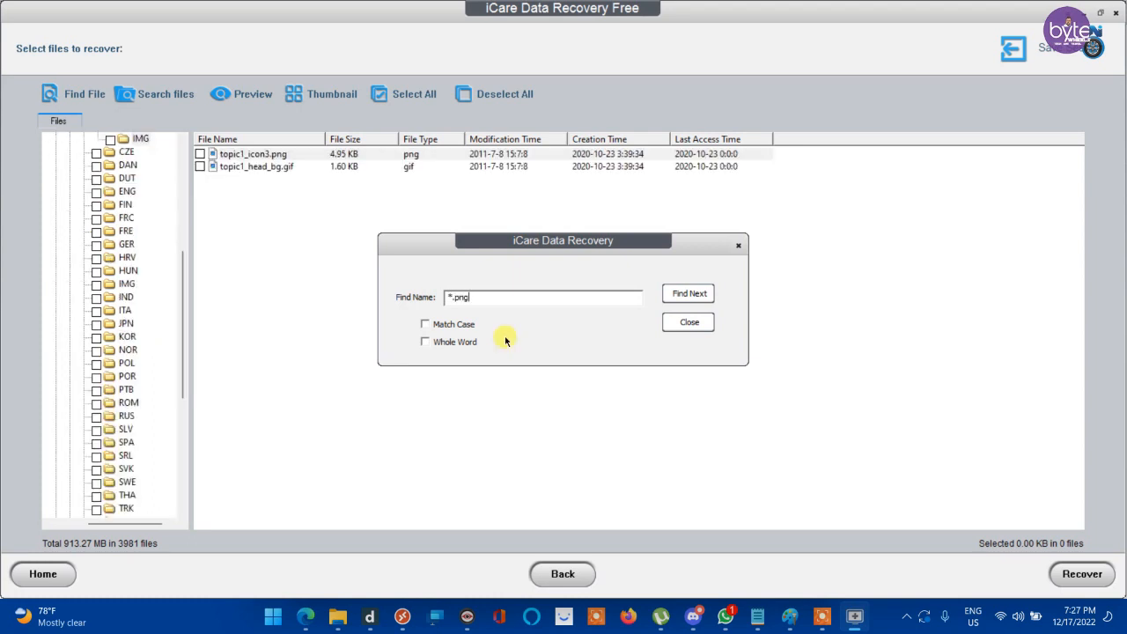
left_click(687, 320)
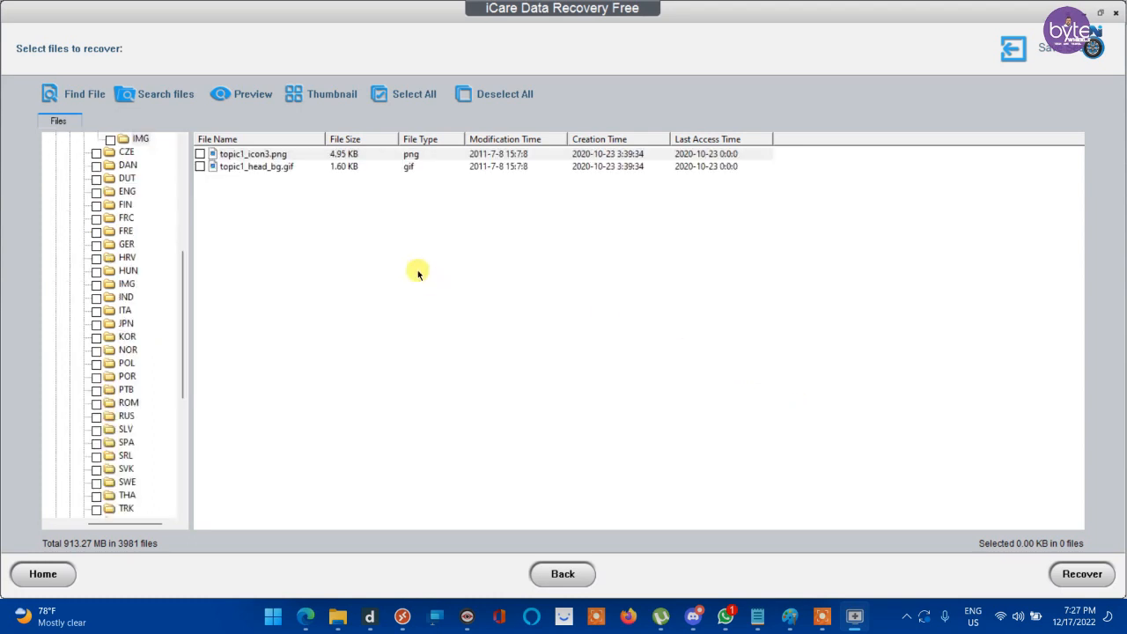
mouse_move(246, 166)
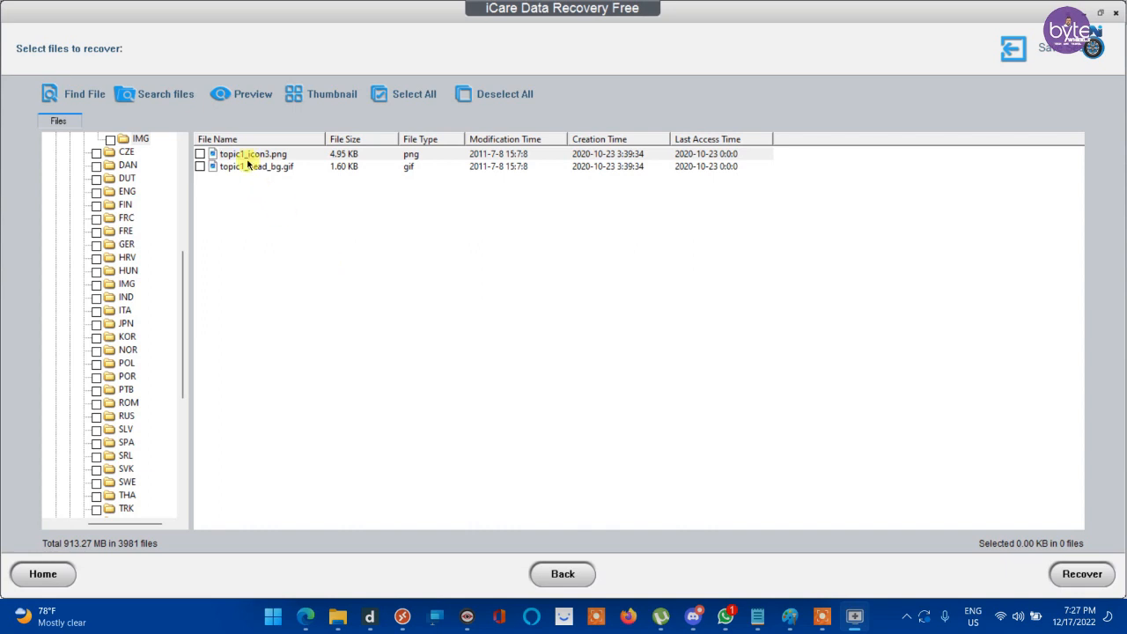
left_click(254, 153)
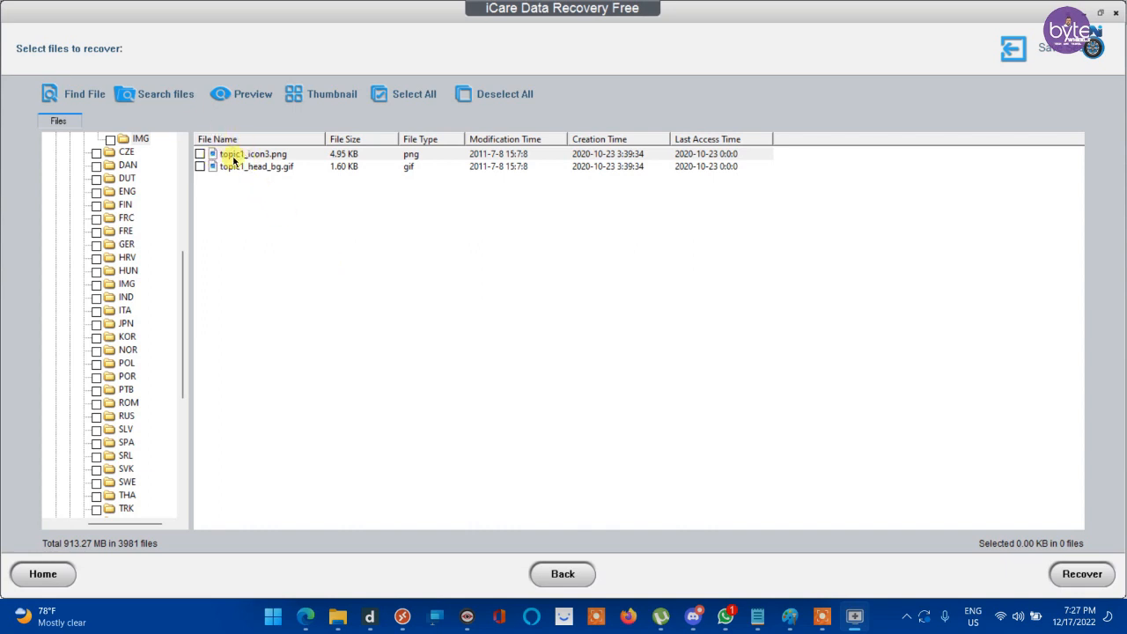
- Preview topic1_icon3.png, close it, then preview topic1_head_bg.gif
left_click(252, 95)
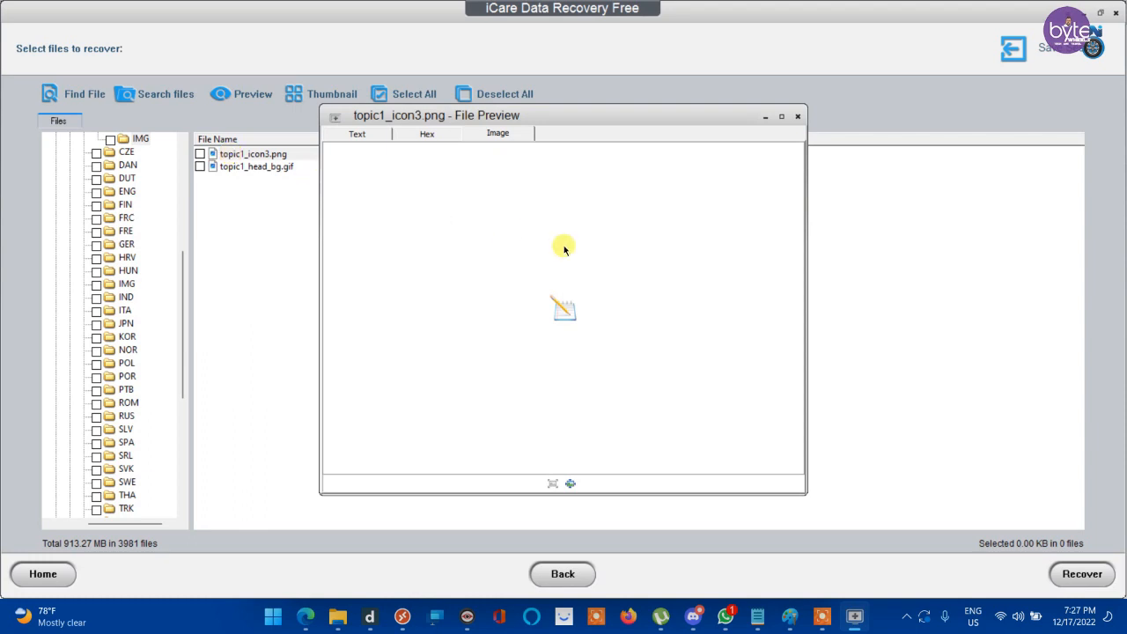
mouse_move(634, 388)
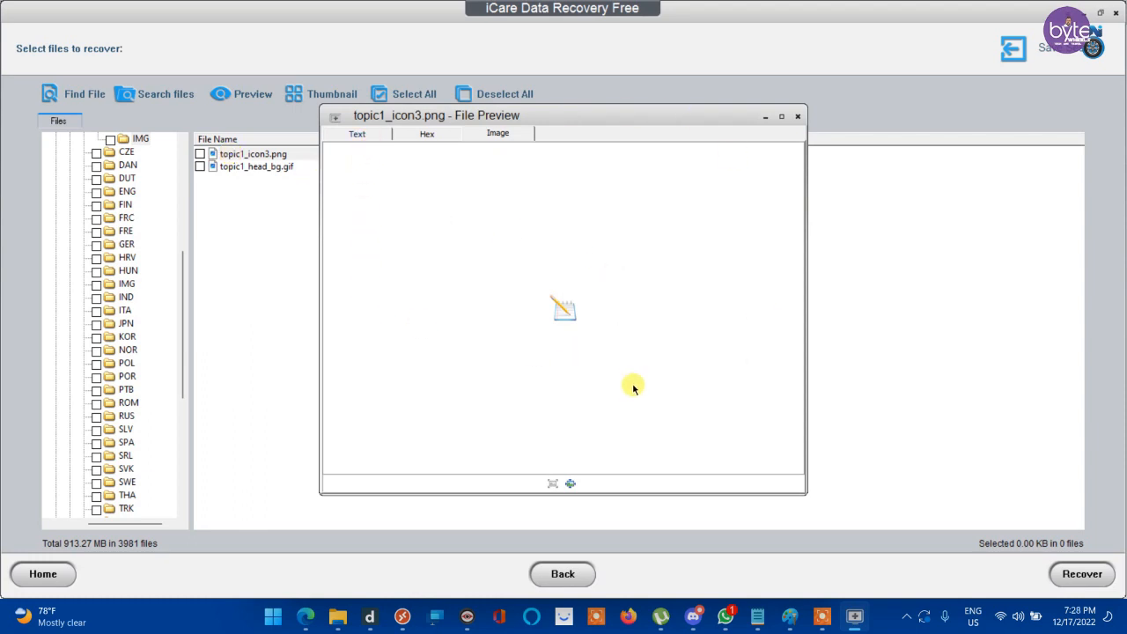
mouse_move(525, 365)
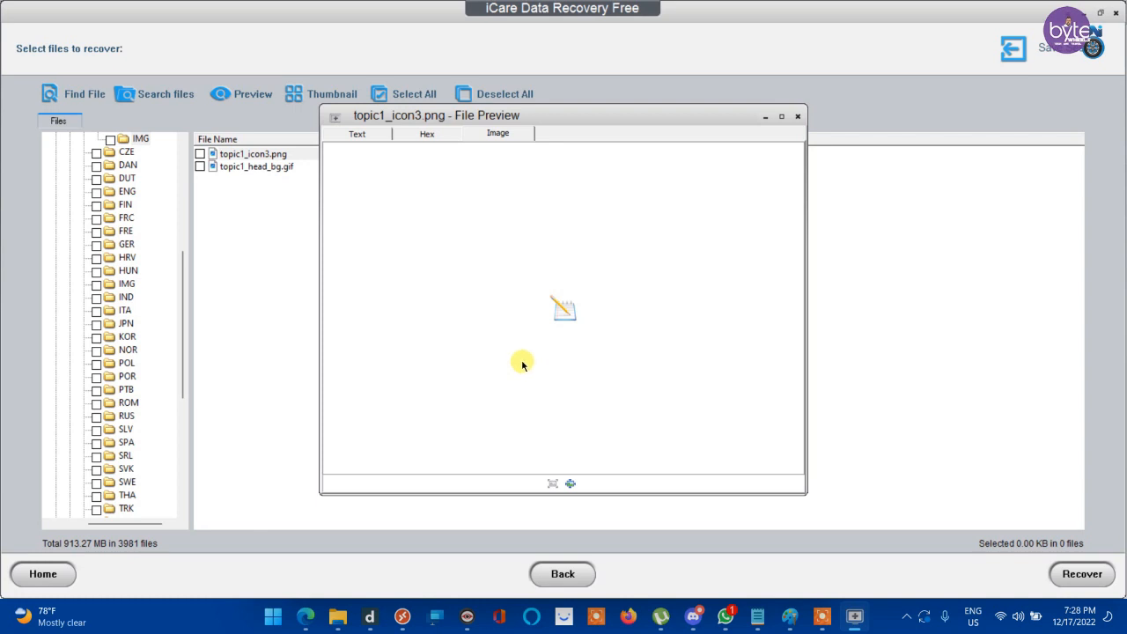
mouse_move(405, 185)
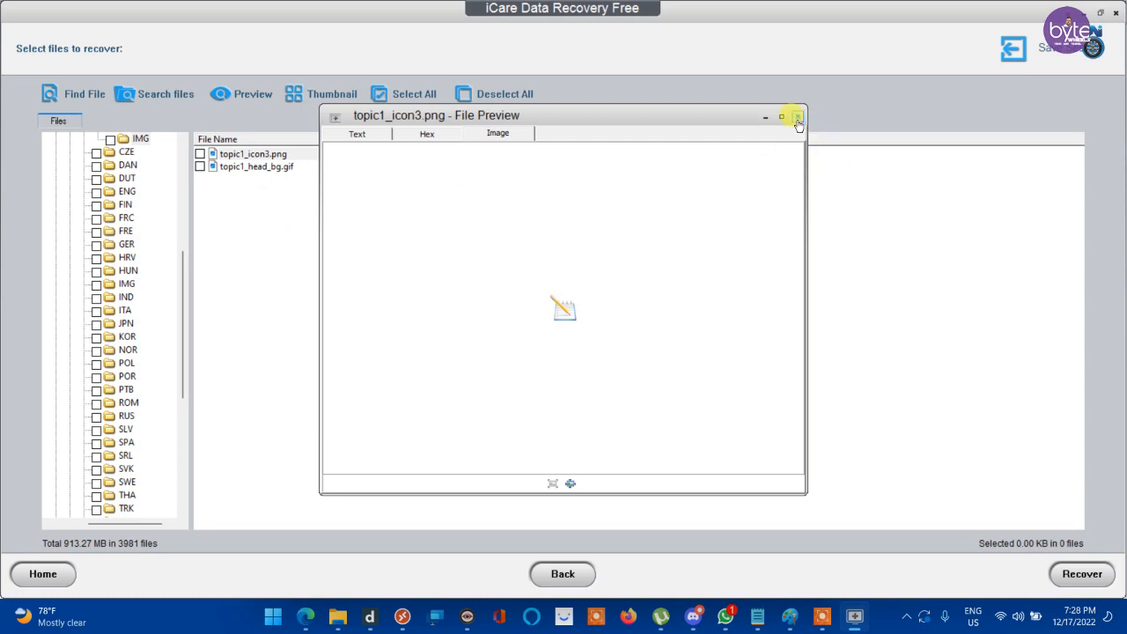
mouse_move(796, 116)
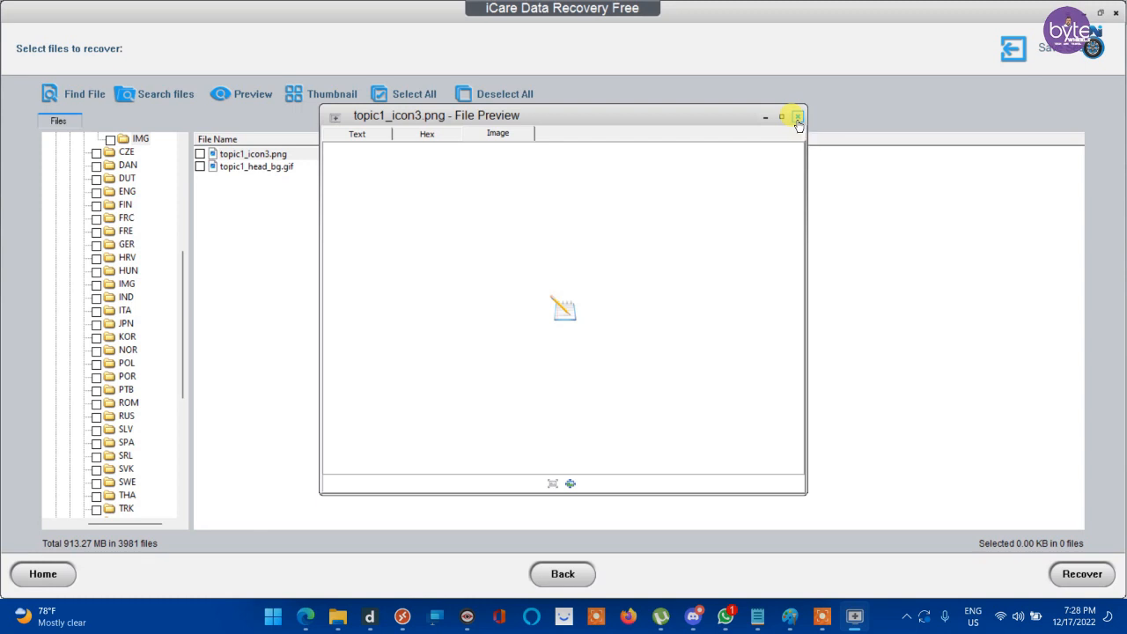
mouse_move(608, 194)
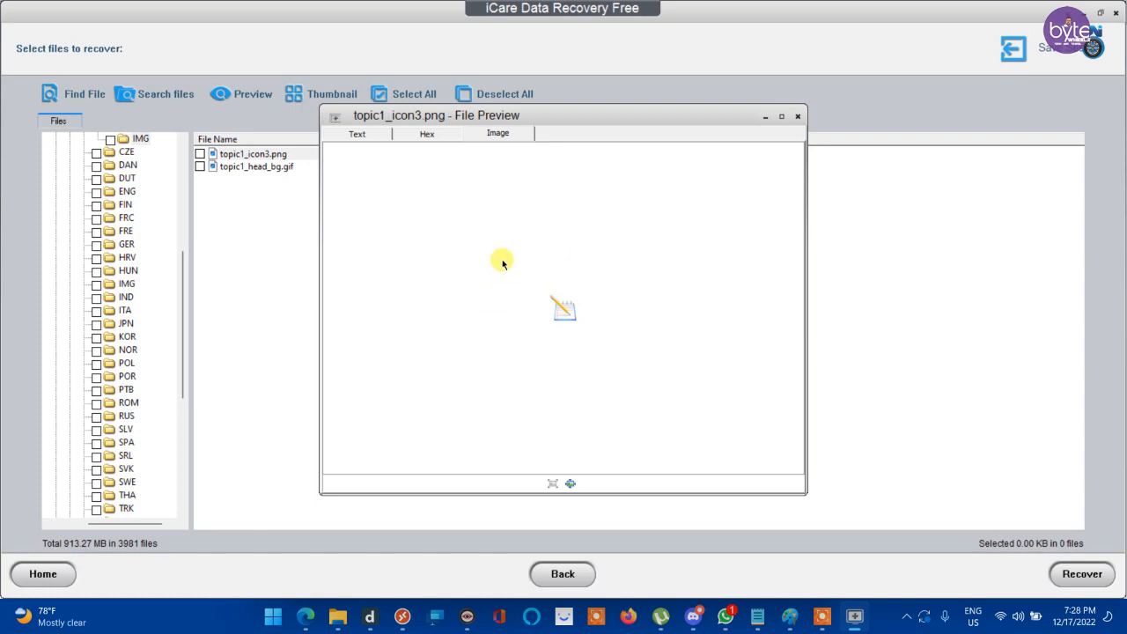
mouse_move(554, 212)
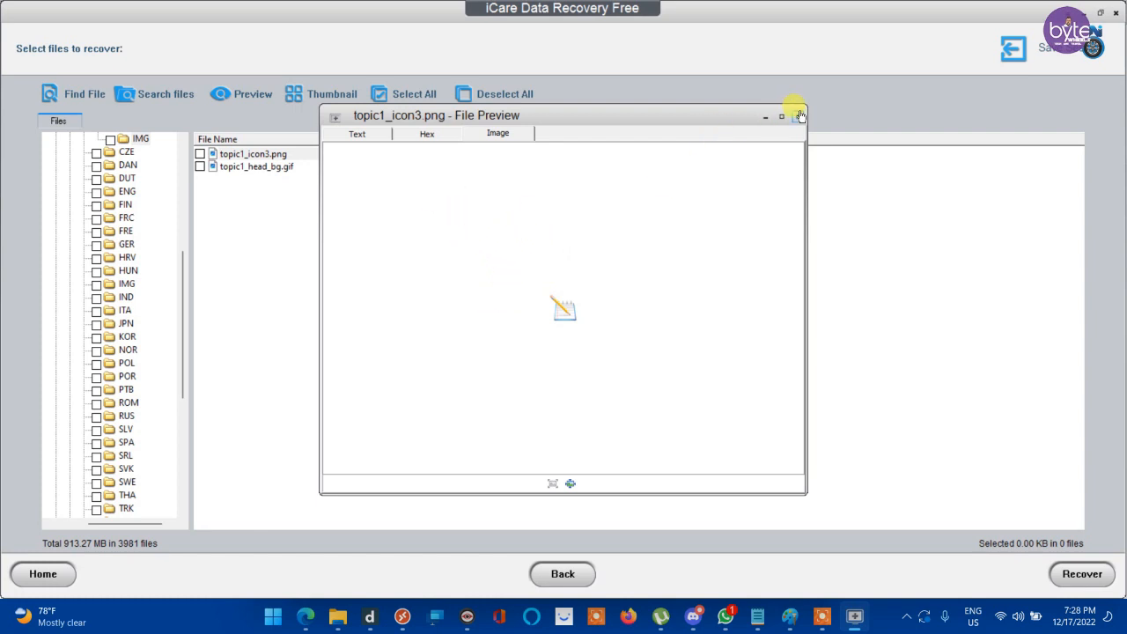
left_click(800, 116)
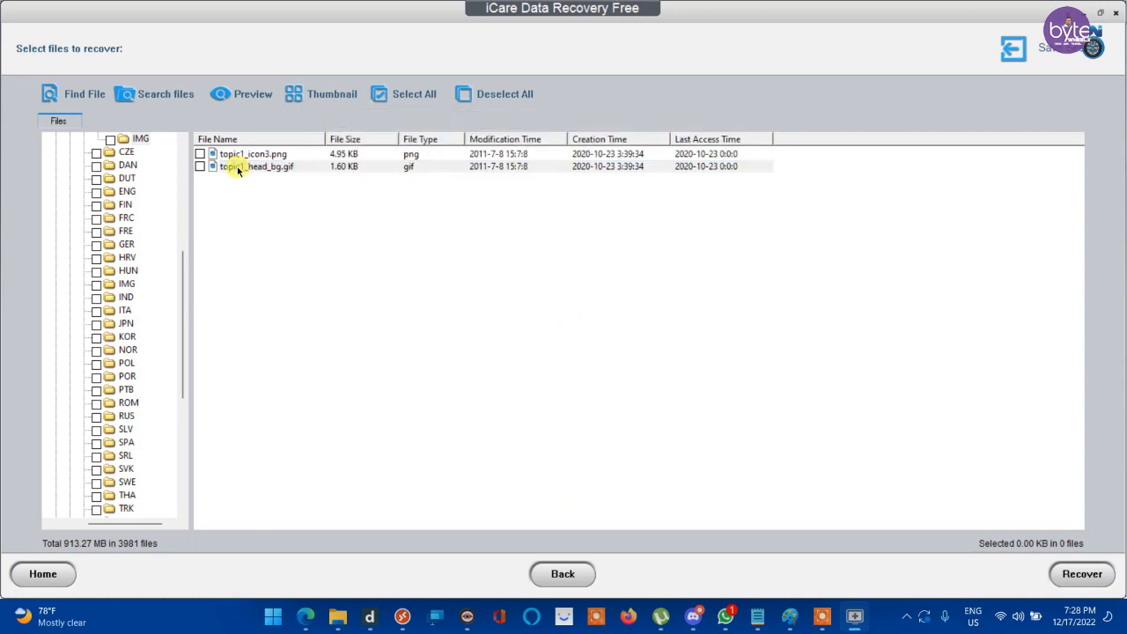
double_click(257, 166)
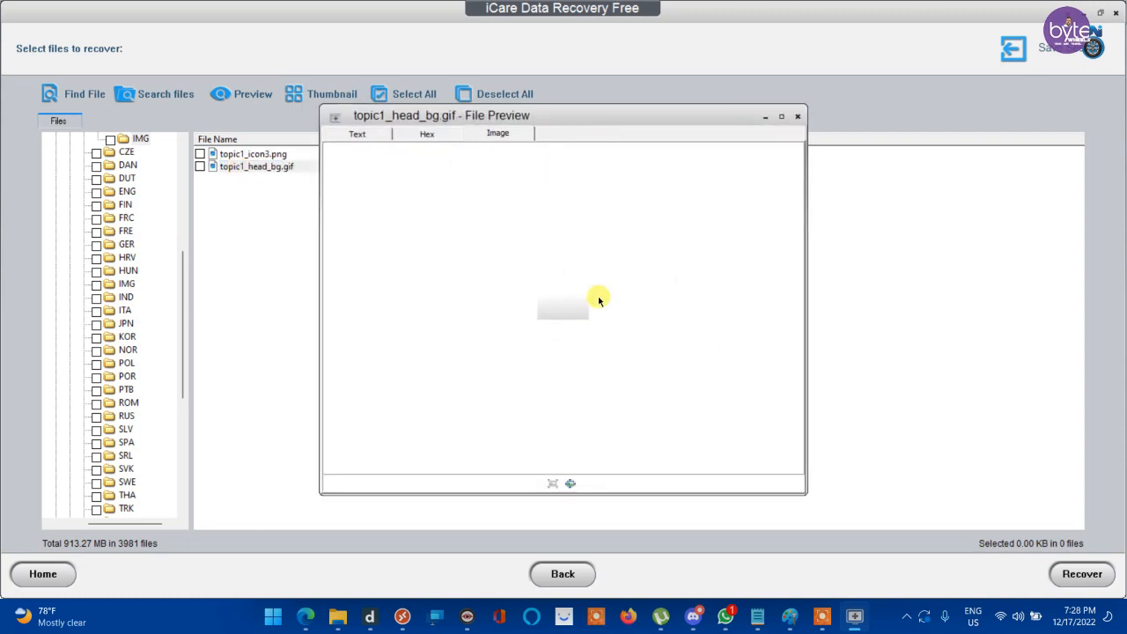
mouse_move(673, 236)
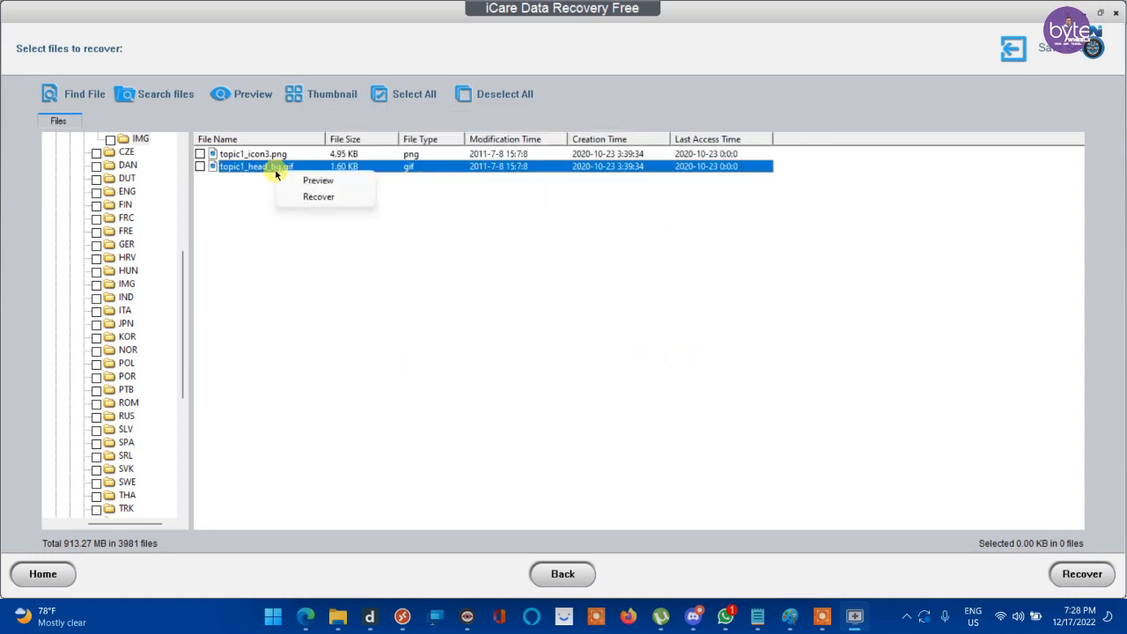
left_click(317, 197)
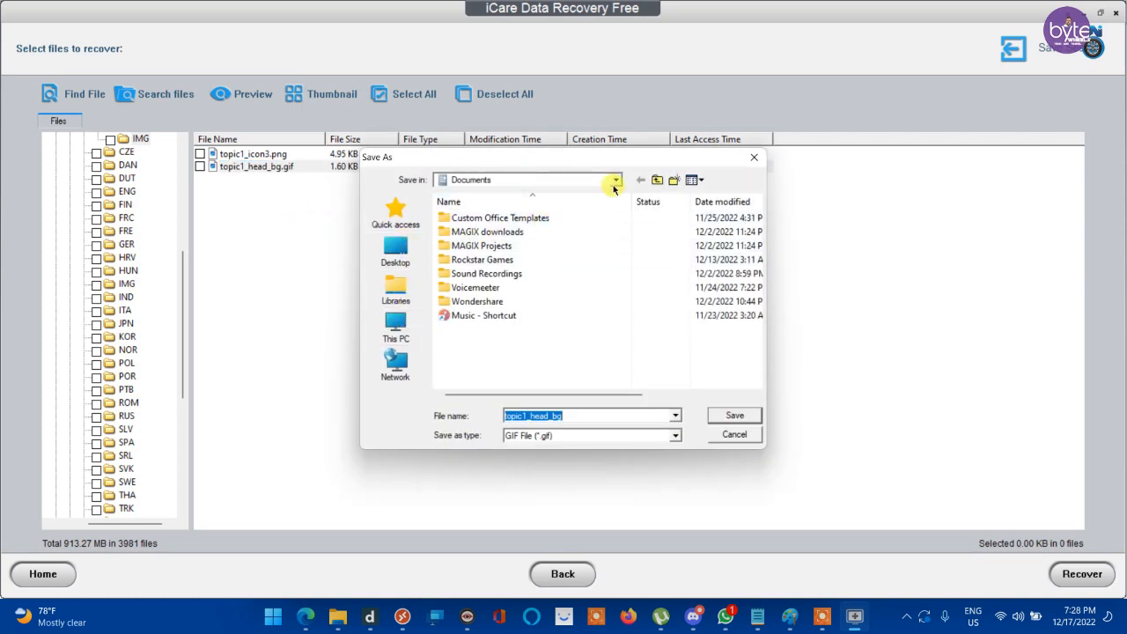
left_click(615, 180)
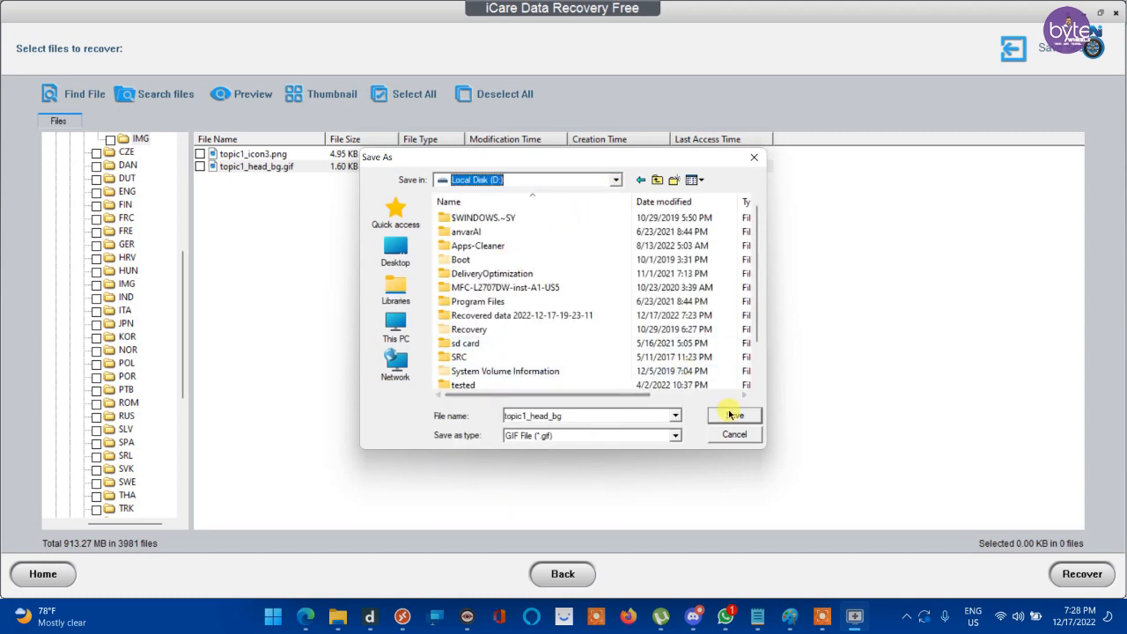
left_click(732, 415)
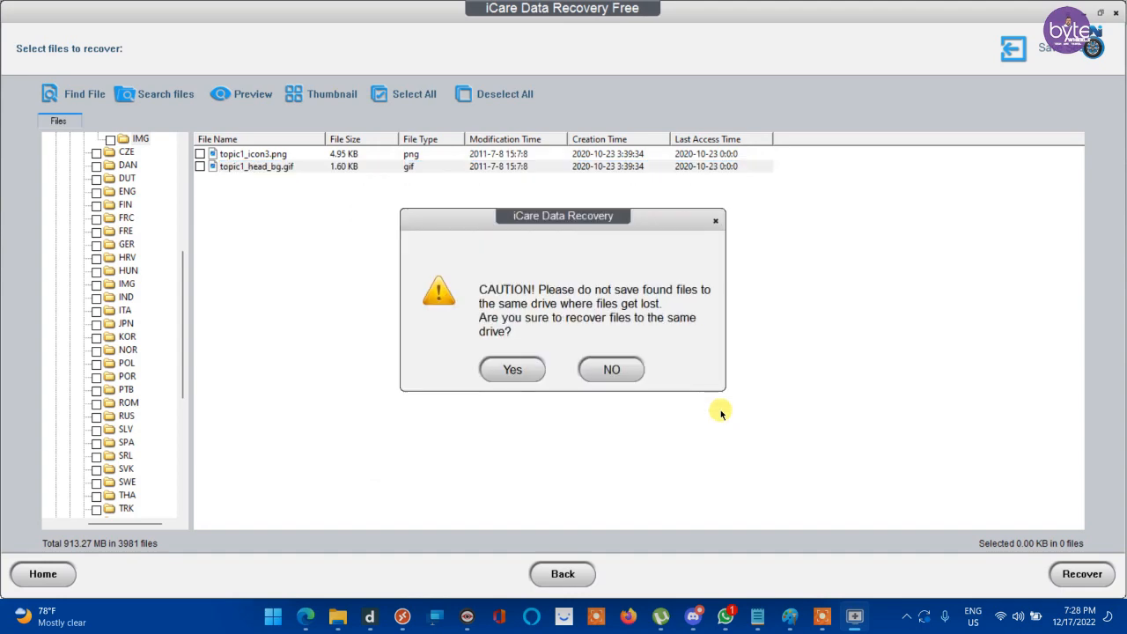
mouse_move(579, 317)
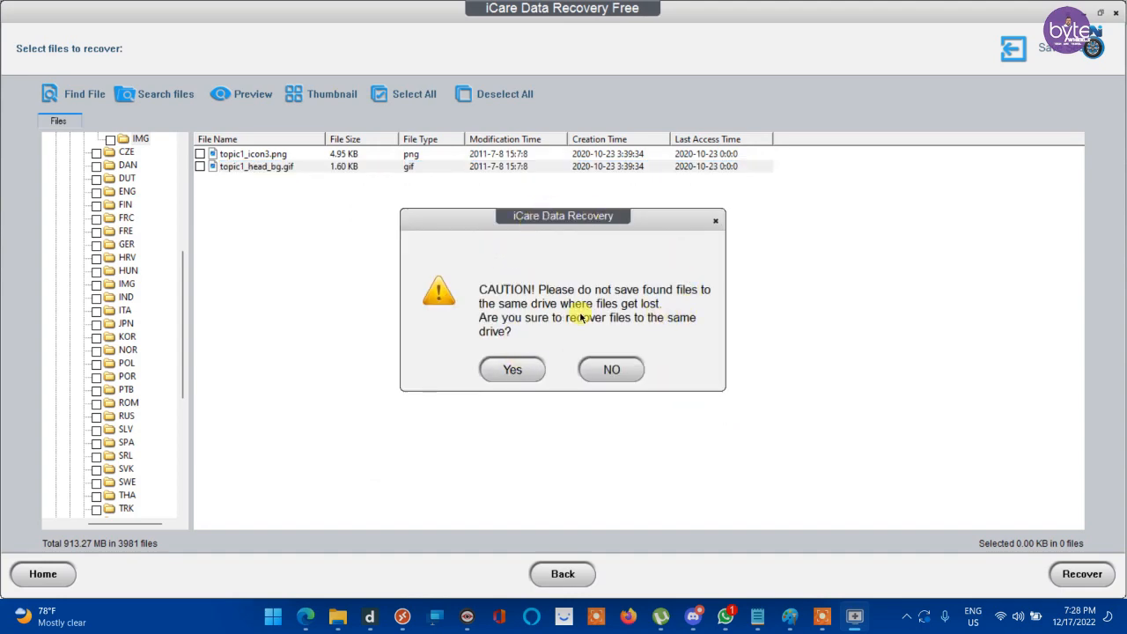
mouse_move(469, 290)
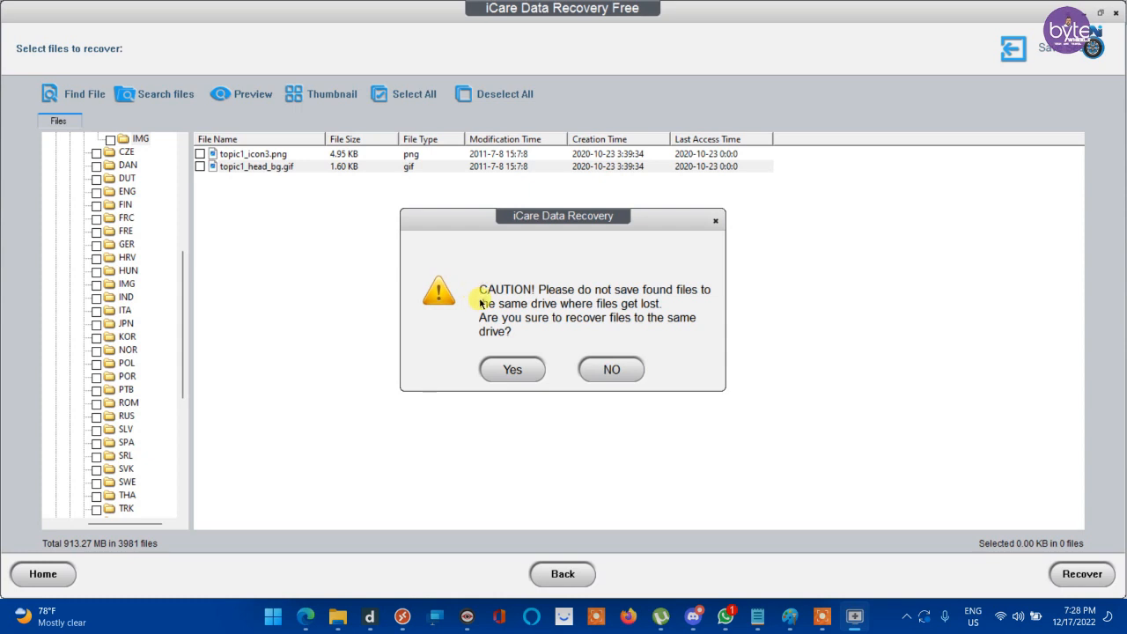
mouse_move(478, 291)
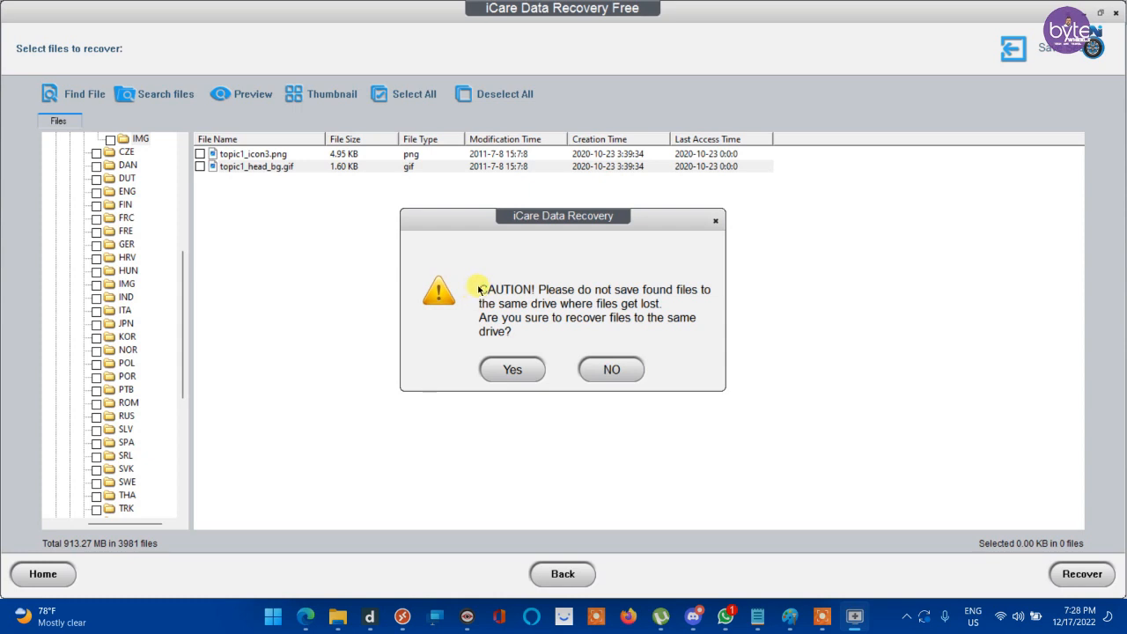
mouse_move(672, 377)
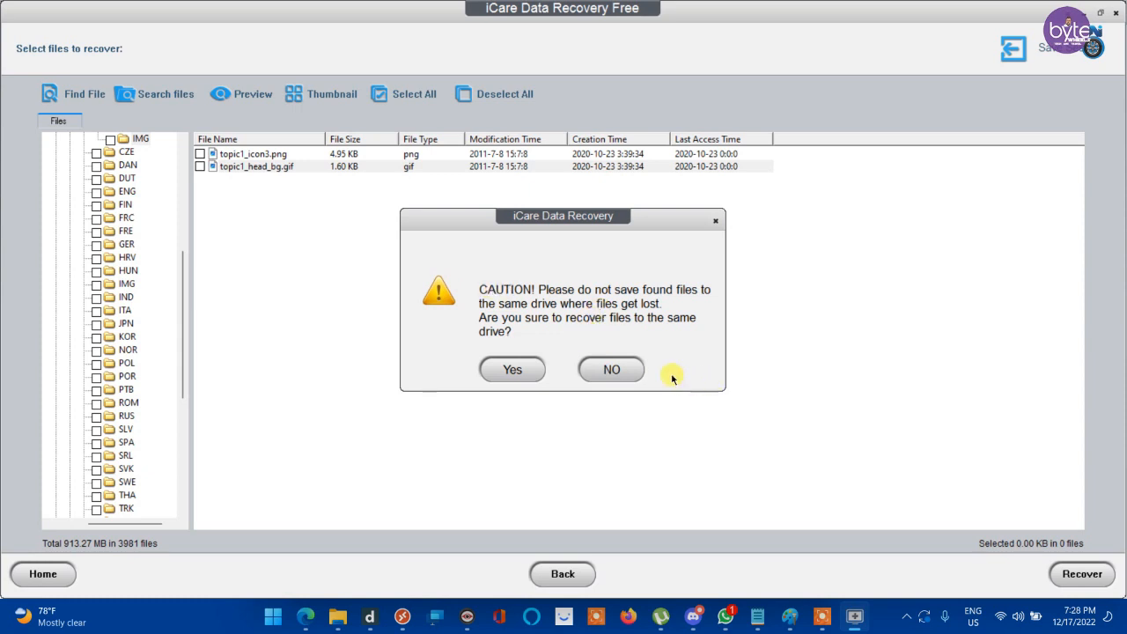
left_click(611, 370)
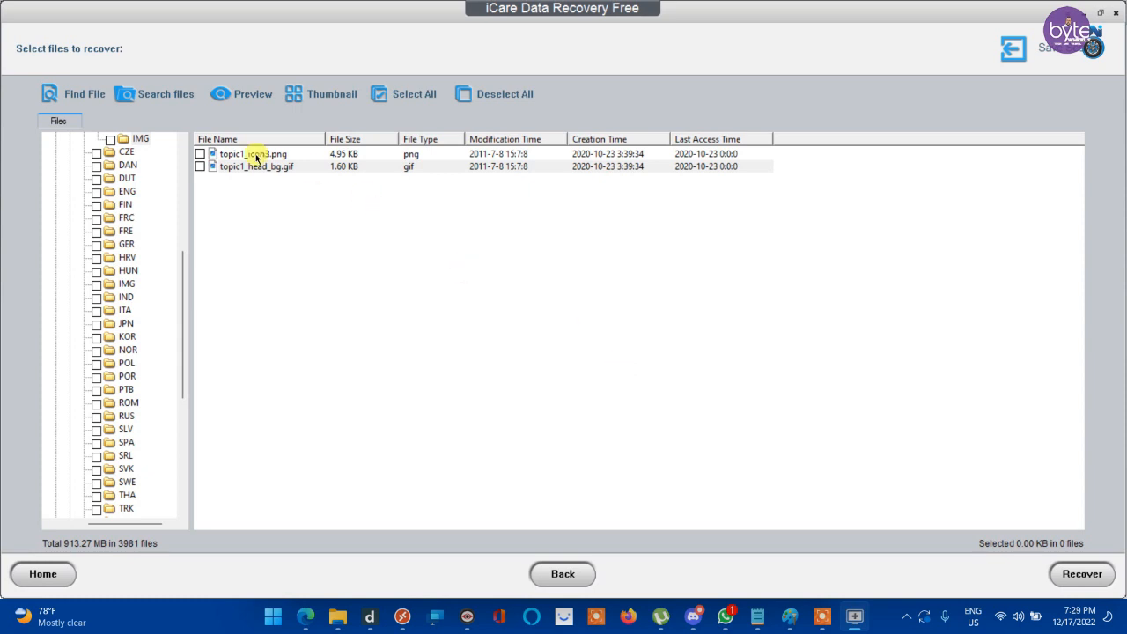
- Recover topic1_head_bg.gif to New Volume (E:), acknowledge Recover Complete and go back Home
right_click(257, 165)
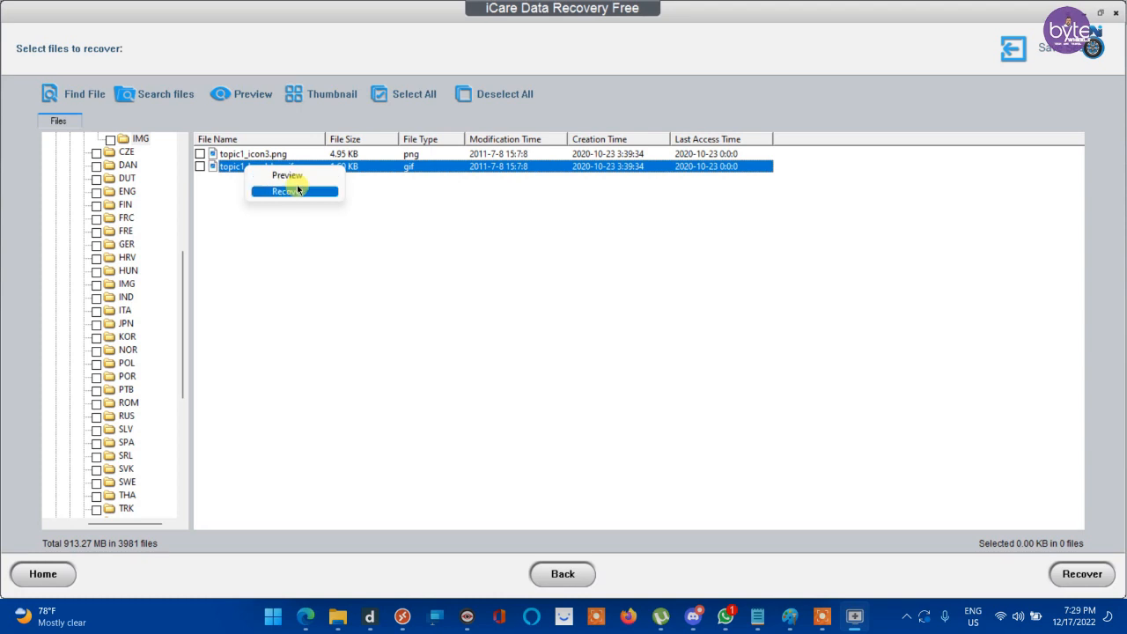
left_click(285, 190)
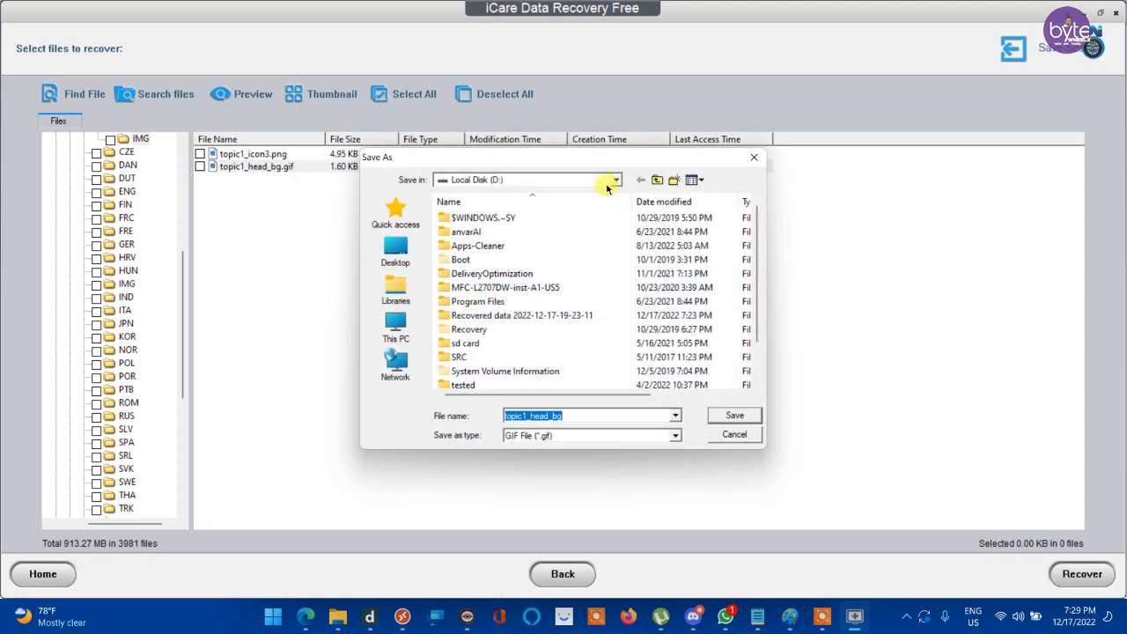
left_click(615, 180)
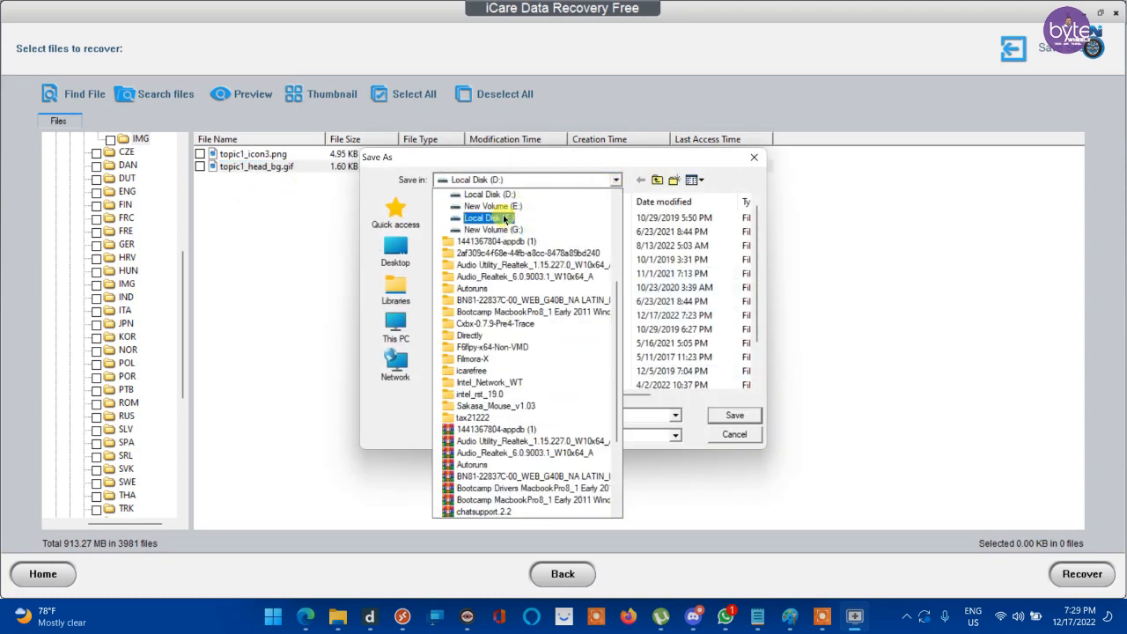
left_click(486, 206)
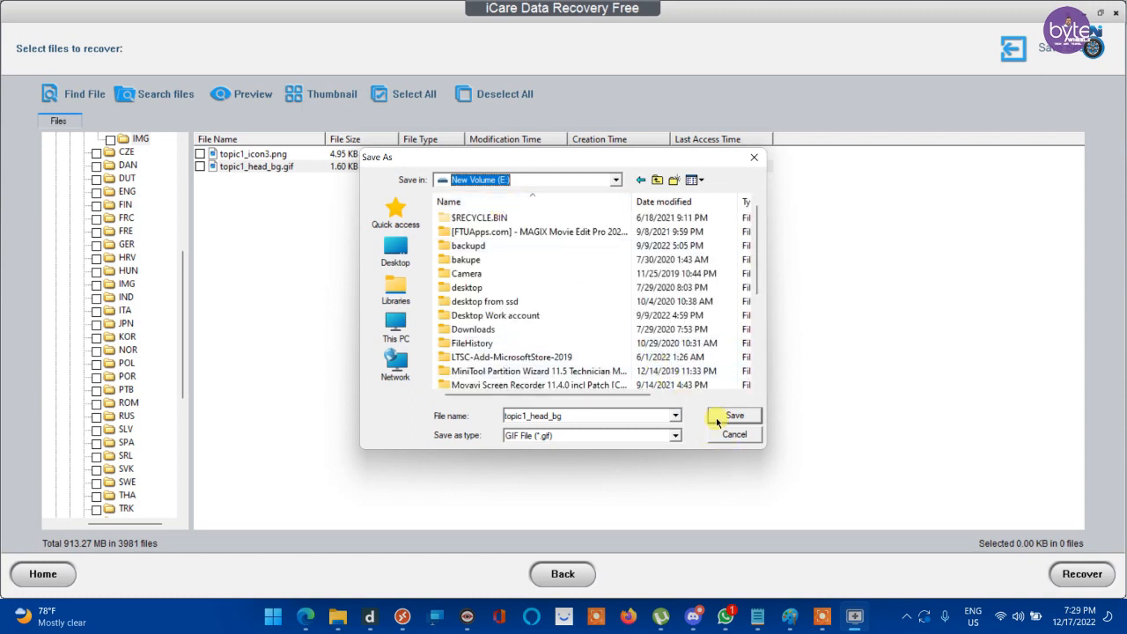
left_click(732, 415)
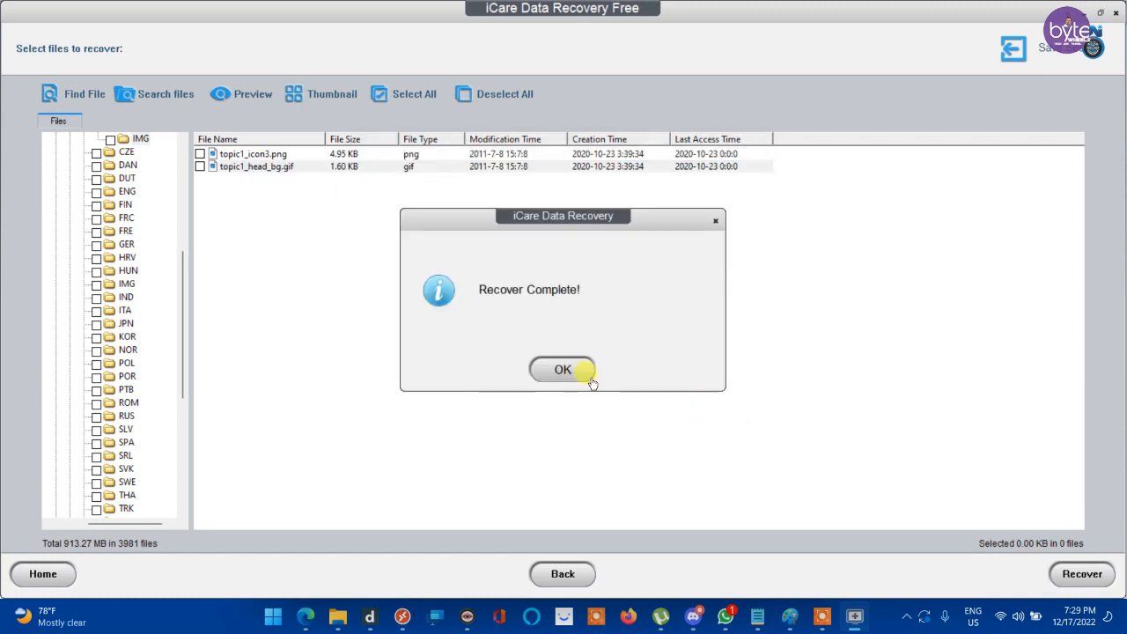
left_click(564, 370)
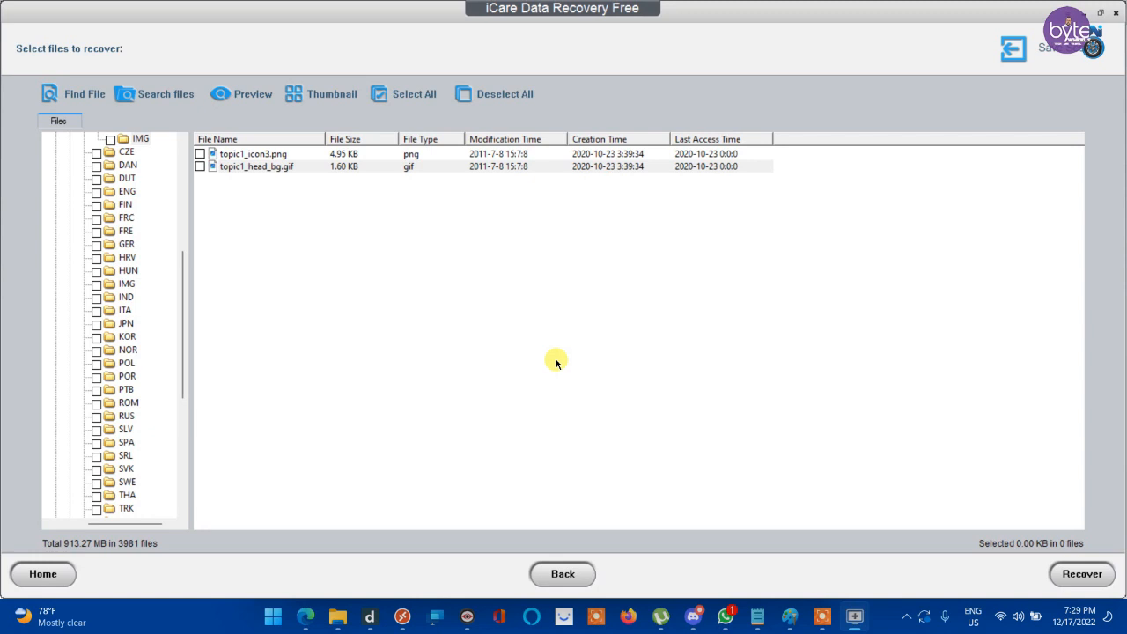
left_click(562, 575)
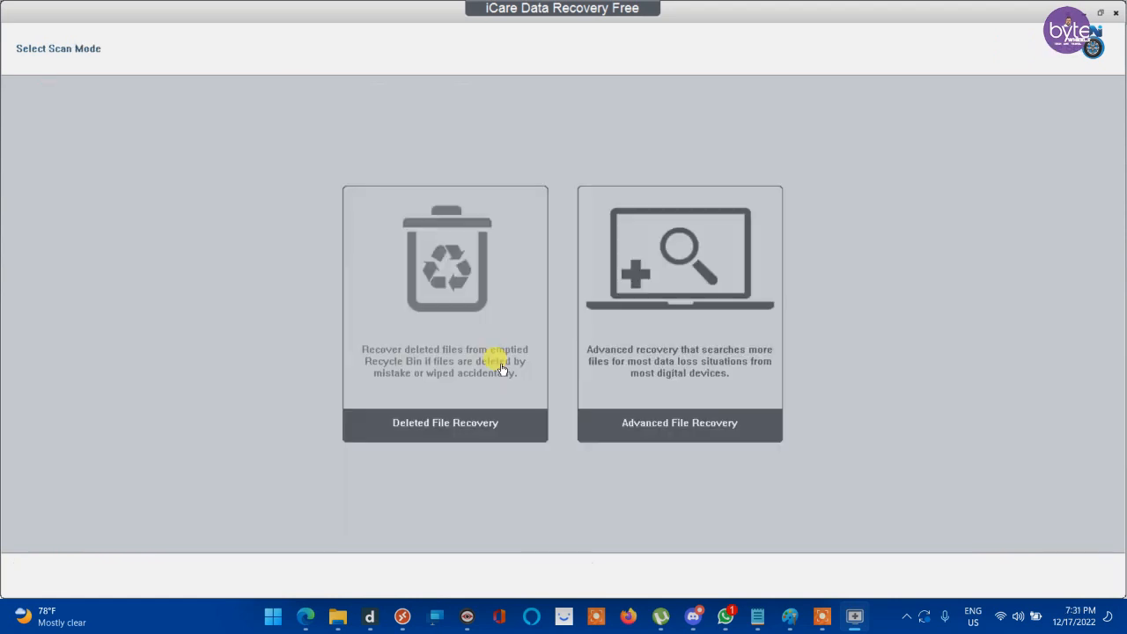